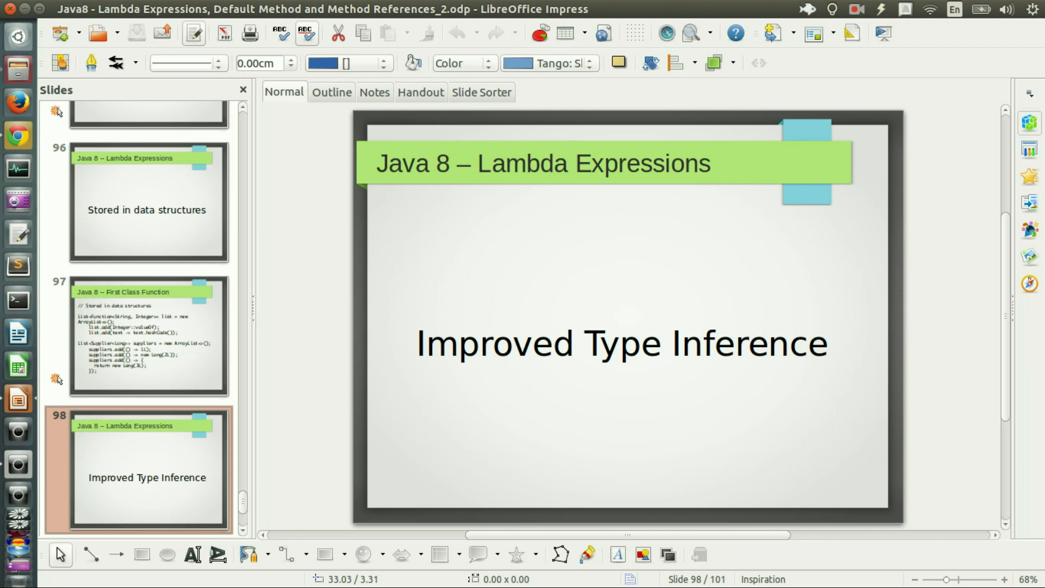
mouse_move(17, 462)
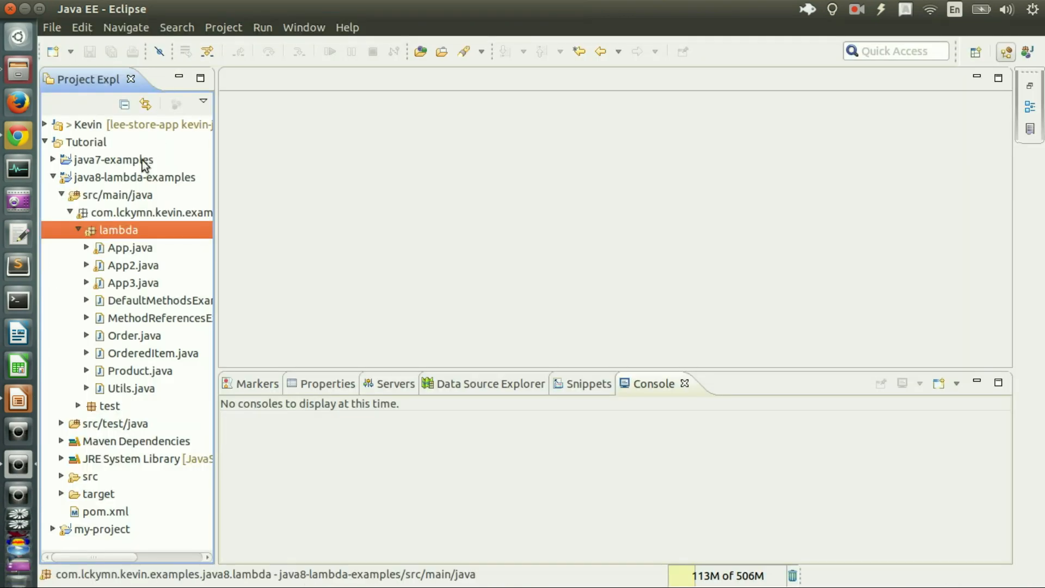
Open nolambda/App.java in java7-examples and start a new line below the App class
left_click(112, 158)
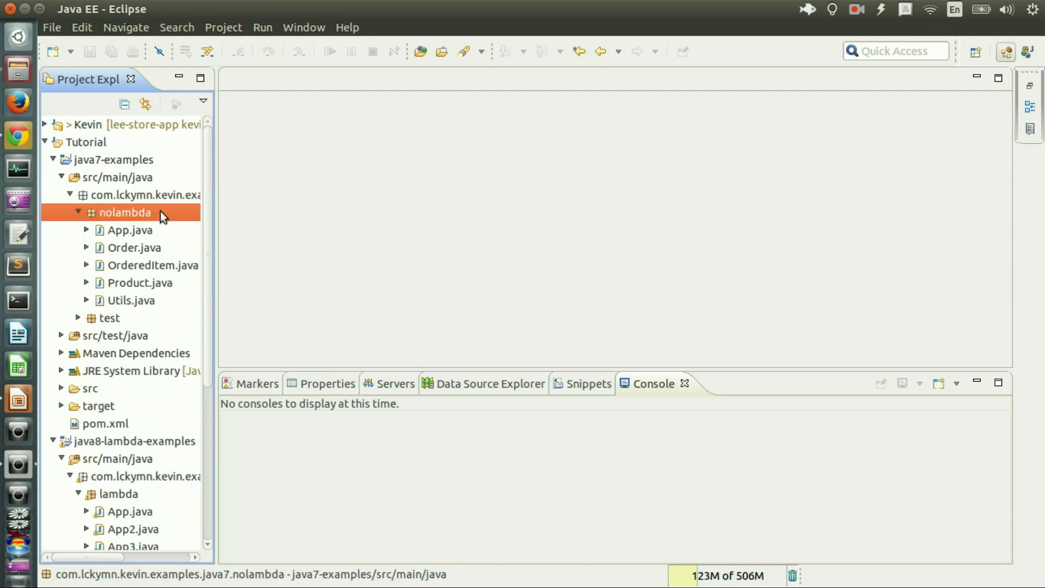
double_click(131, 229)
type("public static void main(final String[] args) {")
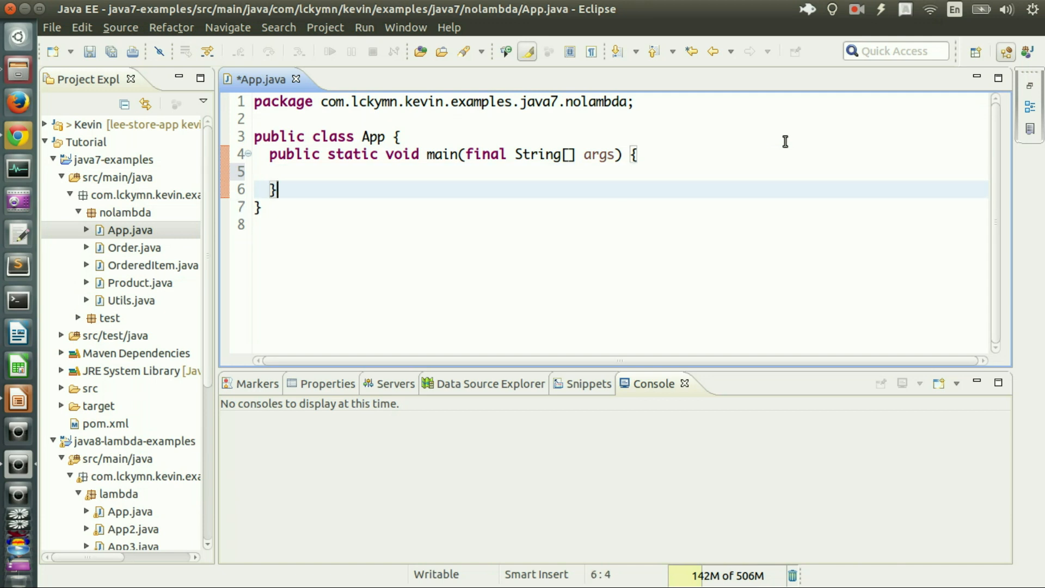
key("Return")
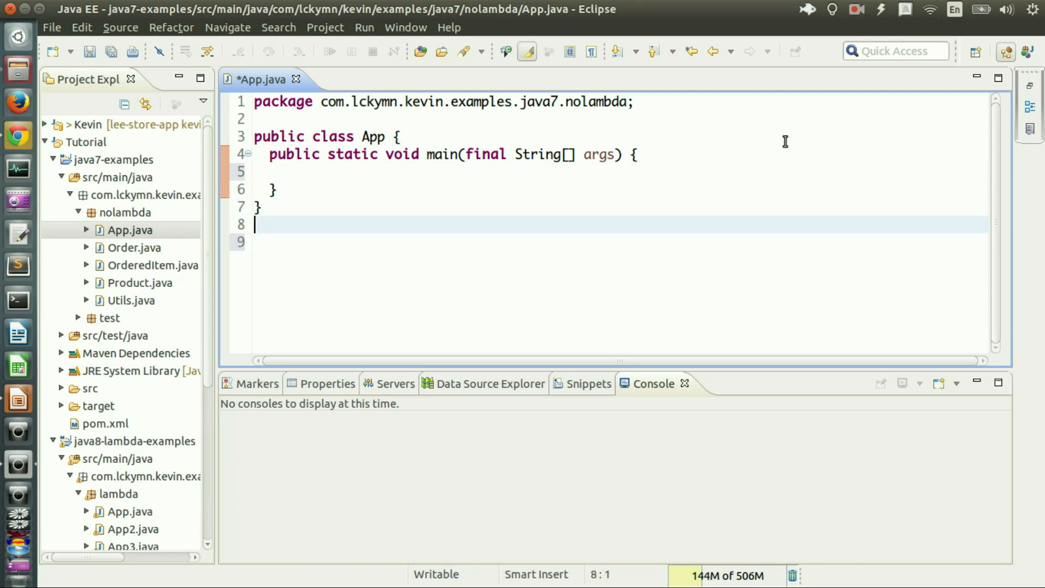
Add class SomeType<T> with a private List<T> list field and constructor, and save
type("cl")
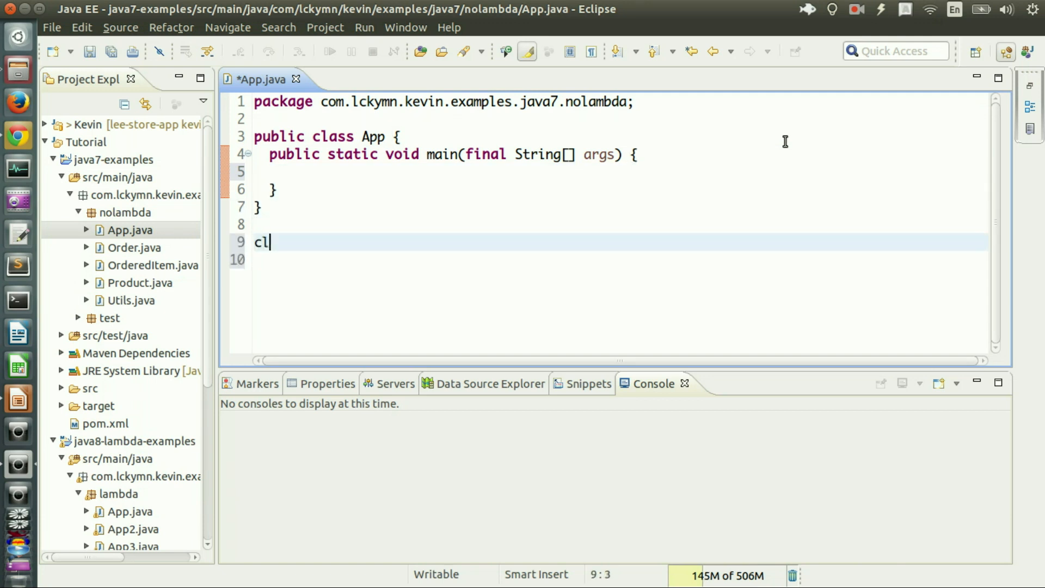
type("ass Some")
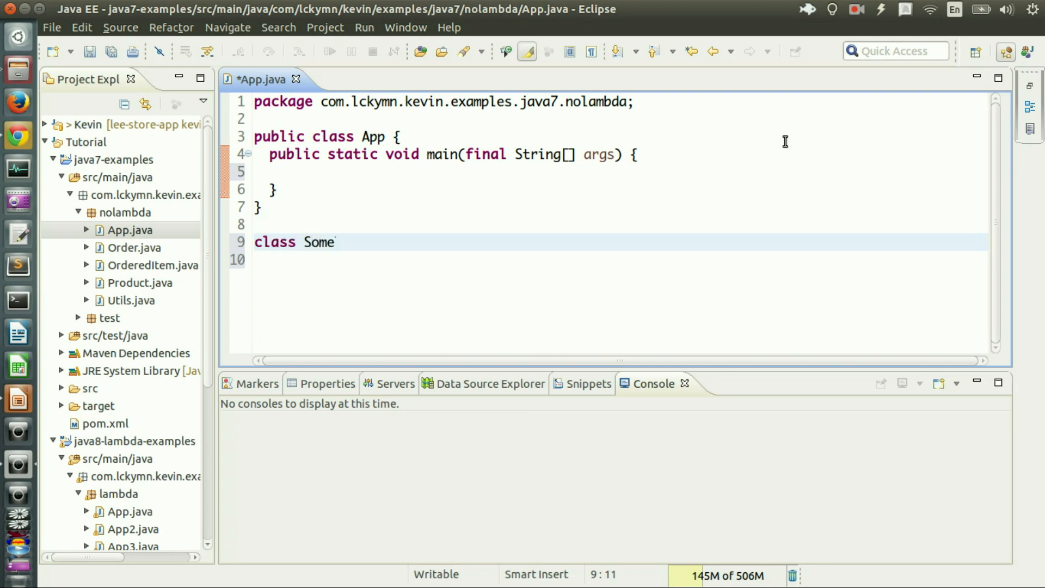
type("Type<T>")
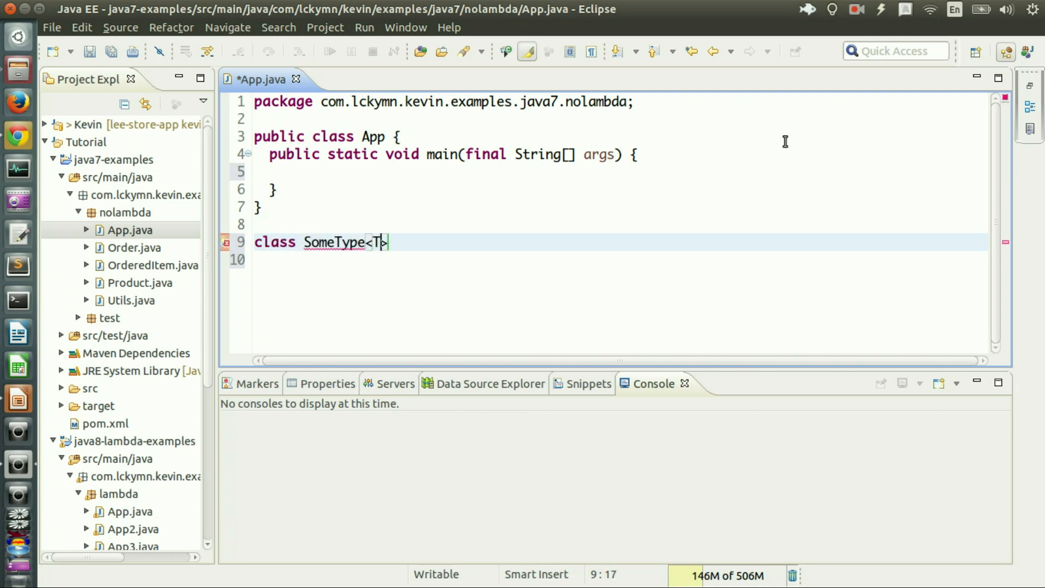
type("> {")
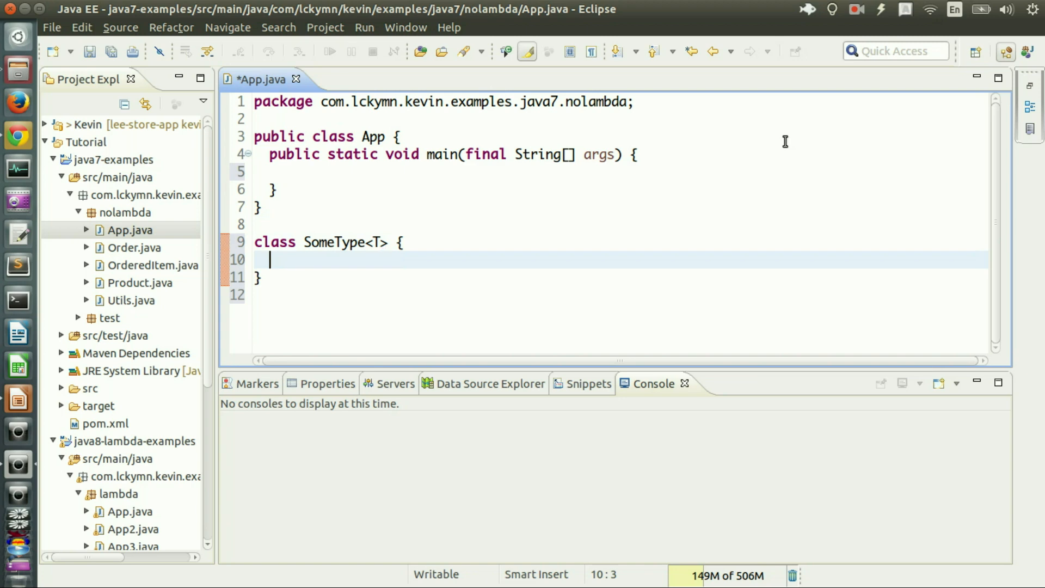
type("private List<T>")
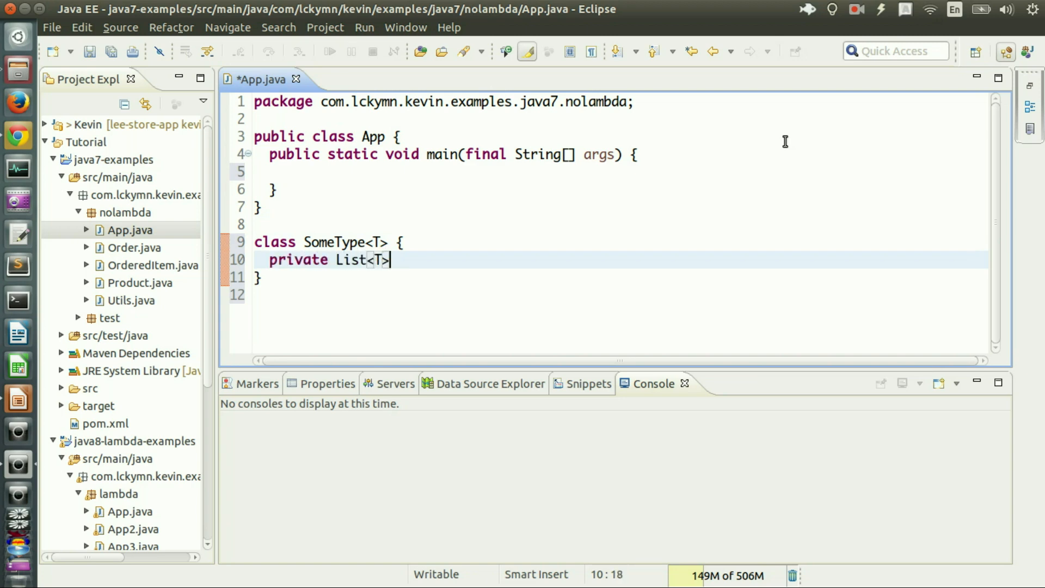
type("list;")
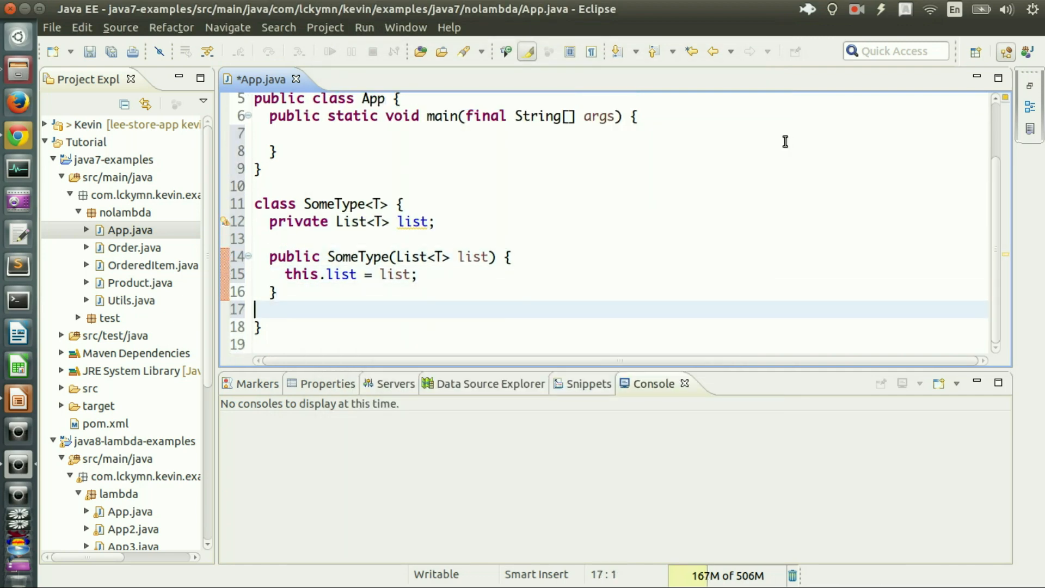
key("ctrl+s")
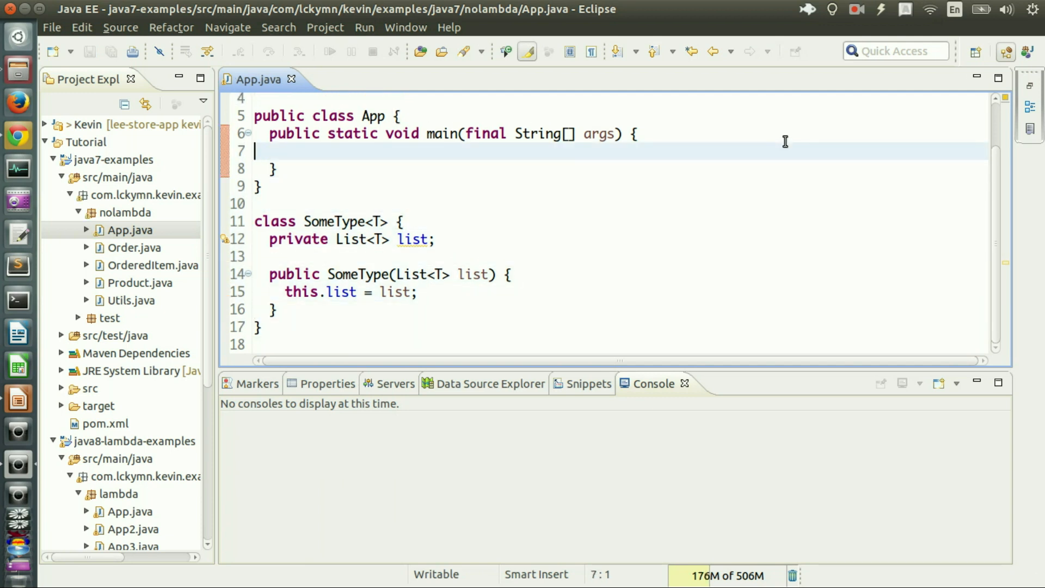
Declare SomeType<Integer> someType = new SomeType<>(new ArrayList<>()) in main and inspect the mismatch error
key("Tab")
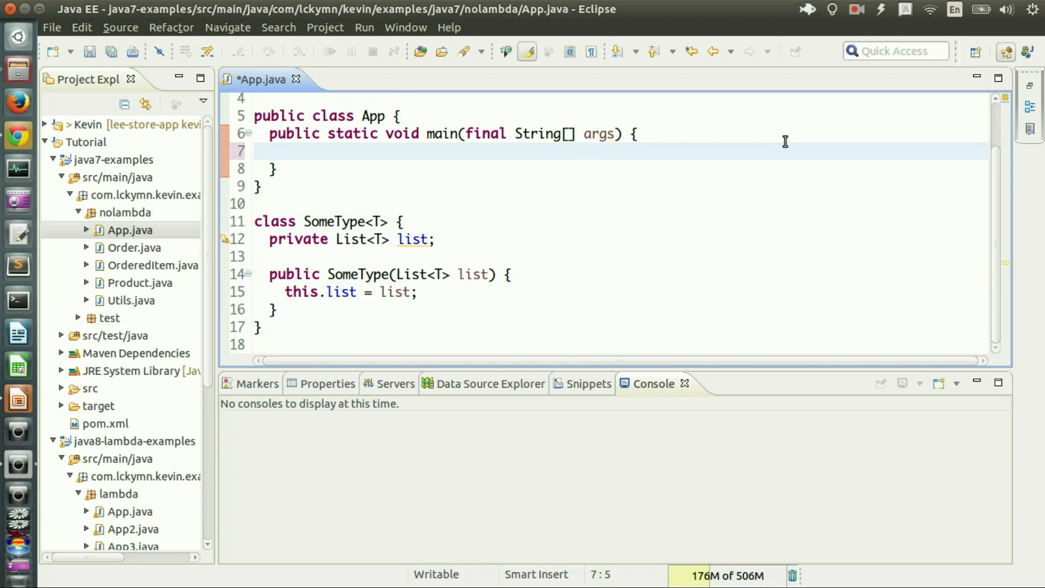
type("SomeType<T>")
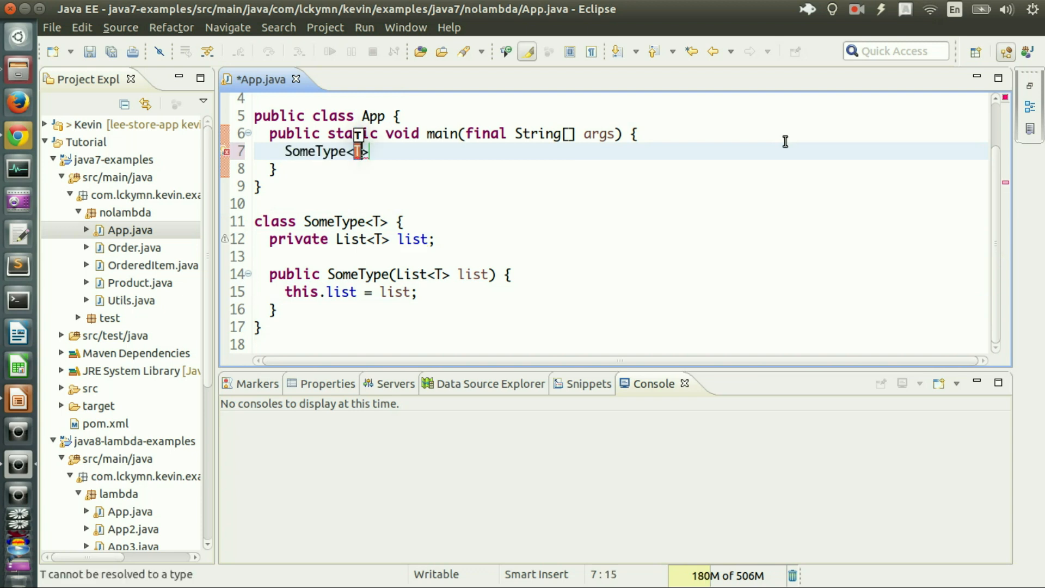
type("nteger")
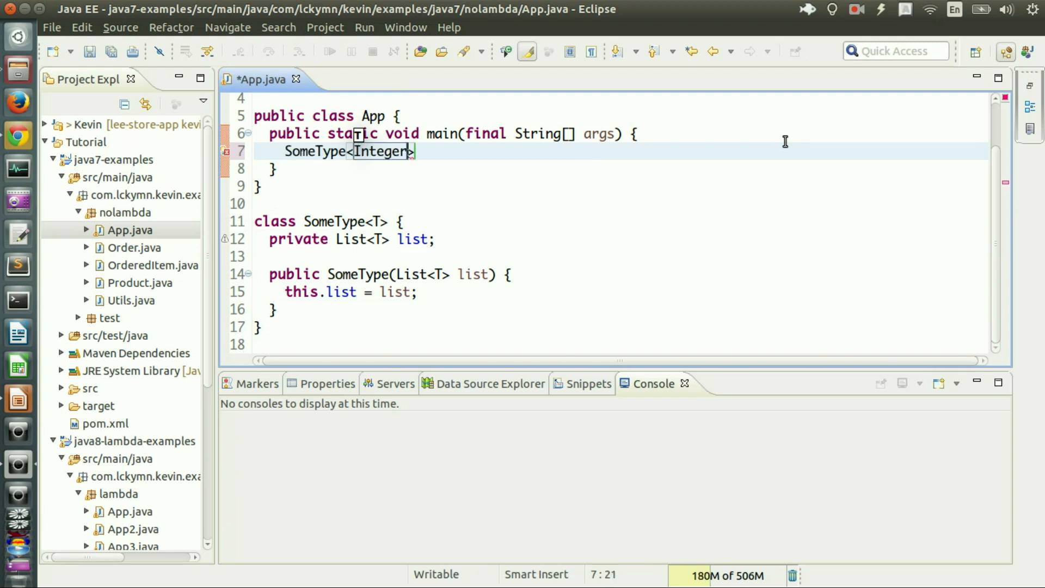
type("someType = new SomeType<>(list")
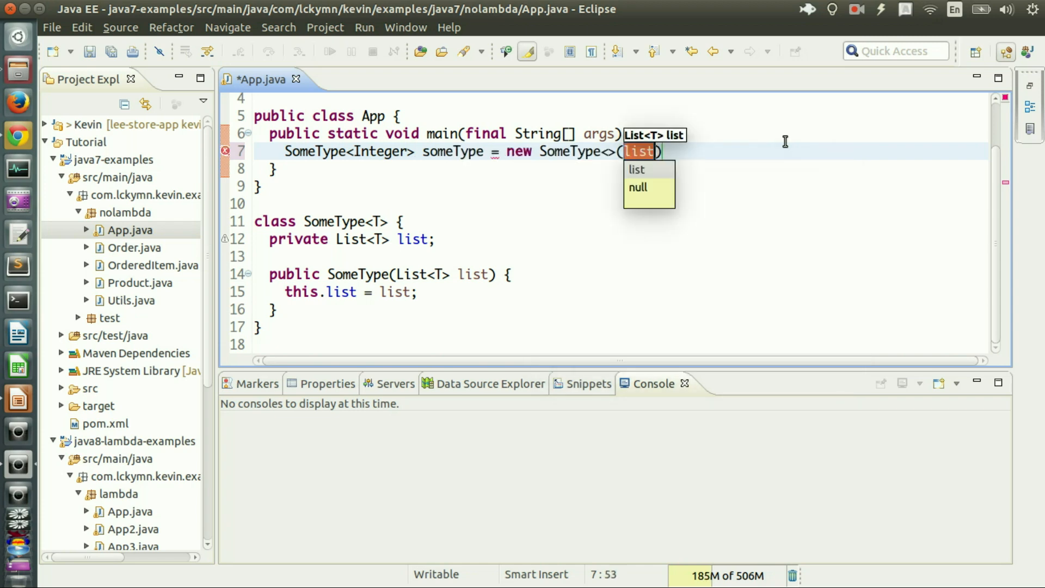
type("new Arra")
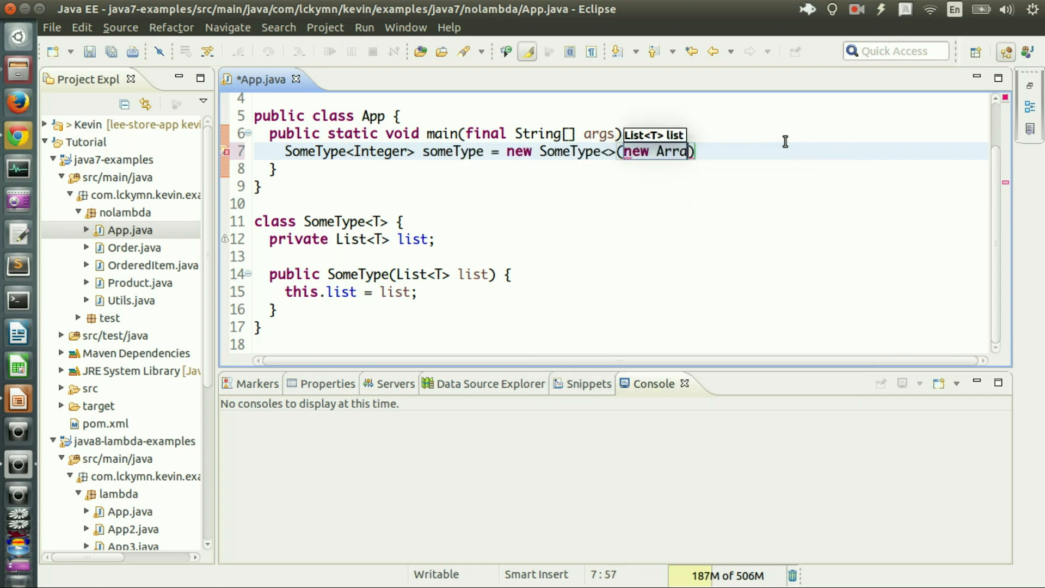
type("yList")
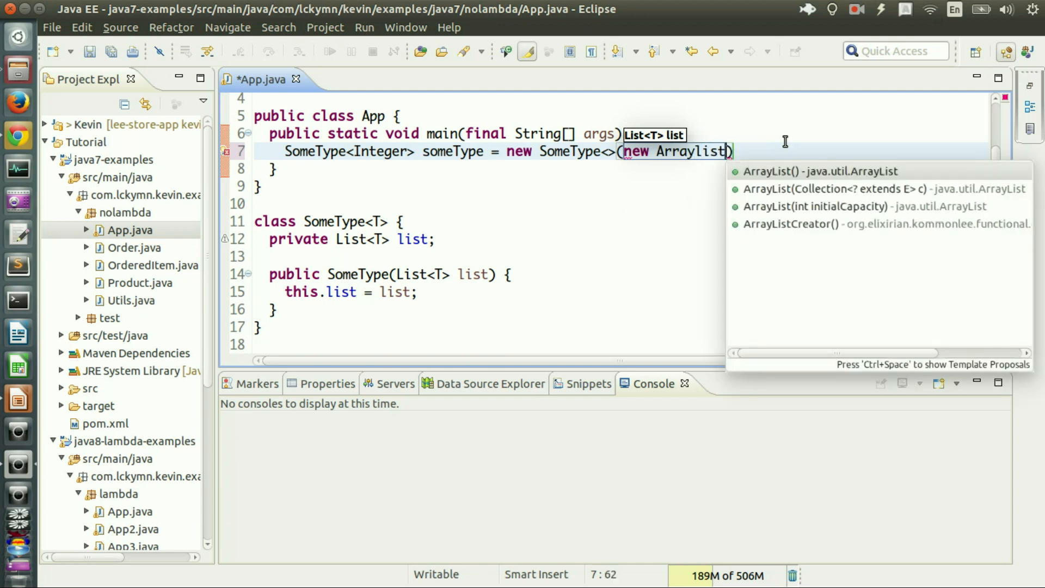
left_click(819, 171)
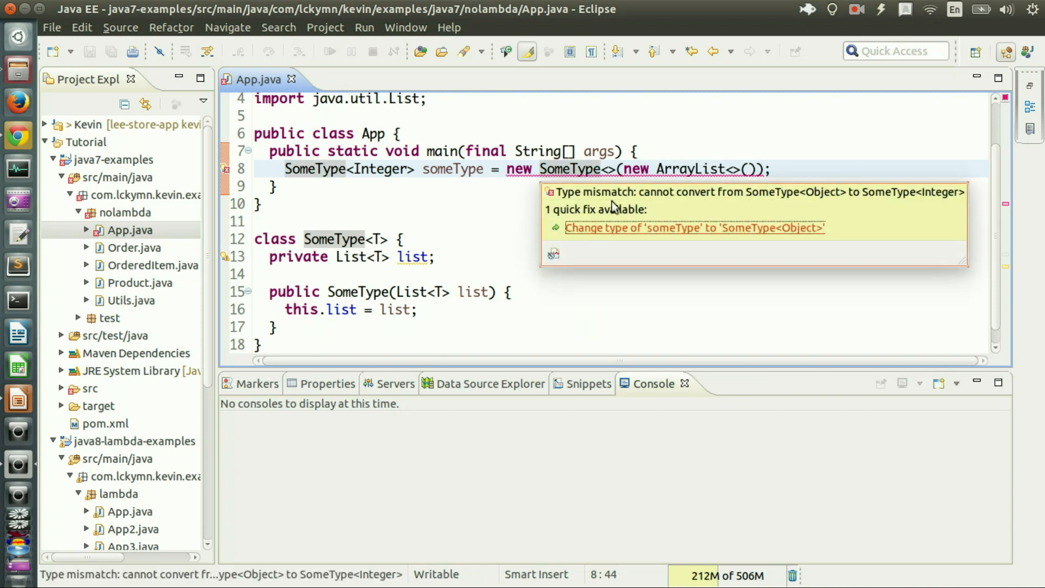
mouse_move(782, 206)
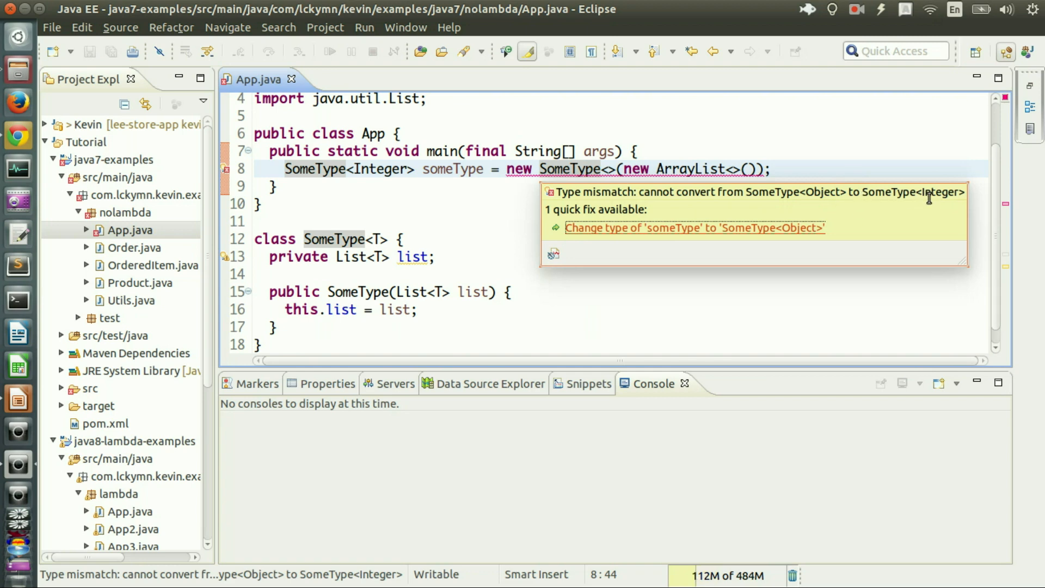
left_click(375, 169)
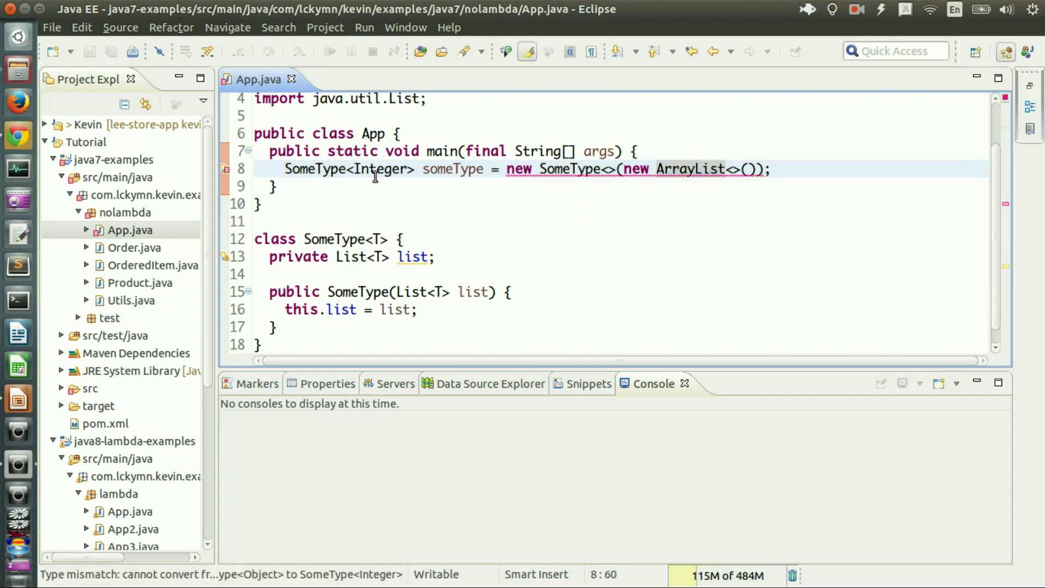
double_click(380, 169)
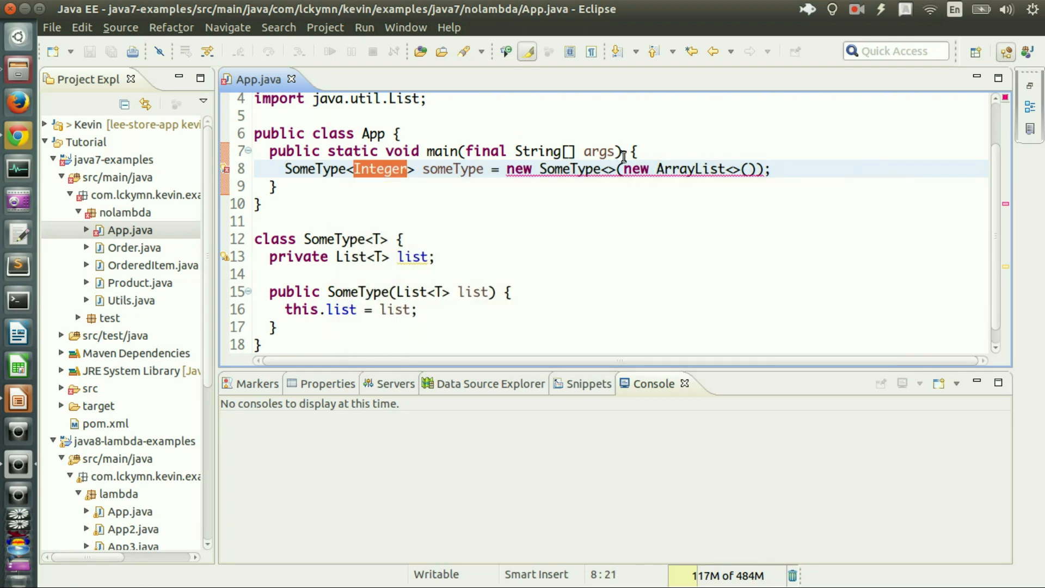
left_click(567, 169)
type("Integer")
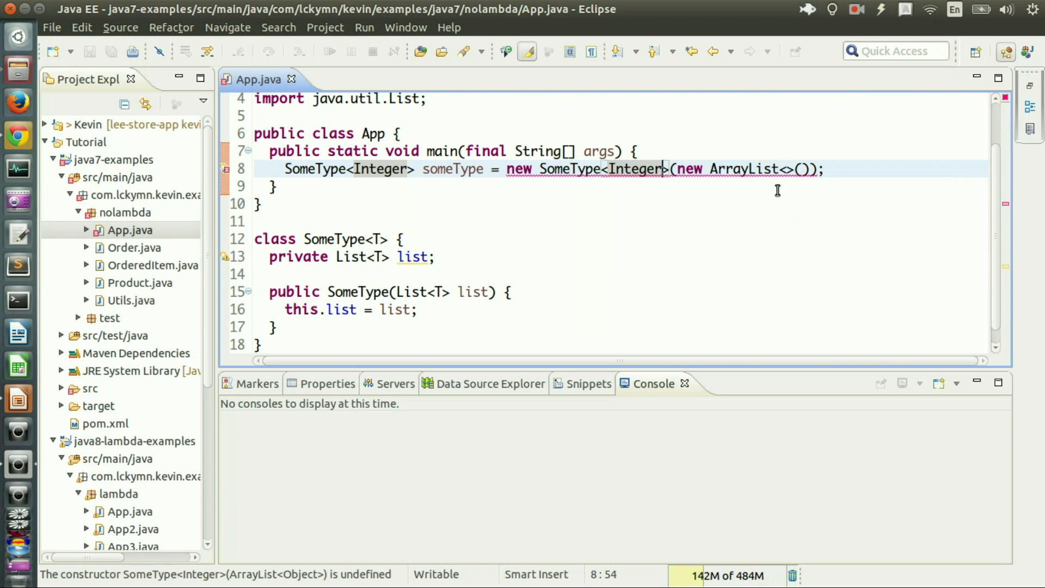
key("BackSpace")
type("Integer")
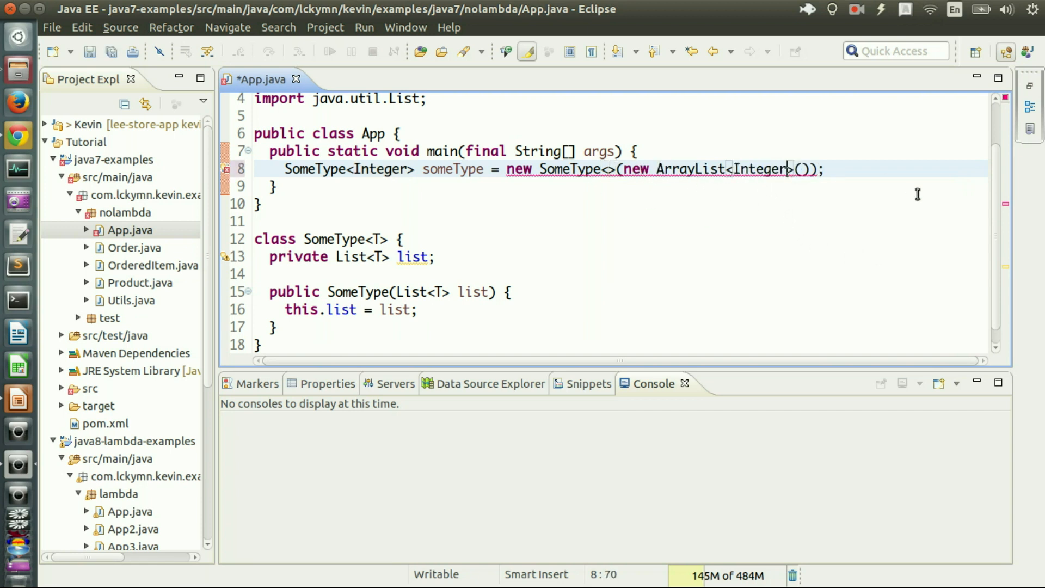
key("ctrl+s")
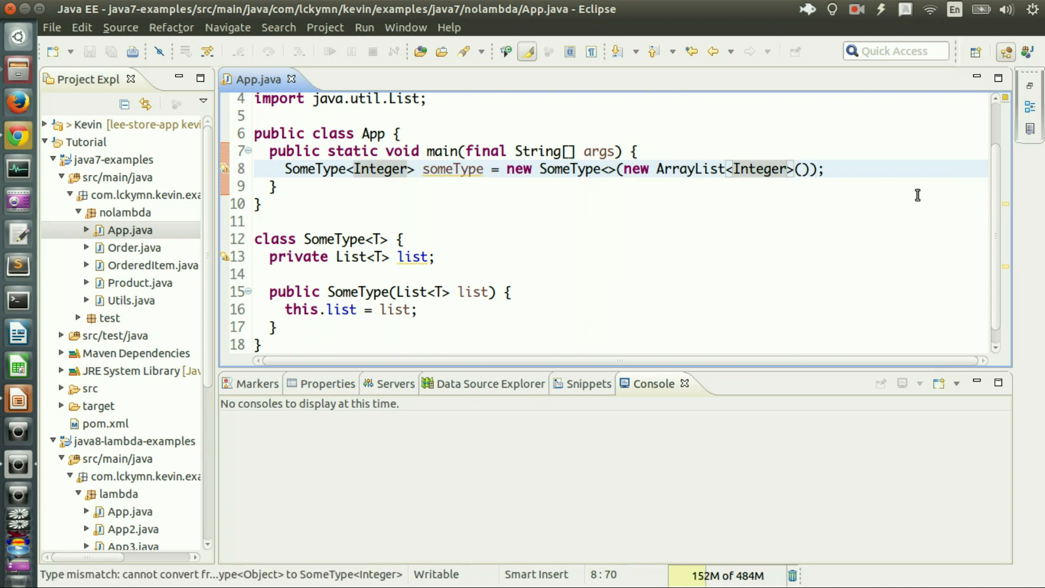
mouse_move(798, 186)
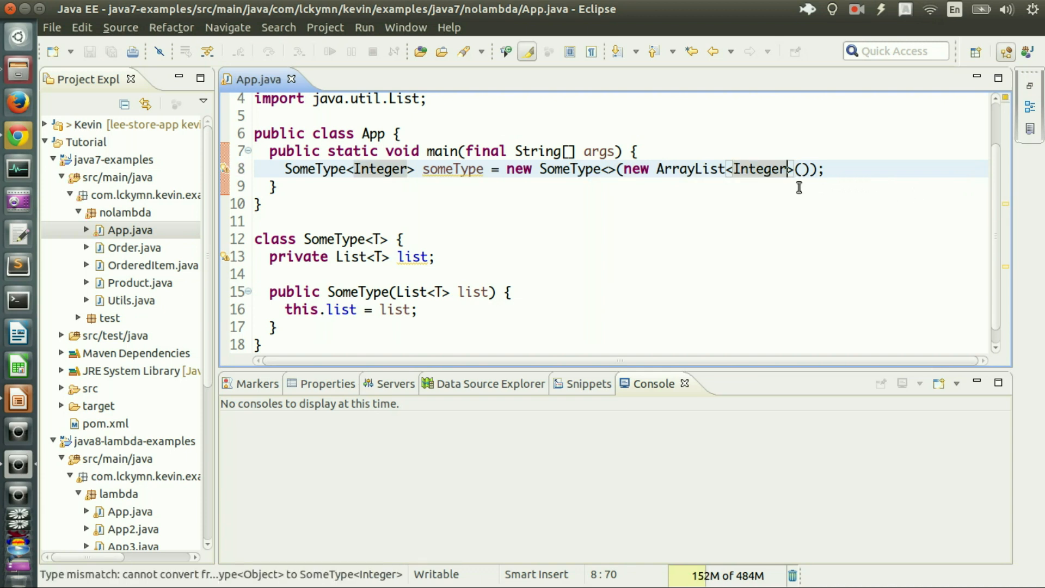
mouse_move(384, 176)
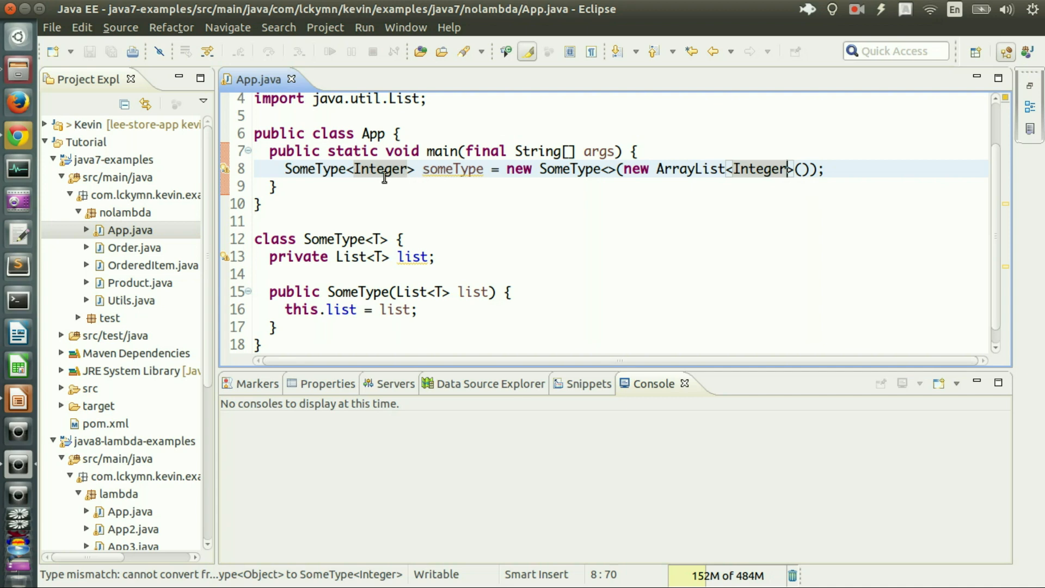
double_click(380, 169)
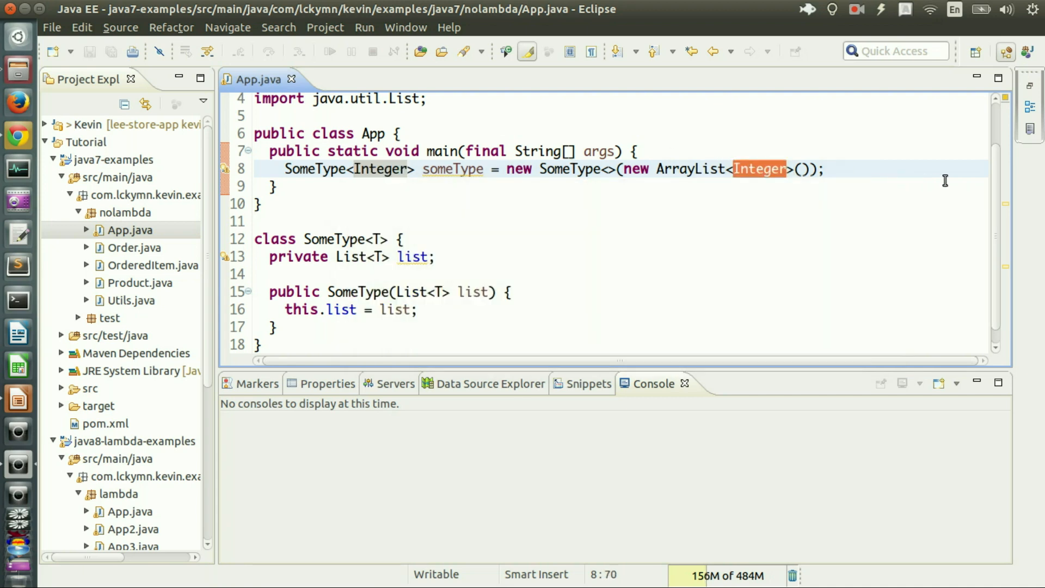
key("Delete")
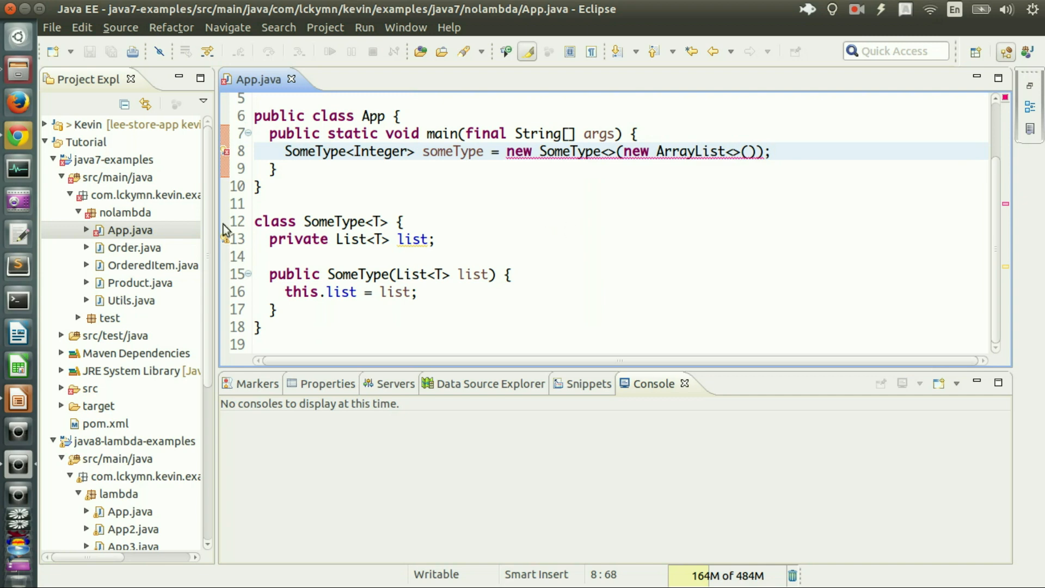
Create the TypeInferenceExamples class in the java8-lambda-examples lambda package
scroll("down", 3)
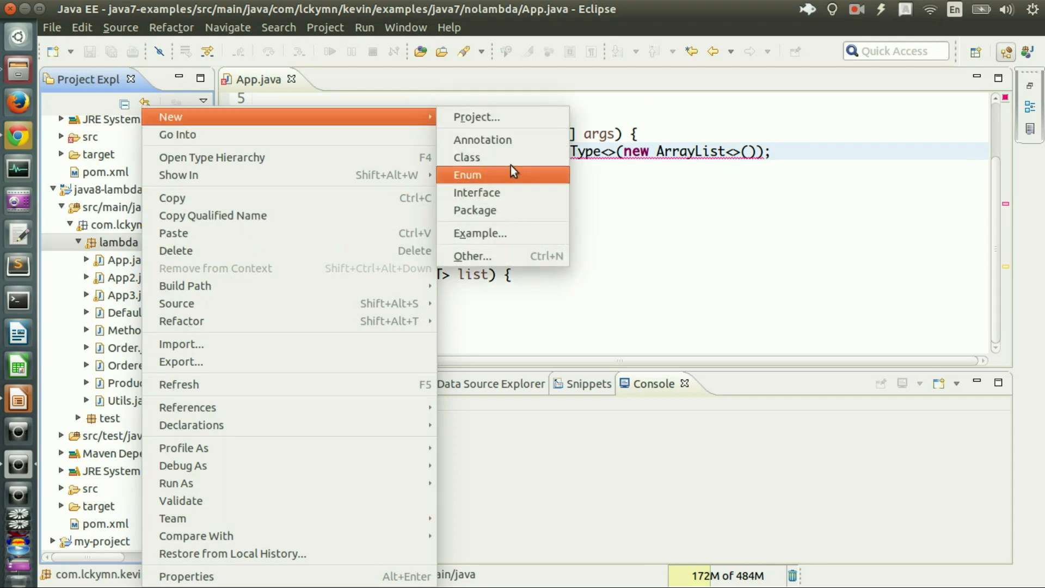
left_click(466, 157)
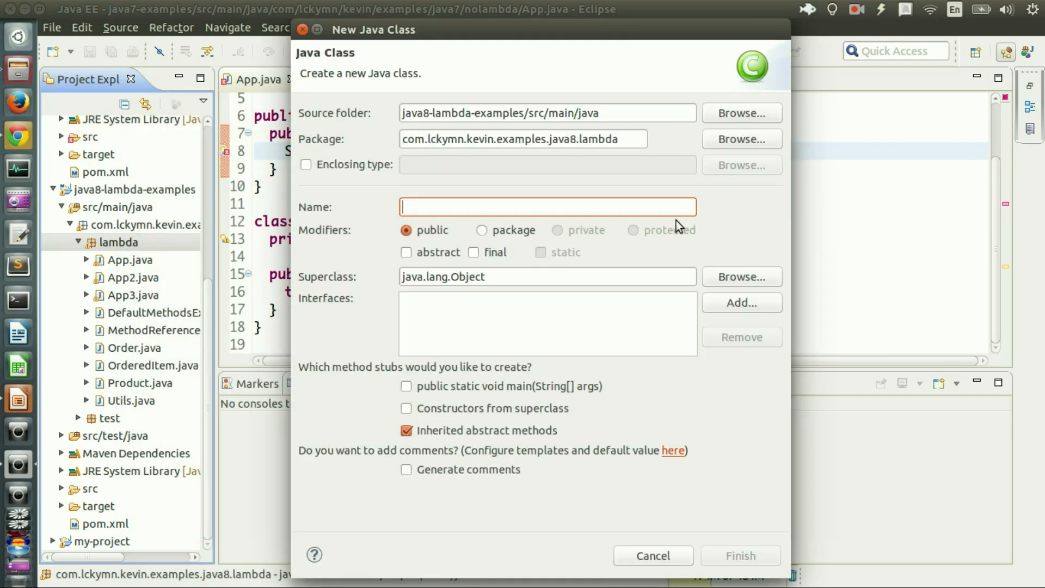
type("TypeInferenceExa")
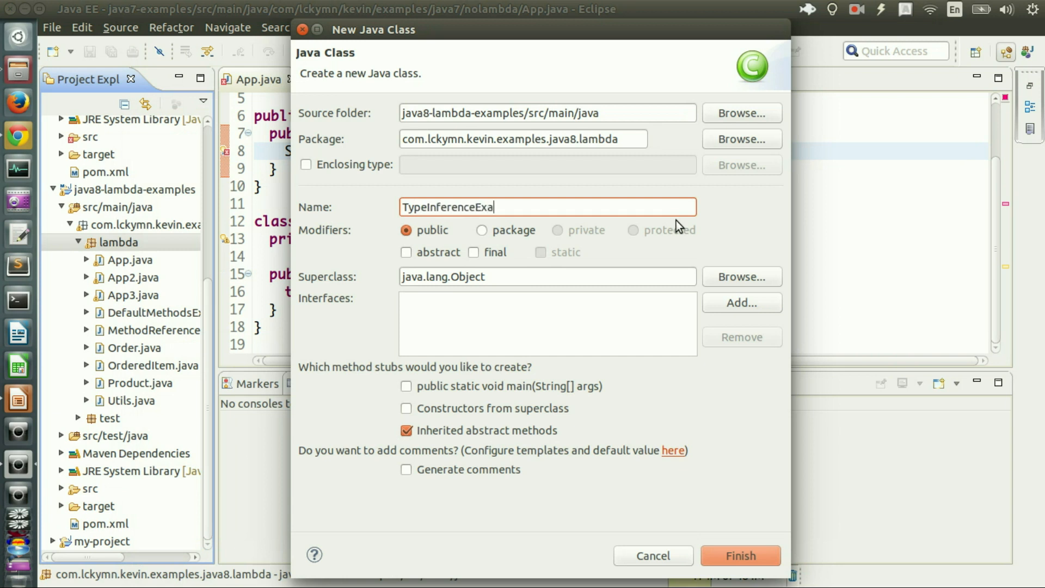
type("mples")
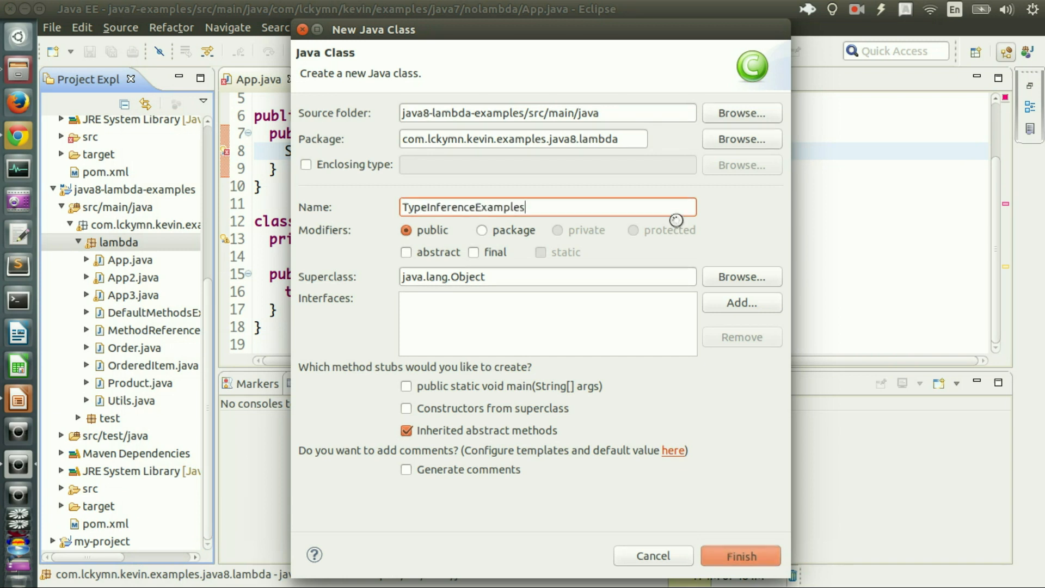
left_click(739, 555)
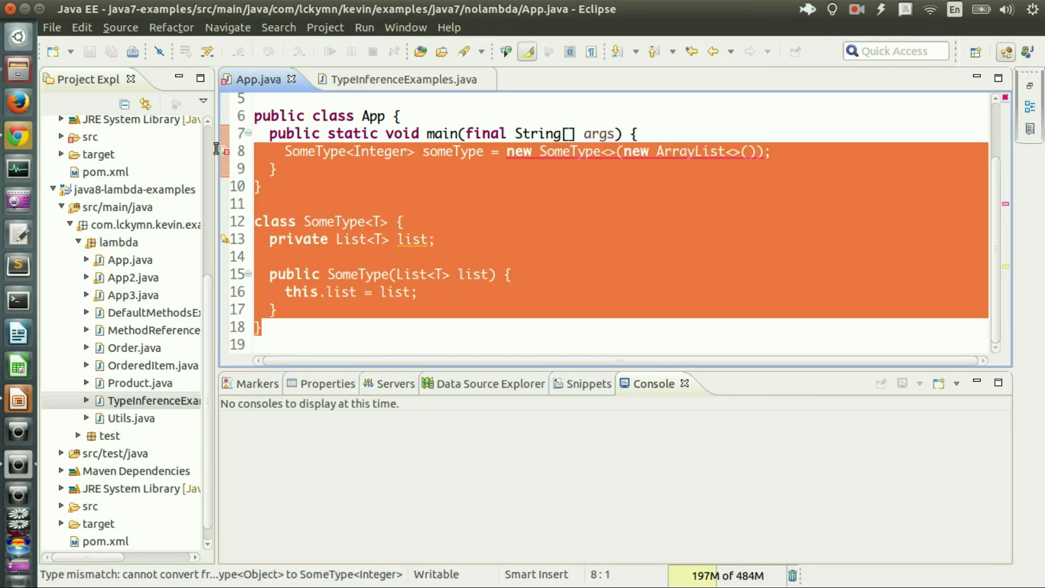
Inspect the SomeType diamond declaration in TypeInferenceExamples.java and its inferred constructor signature
left_click(392, 80)
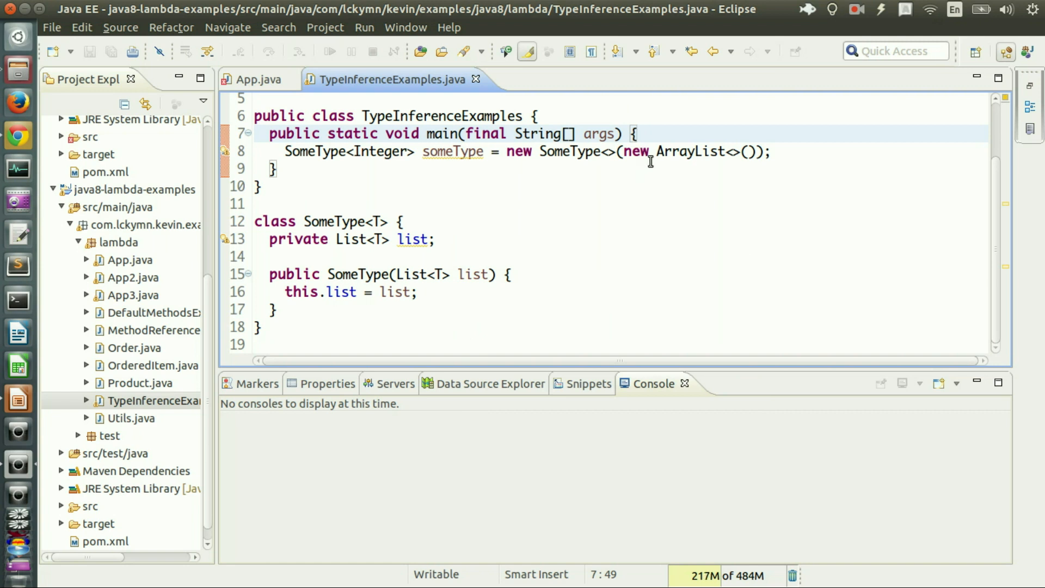
left_click(772, 151)
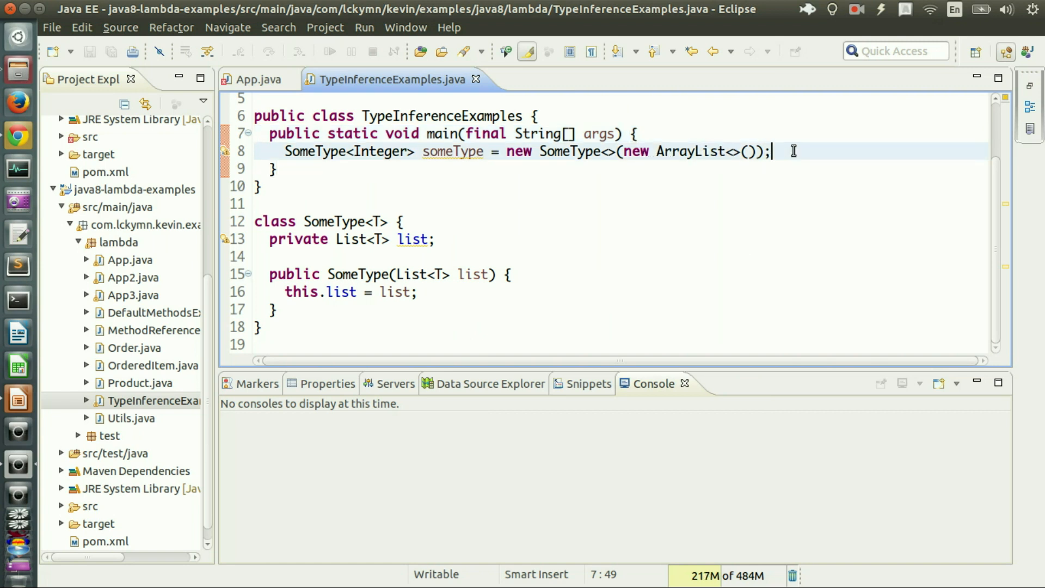
left_click(773, 152)
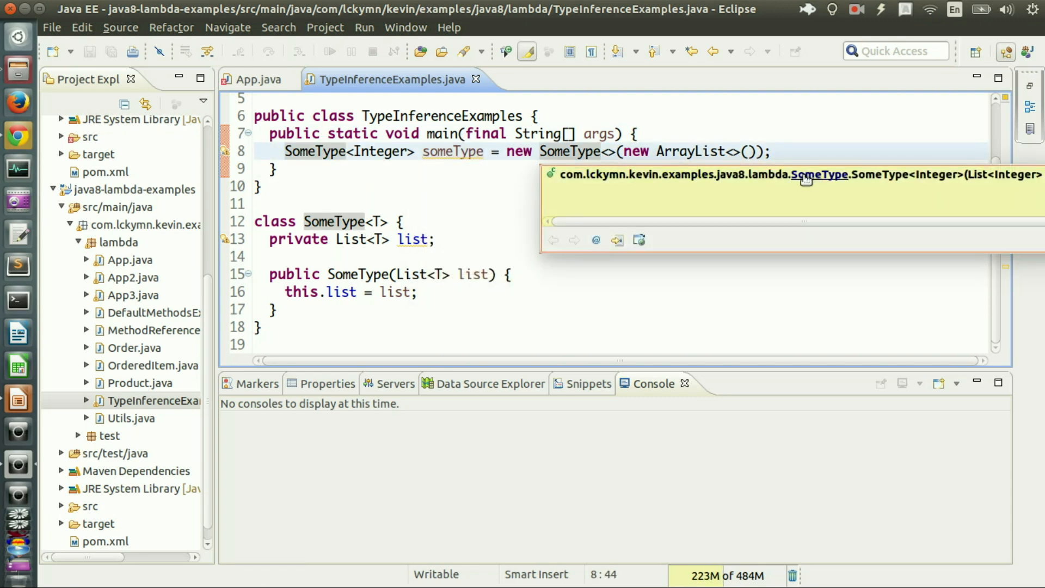
mouse_move(935, 176)
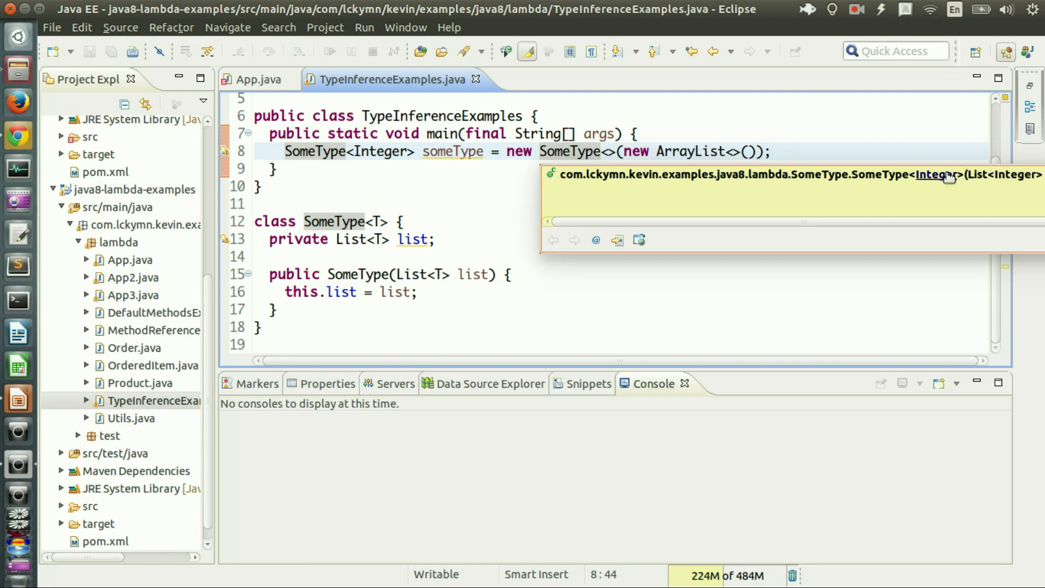
left_click(493, 166)
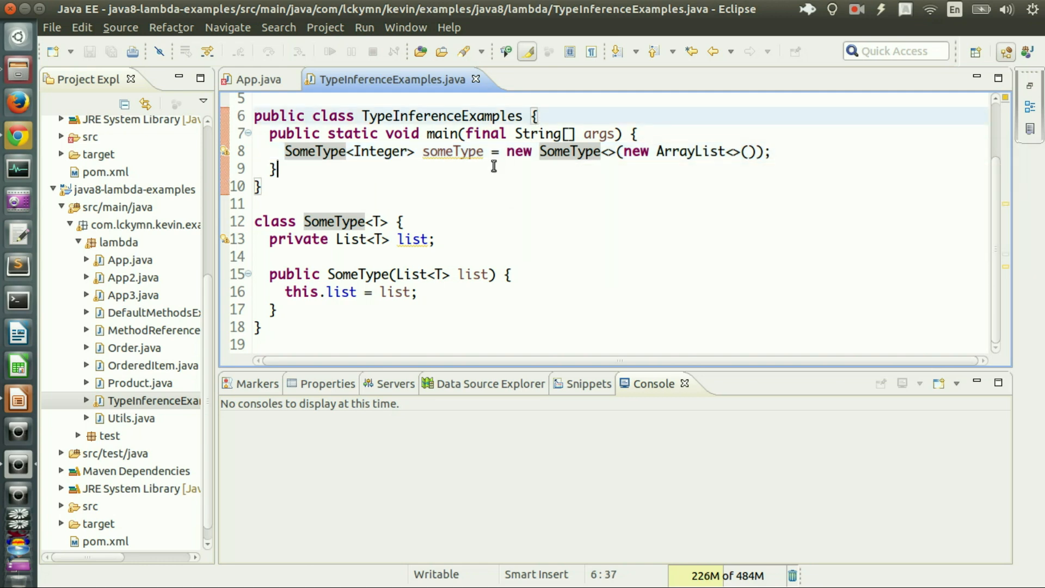
Compare against the Java 7 App.java, then open App.java from the lambda package
left_click(255, 79)
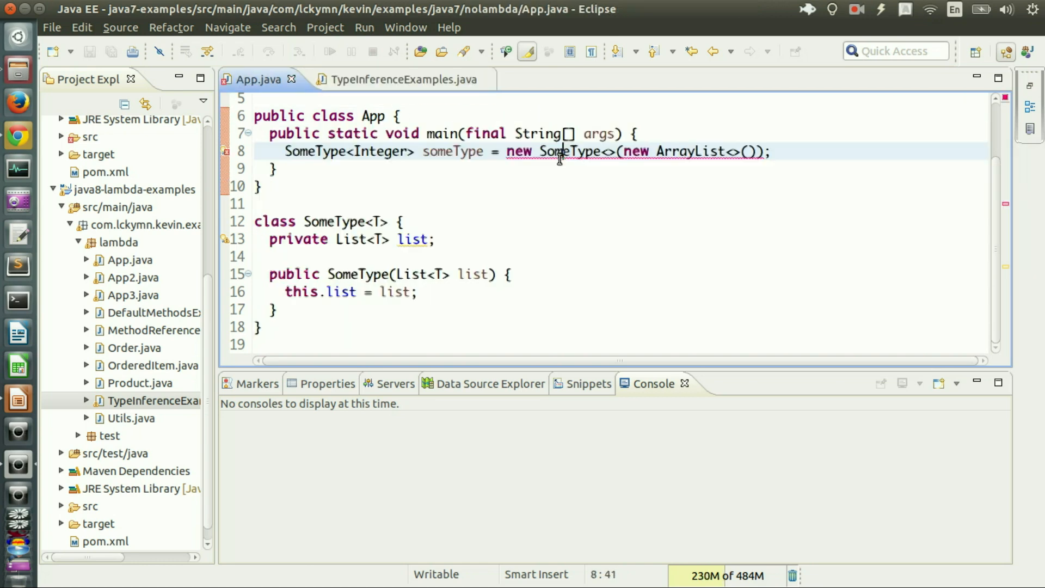
left_click(395, 79)
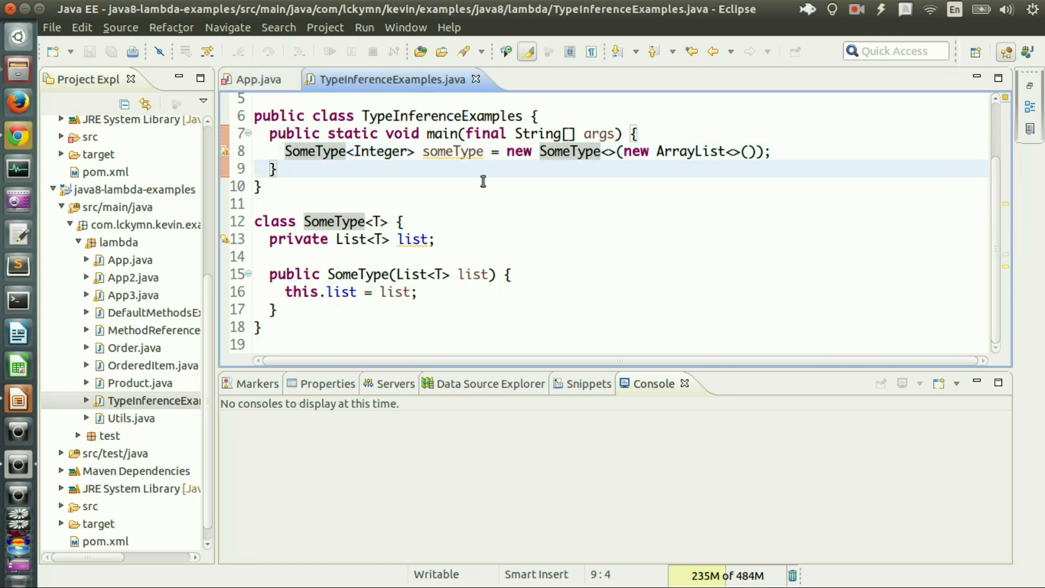
left_click(255, 203)
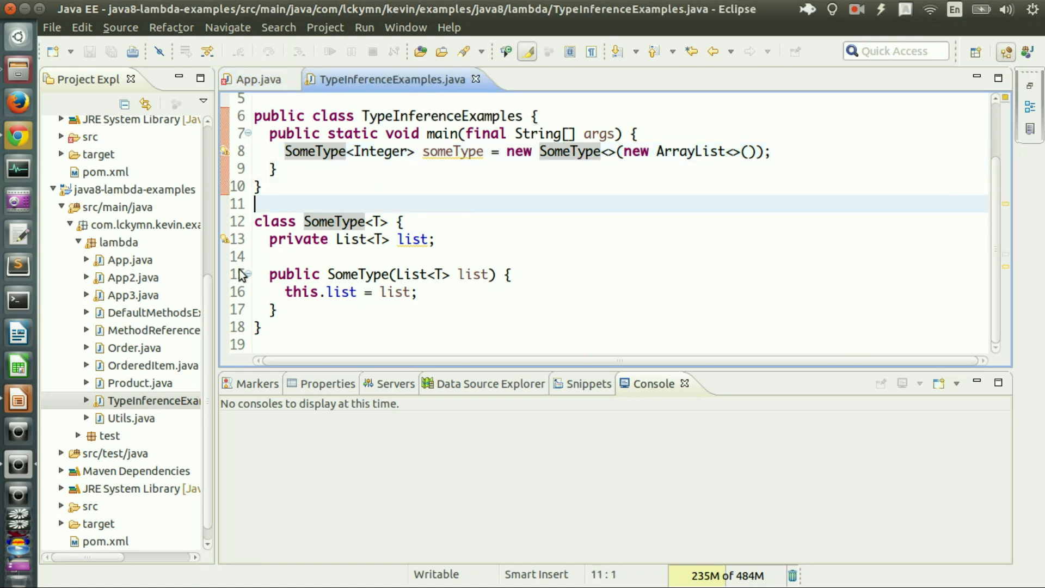
scroll("down", 3)
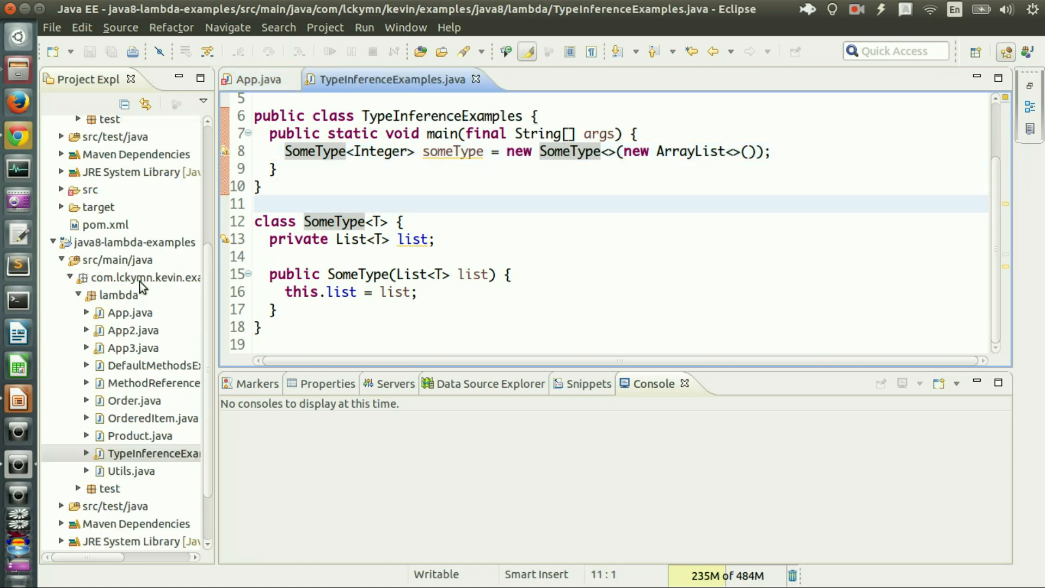
double_click(127, 313)
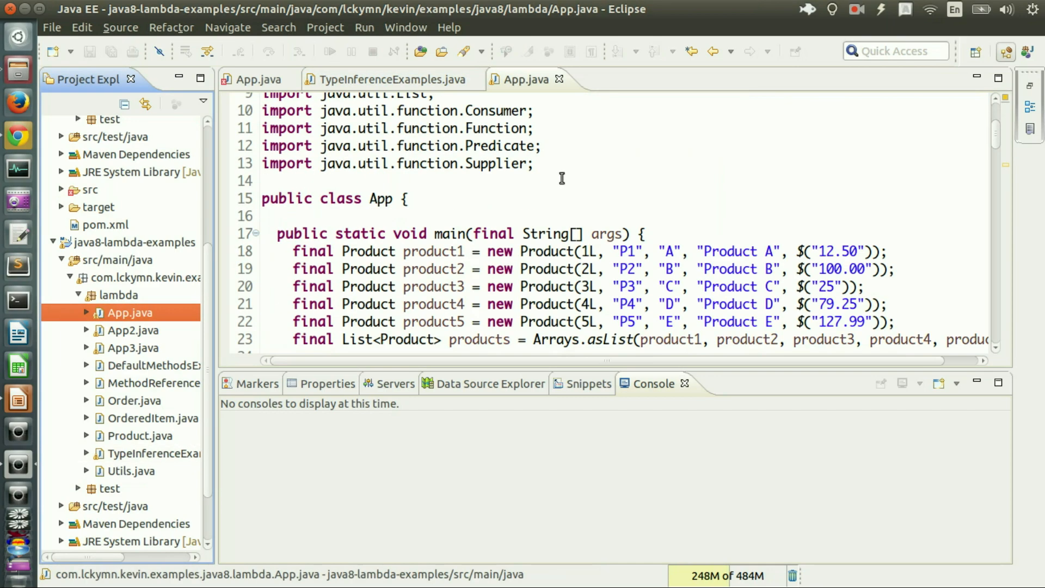
Copy the generic map method from the lambda App.java over to the Java 7 App.java
scroll("down", 3)
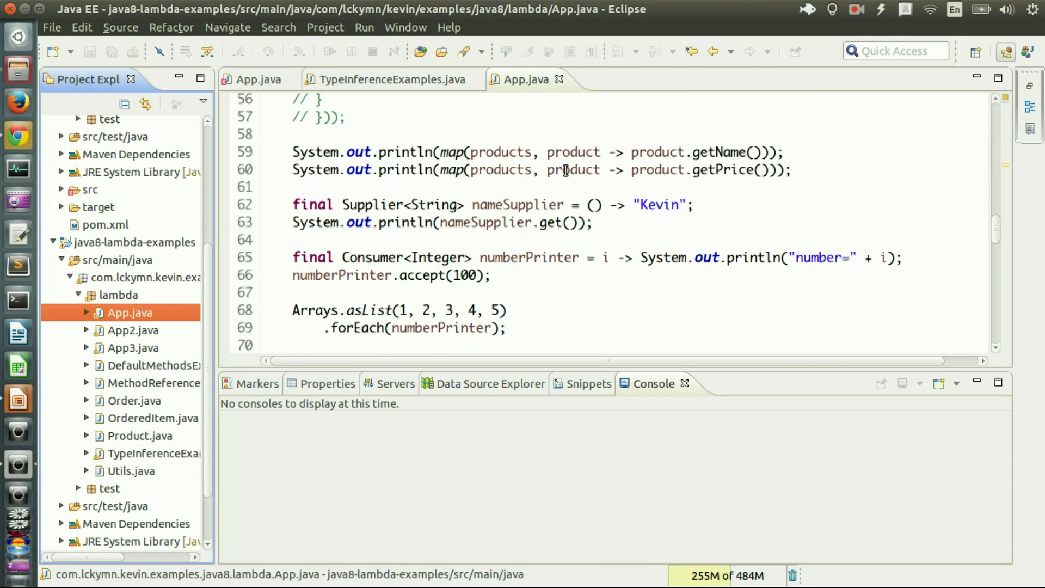
scroll("down", 3)
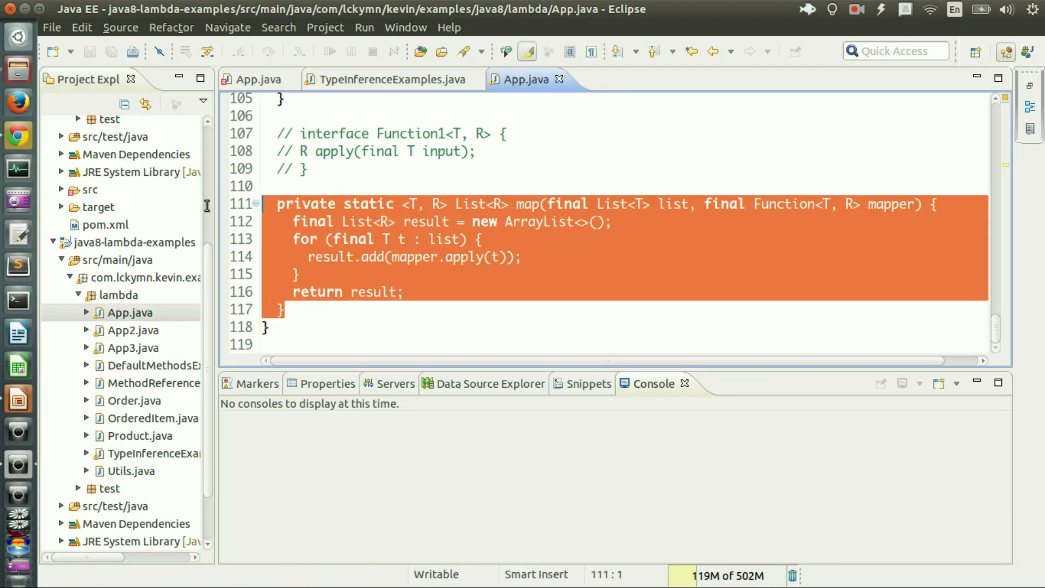
left_click(279, 187)
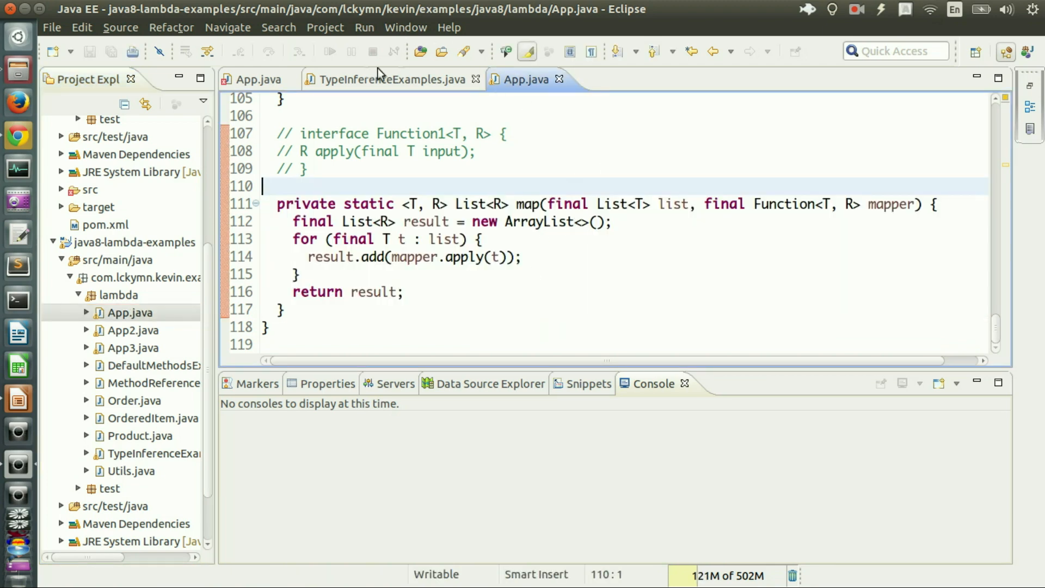
left_click(256, 79)
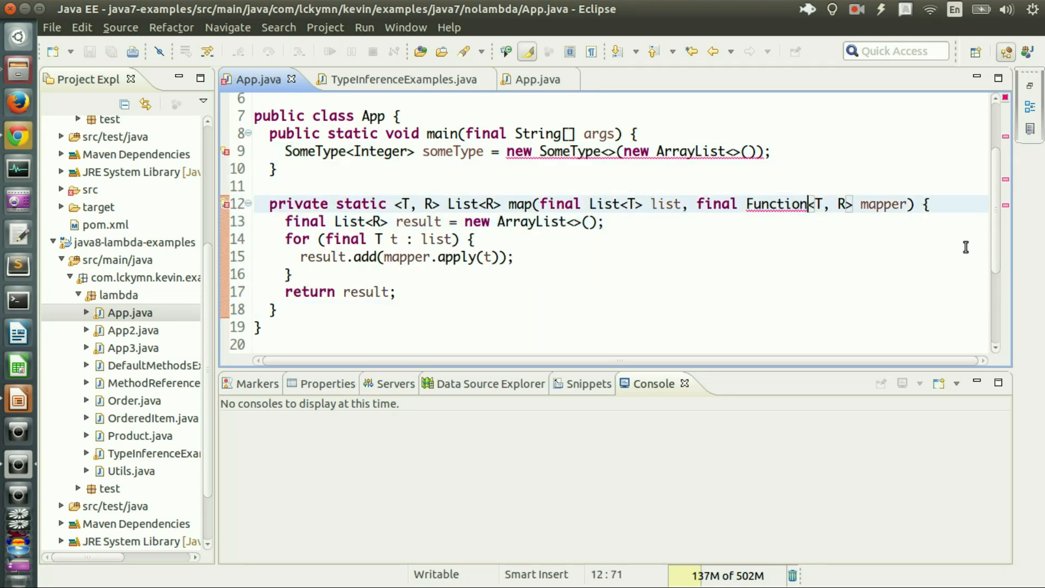
Change Function to Function1 with its import, comment out the SomeType line, begin a map call
type("1")
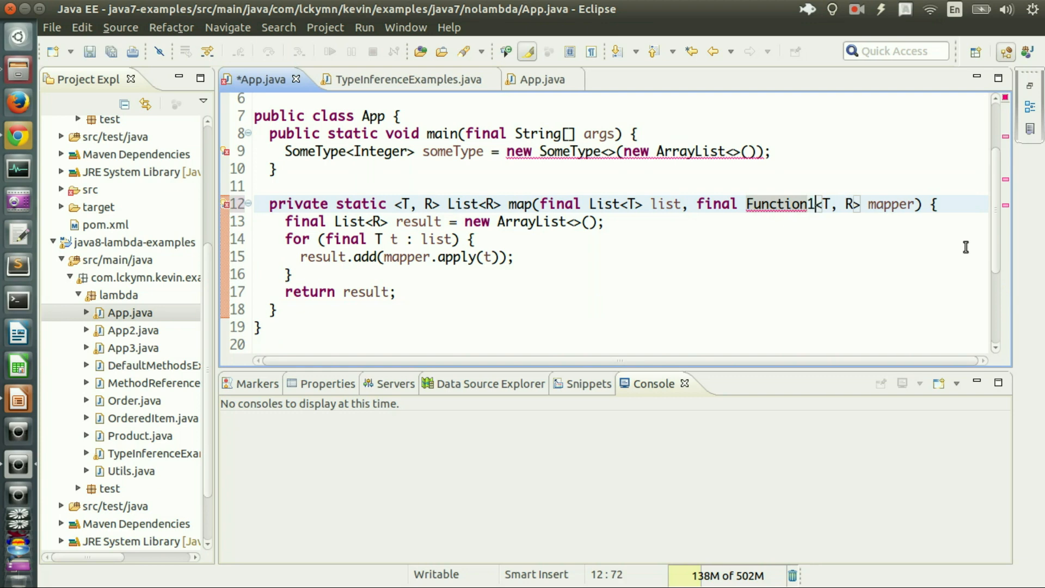
key("ctrl+s")
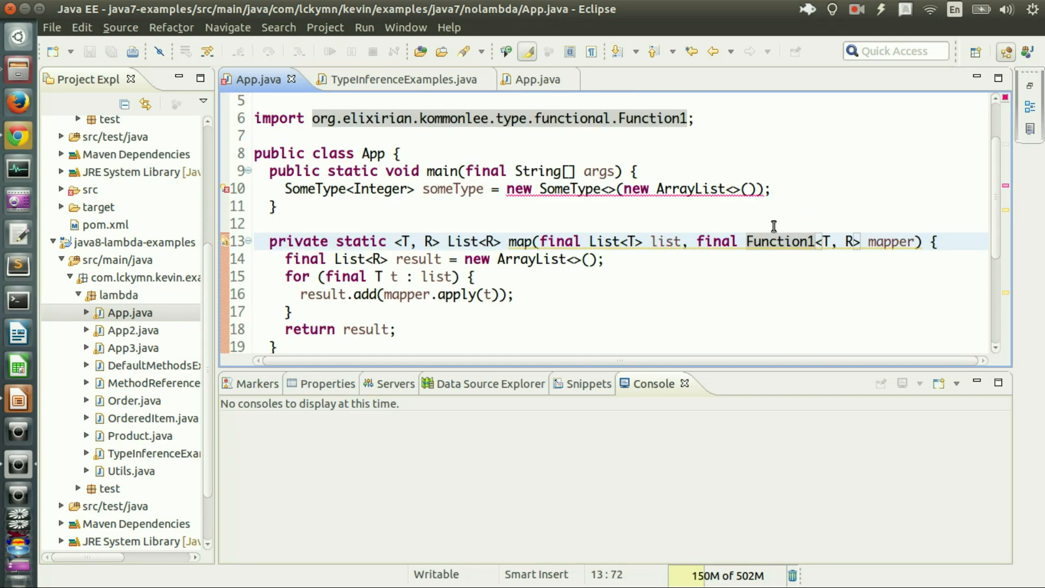
key("ctrl+/")
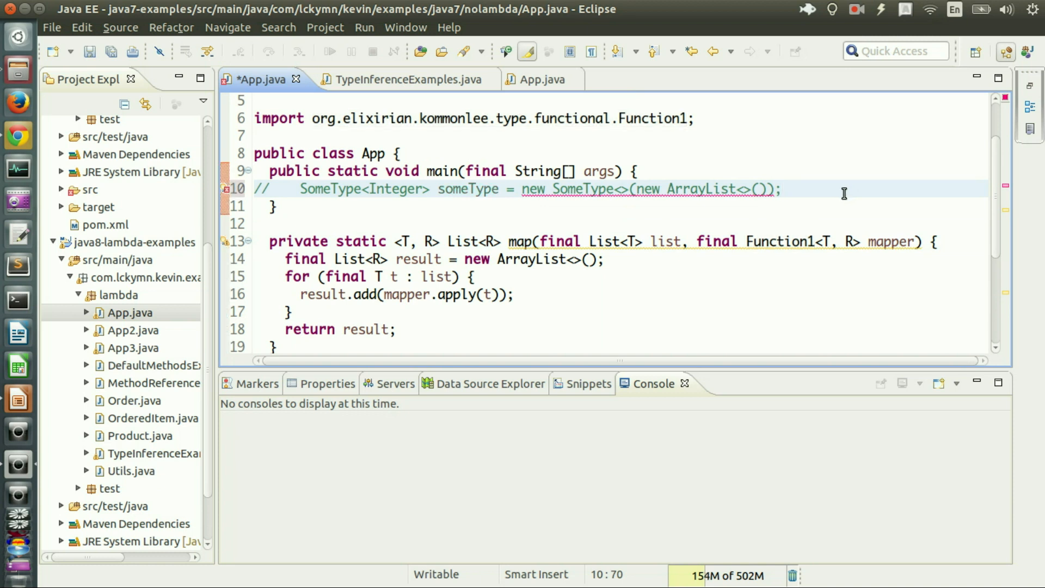
type("m")
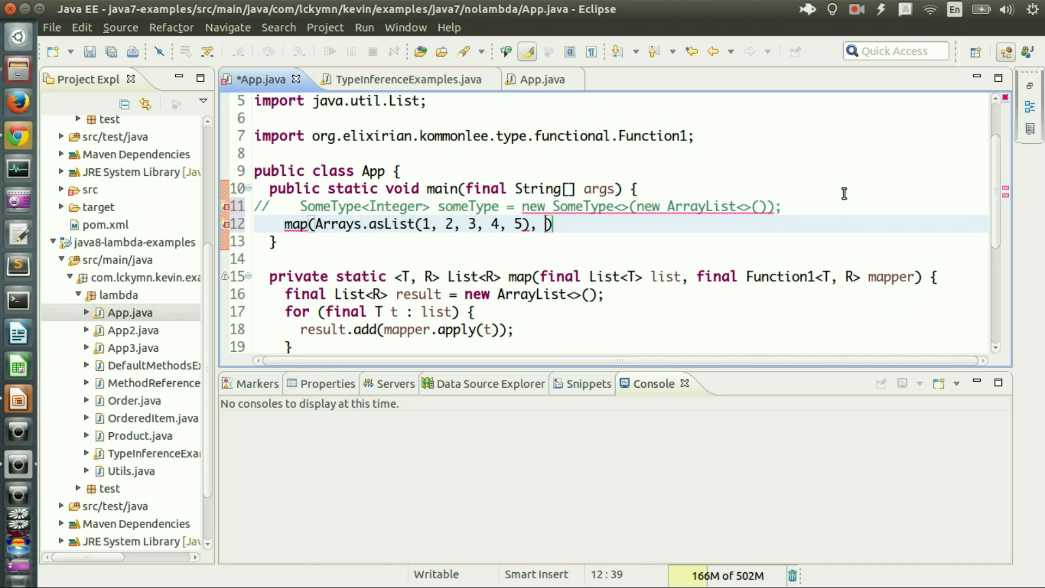
Pass map an anonymous Function1<Integer, String> returning "#" + input, then run App
scroll("down", 3)
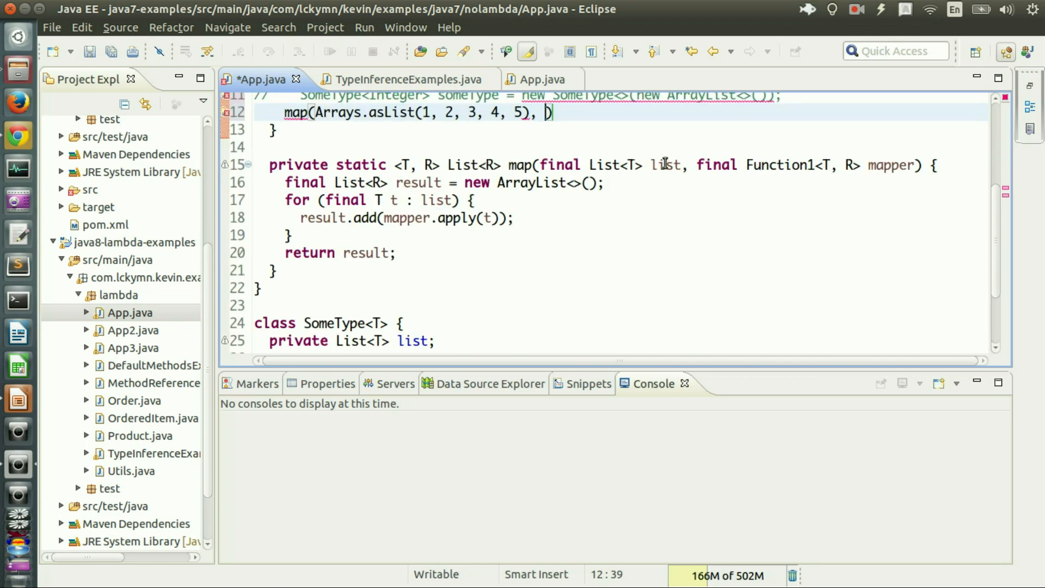
type("new FU")
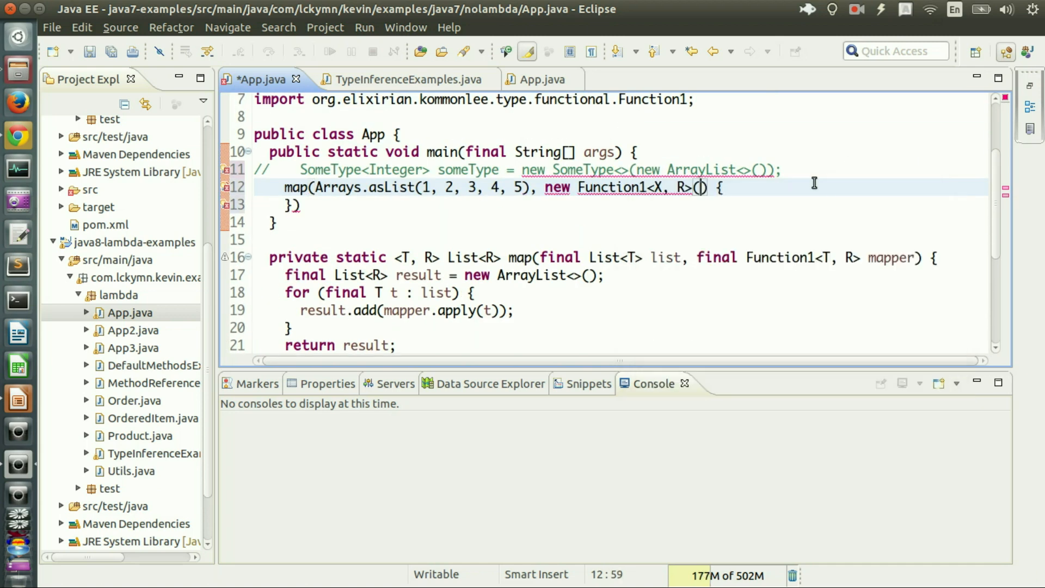
type("Integer")
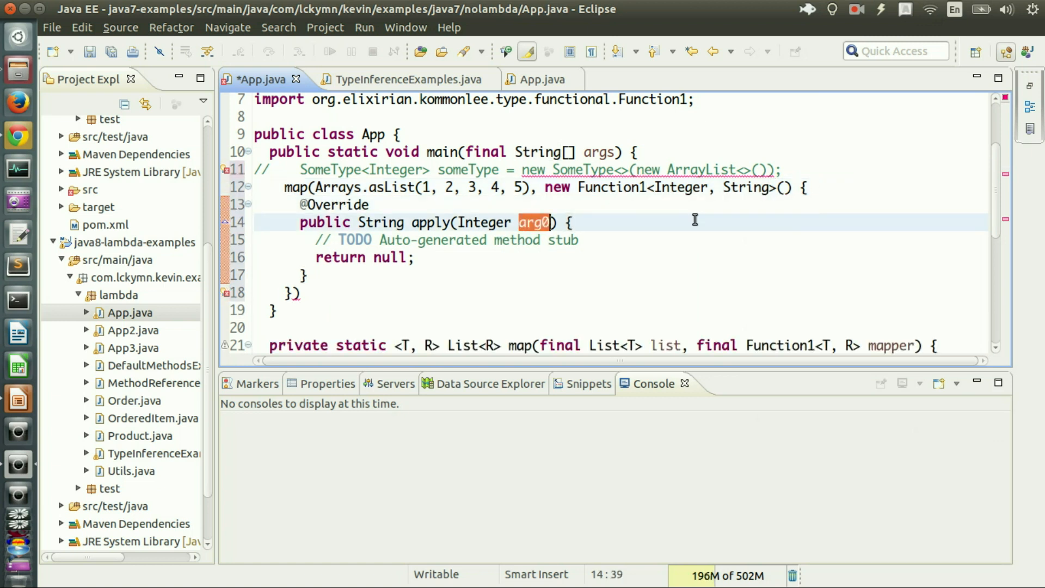
type("intput")
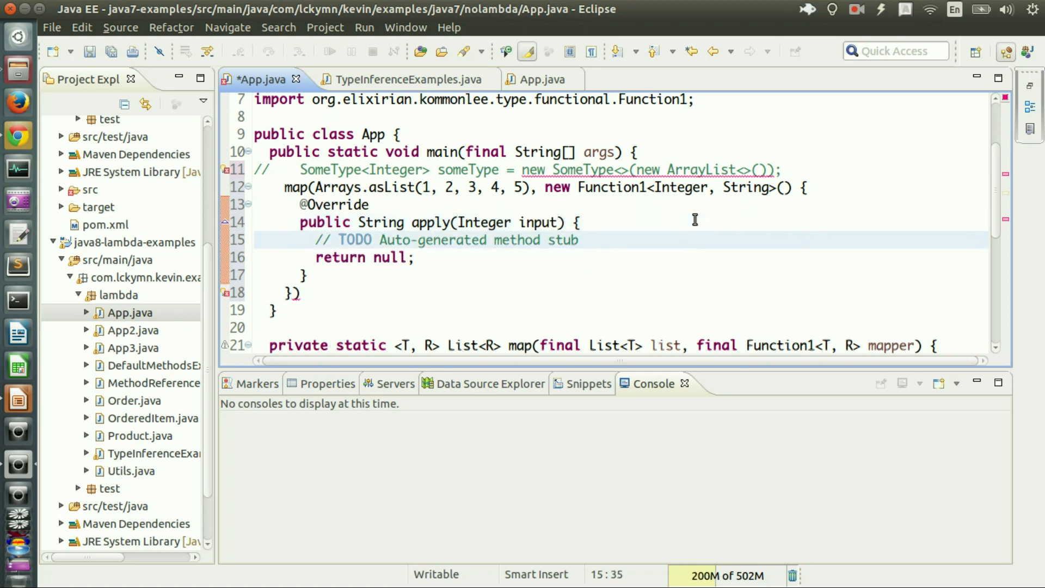
type("return input.;")
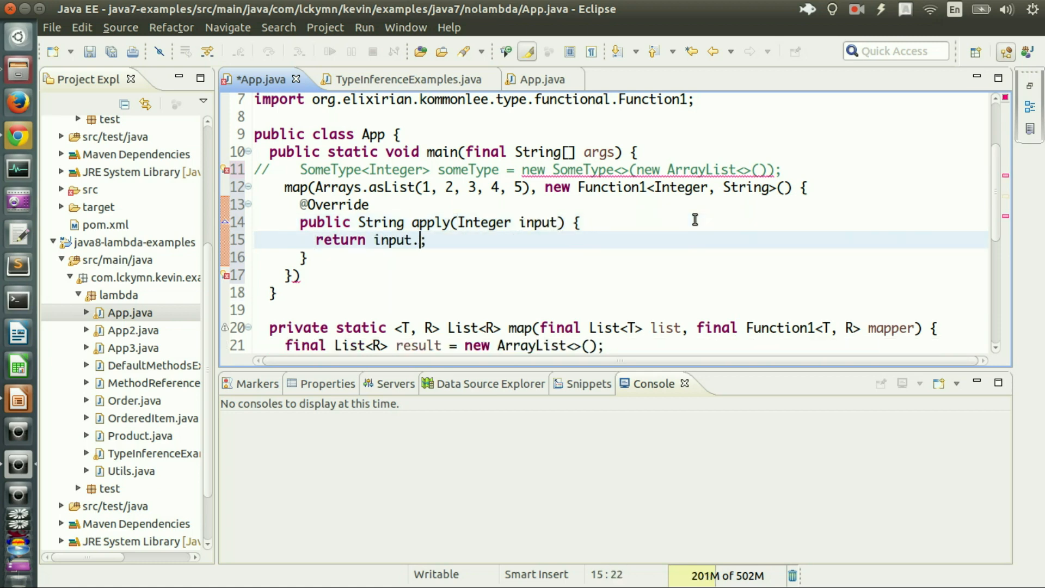
key("BackSpace")
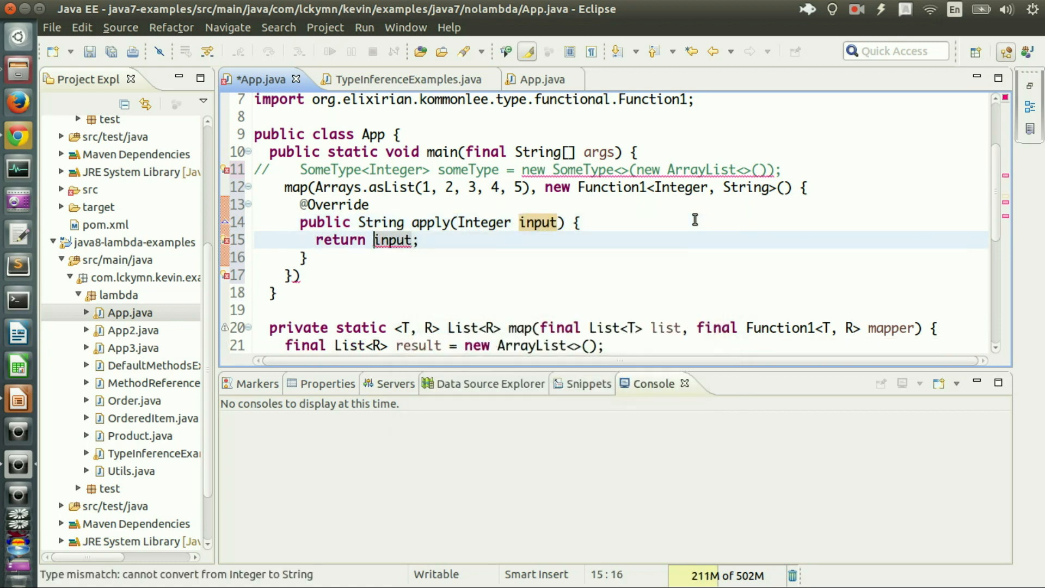
type("\"#\" +")
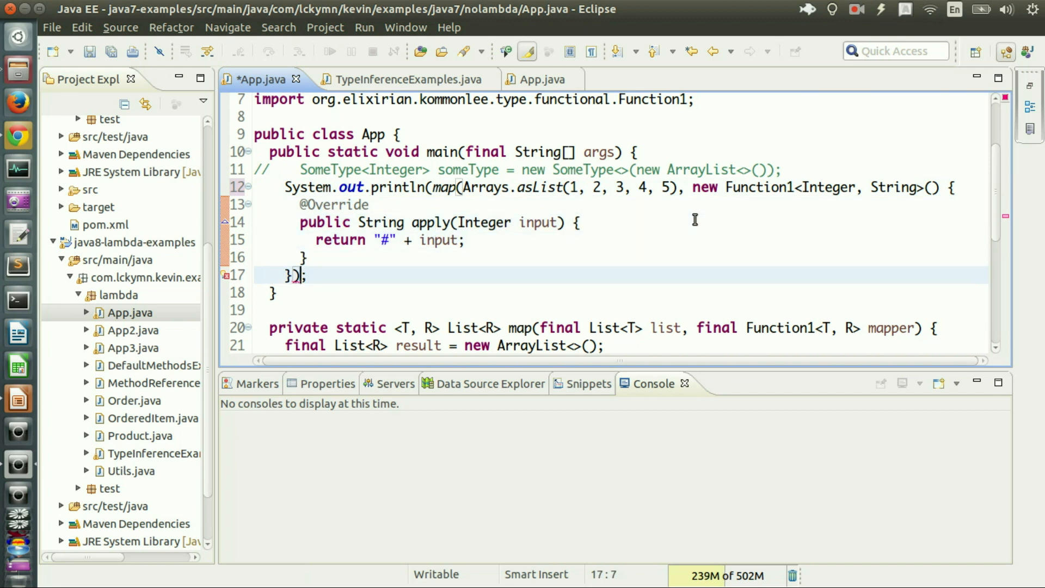
left_click(327, 52)
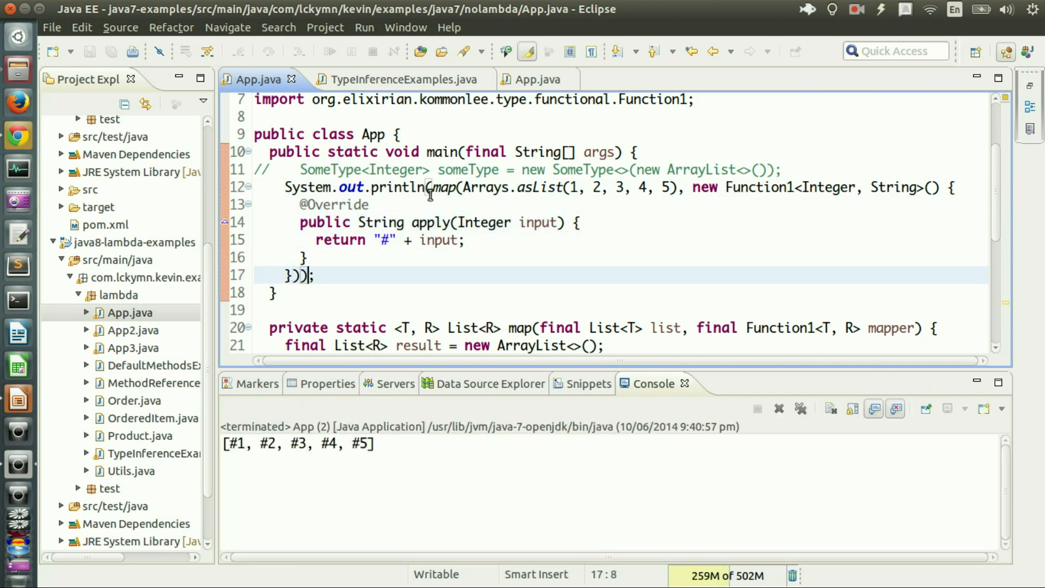
Select and remove the anonymous Function1 argument from the map call
double_click(439, 240)
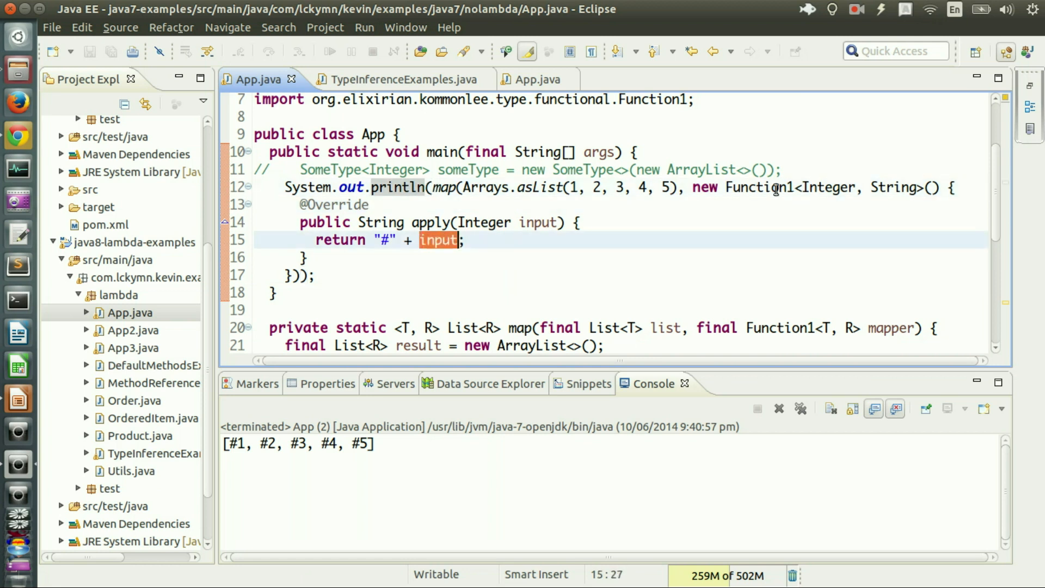
left_click(711, 188)
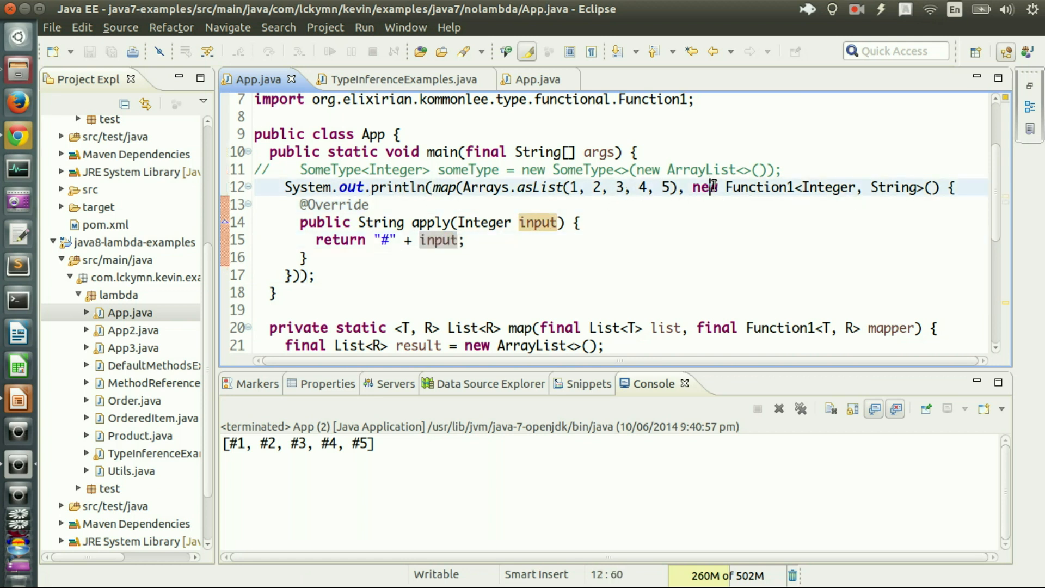
left_click(314, 278)
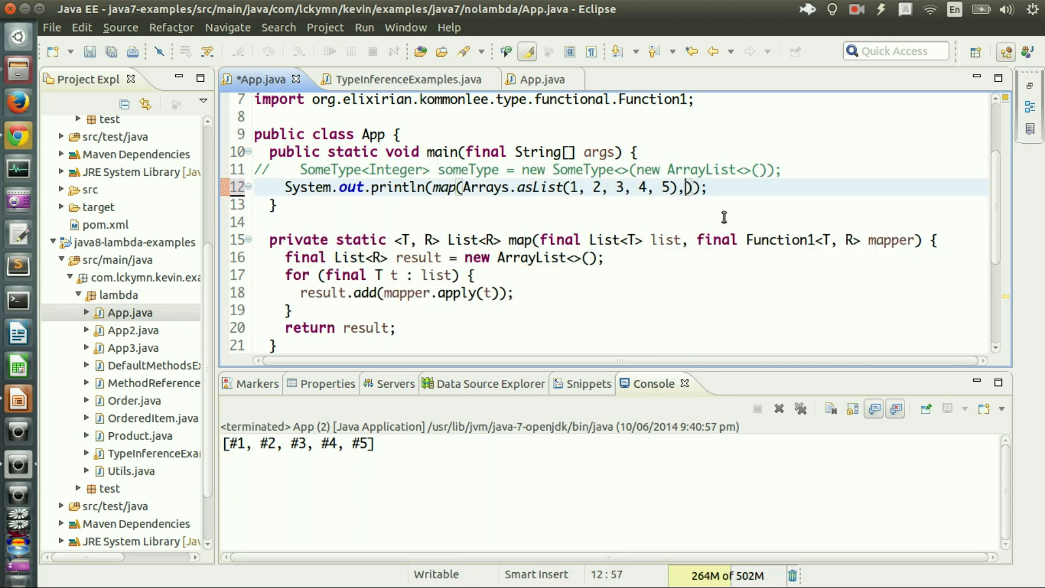
Add a private static <T> Function1<T, String> prefixAdder(String prefix) method wrapping the anonymous class
type("pr")
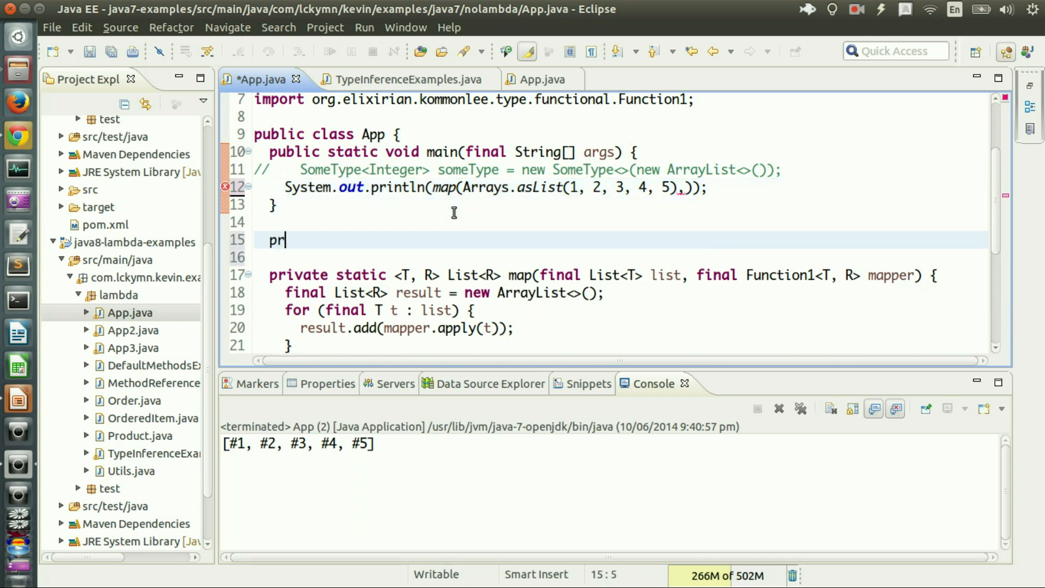
type("ivate sta")
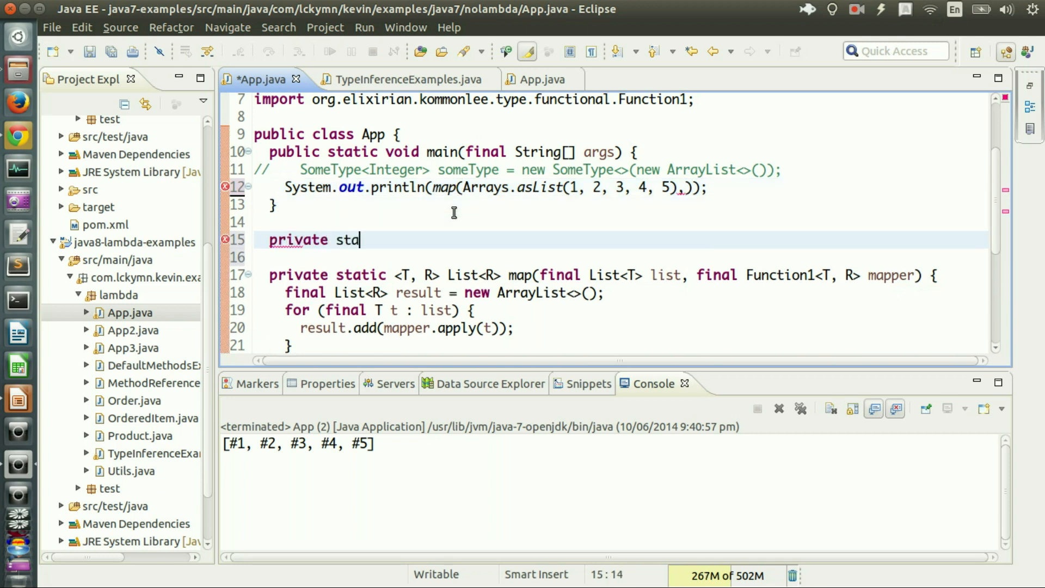
type("tic <T> Fu")
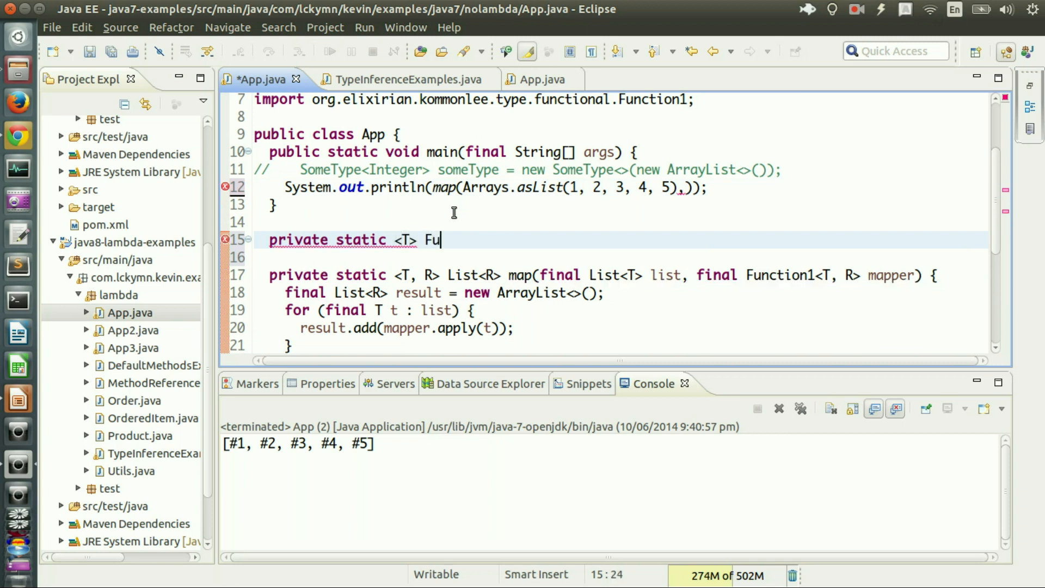
type("nction1<T>")
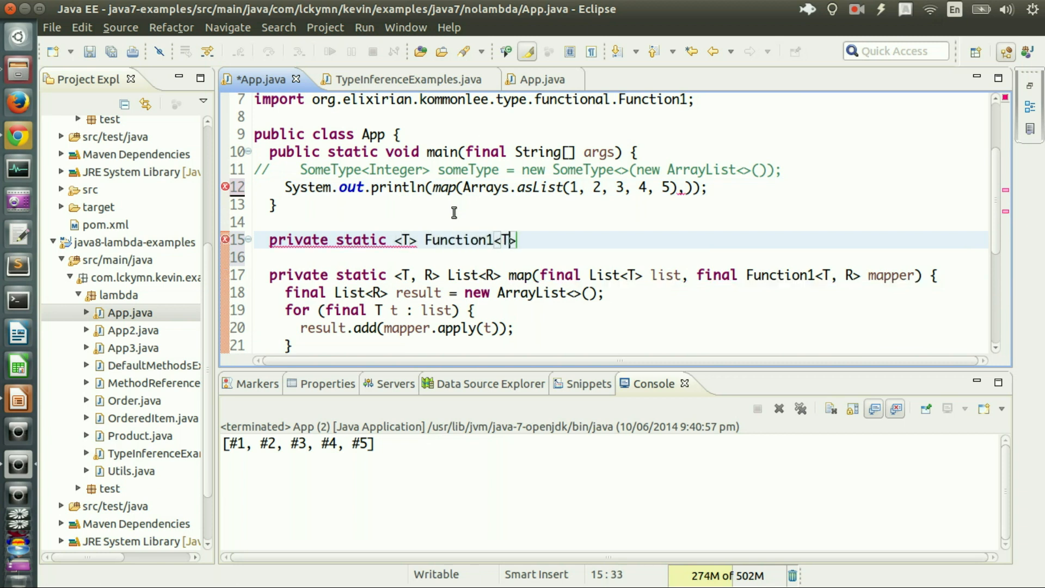
type(", String>")
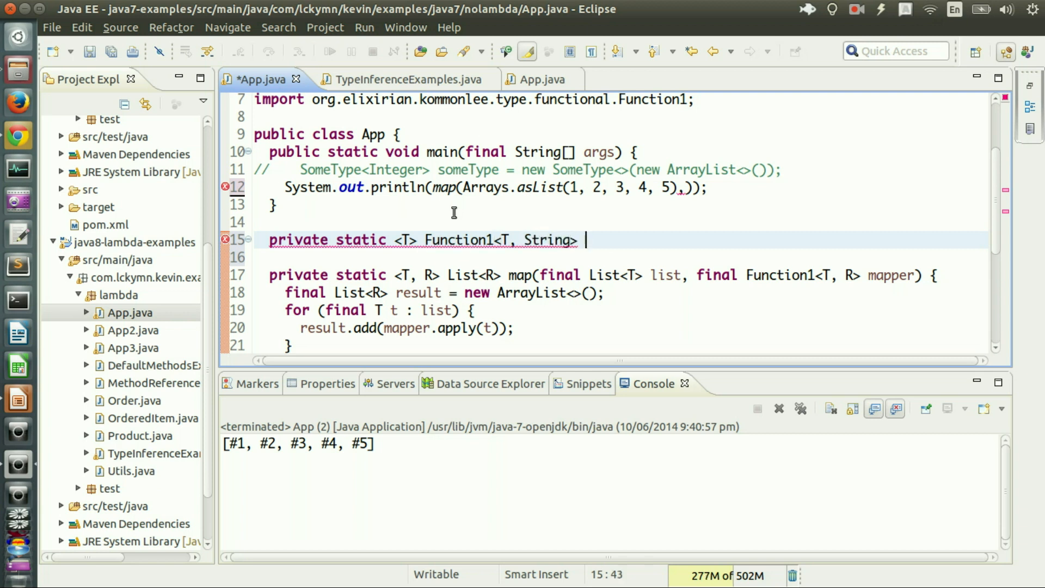
type("prefixAdder")
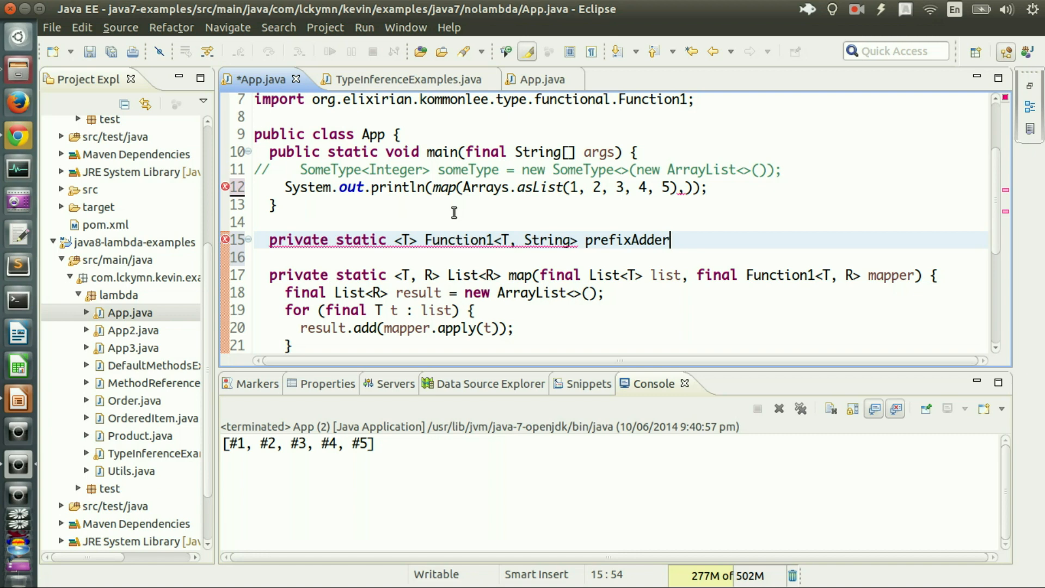
type("(String prefix)")
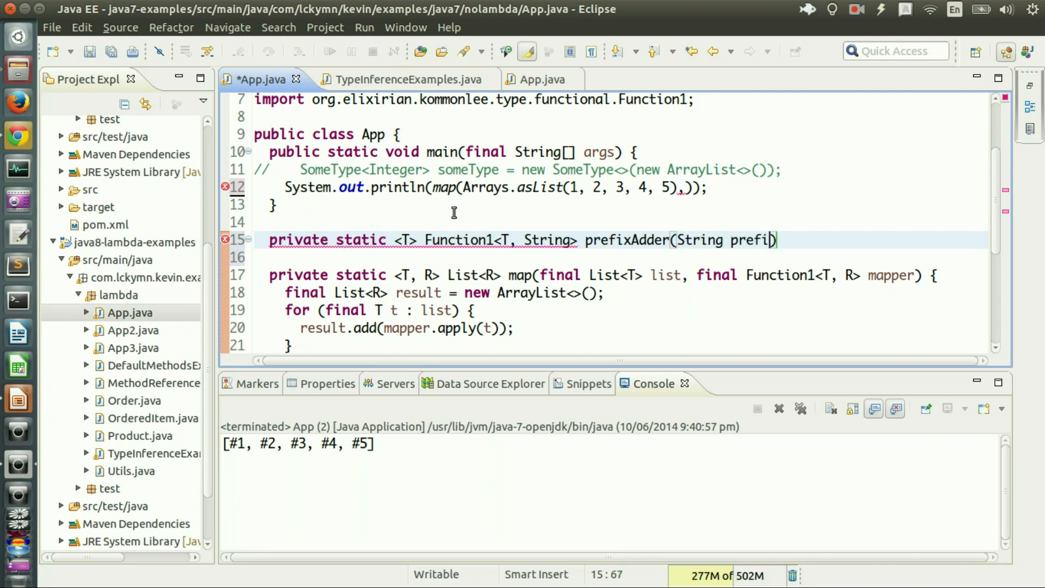
type("x) {")
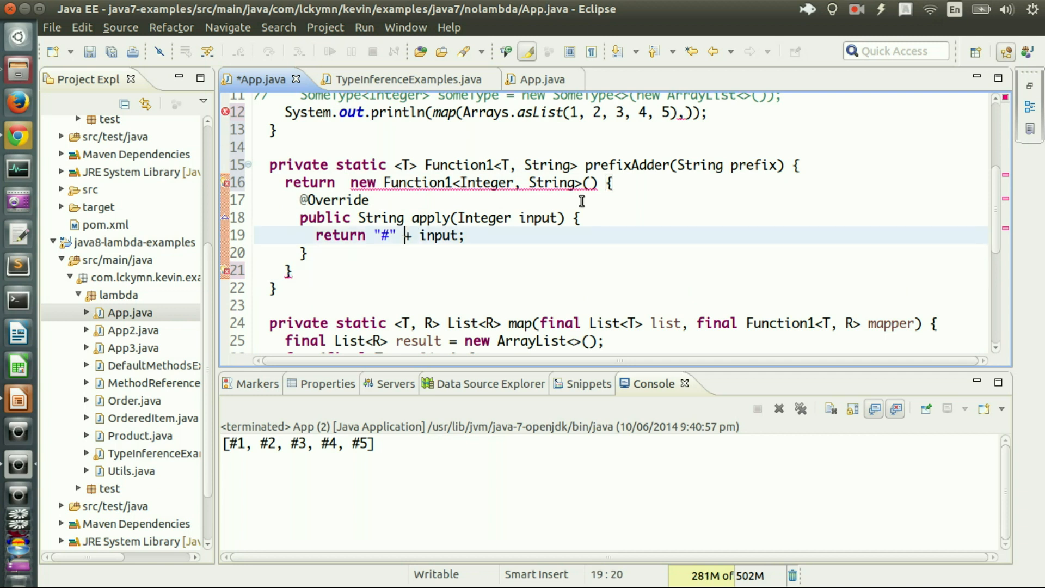
Replace the hard-coded "#" with prefix in the returned apply method
key("BackSpace")
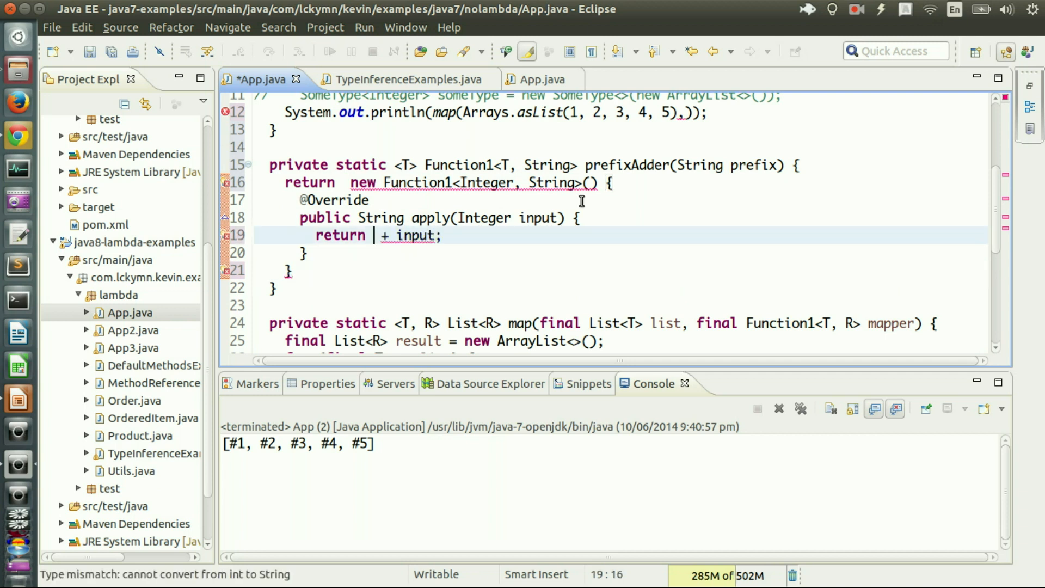
type("prefix")
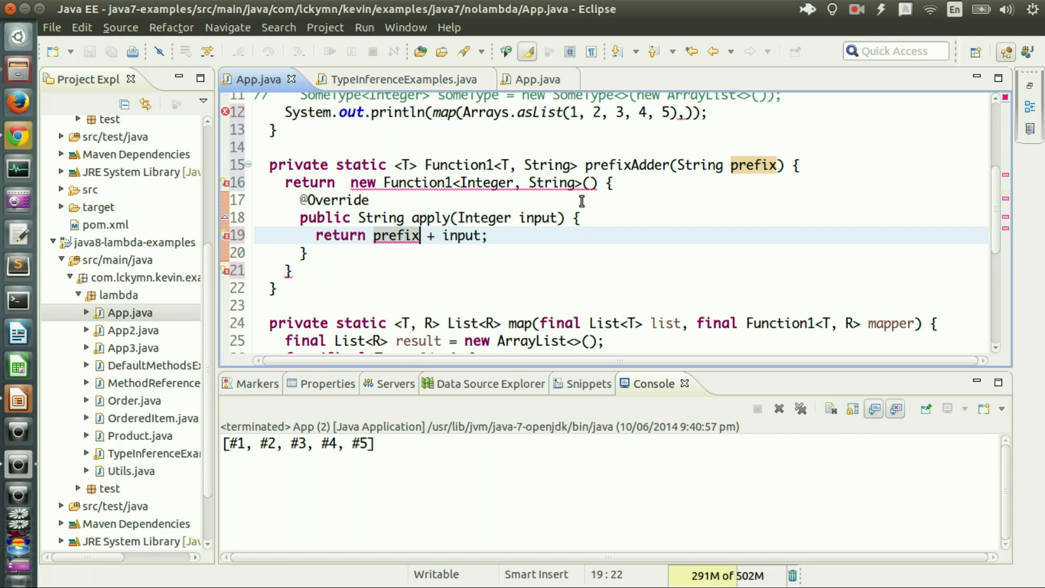
type(";")
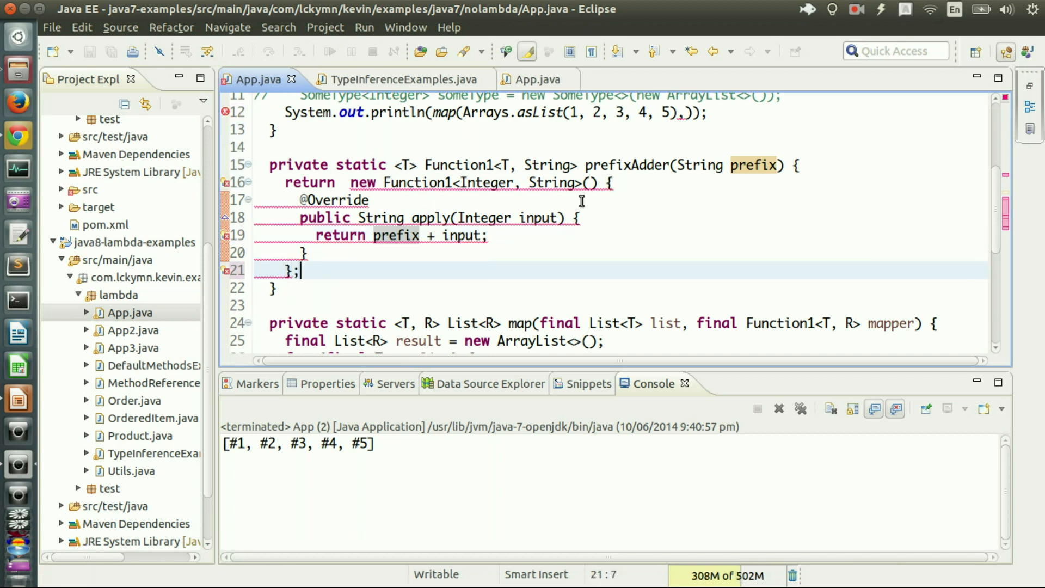
Generalize prefixAdder to Function1<T, String> with apply(T input) and final prefix, then save
left_click(448, 182)
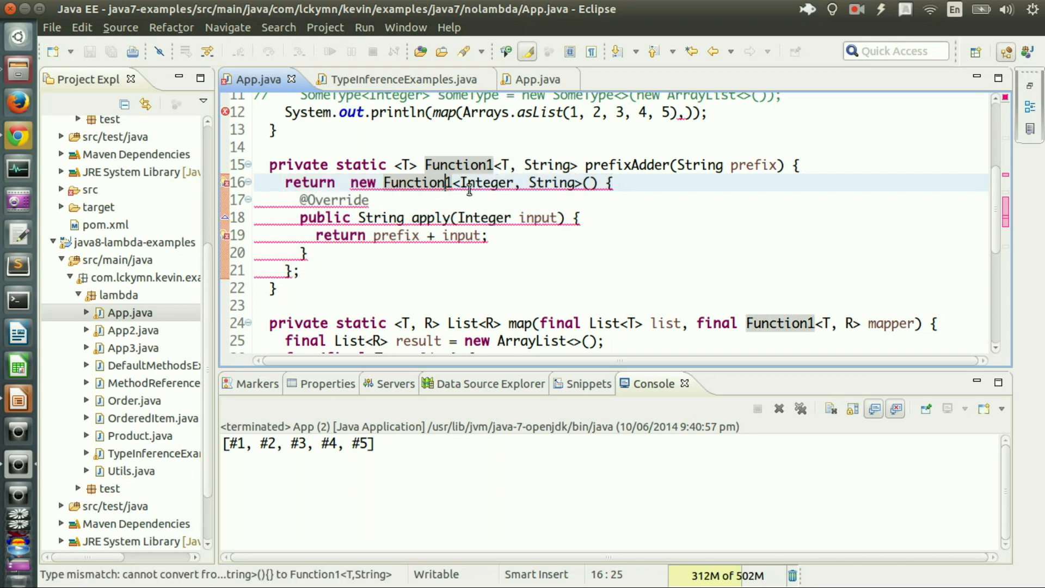
double_click(483, 183)
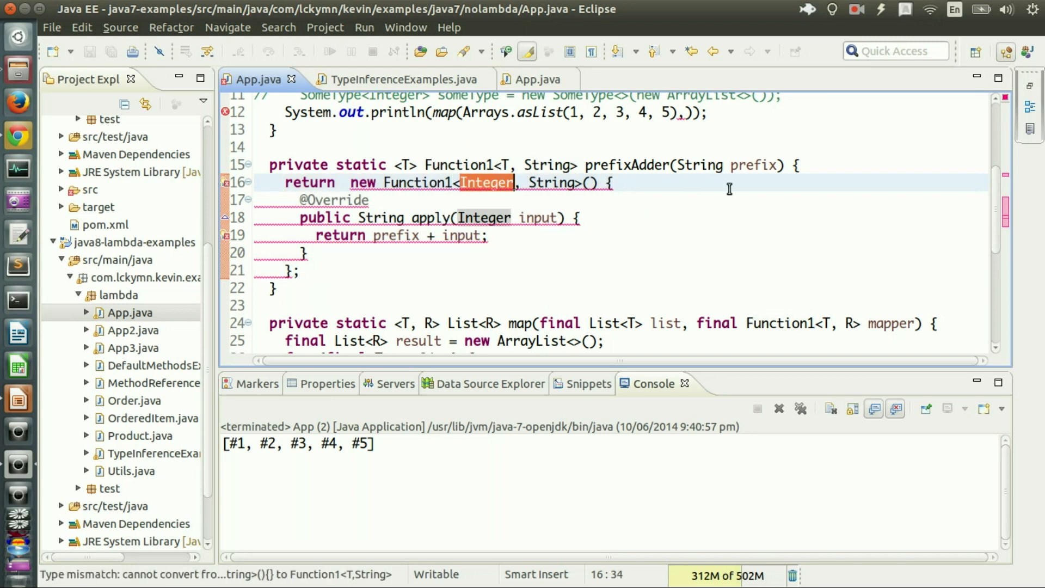
scroll("up", 3)
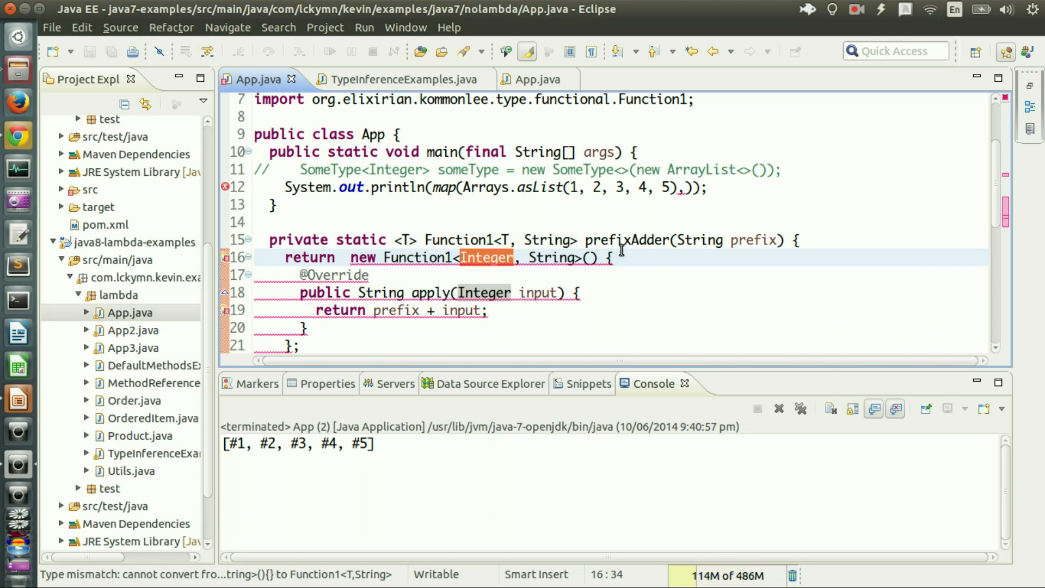
type("T")
left_click(620, 240)
type("final ")
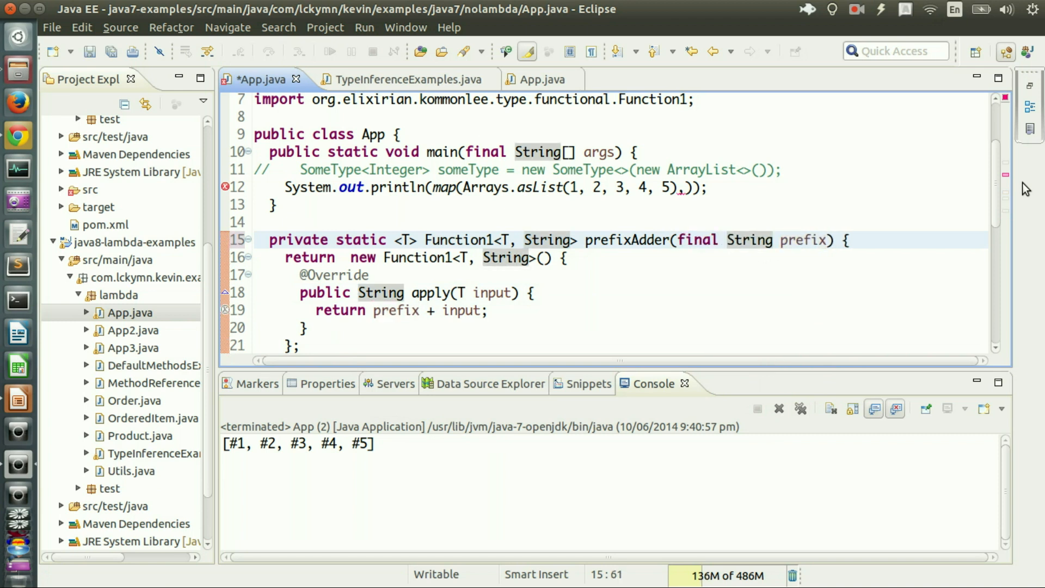
key("ctrl+s")
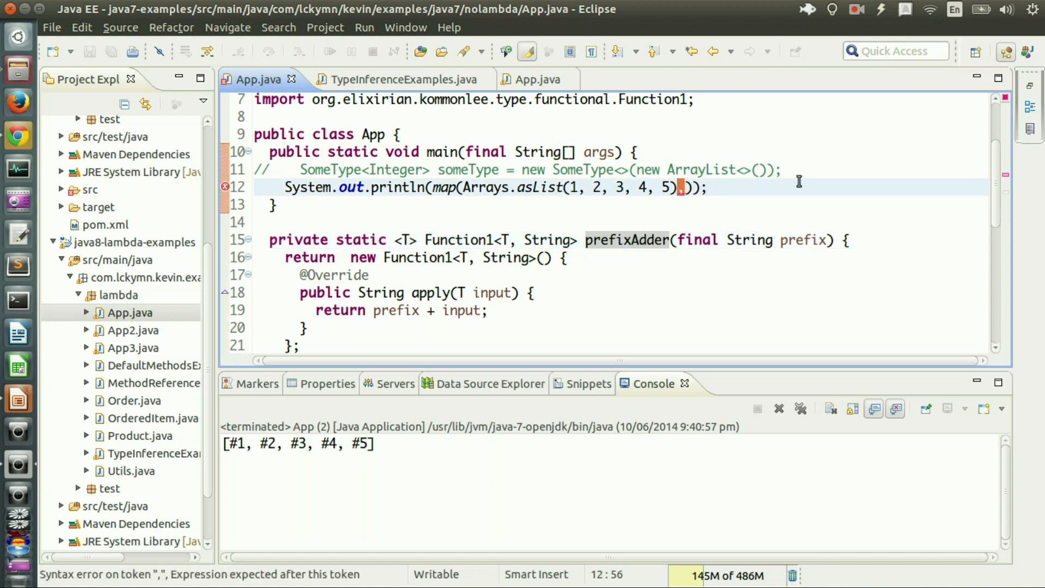
Pass prefixAdder("#") as the map call's mapper after the list argument and save App.java
type(", prefixAdder(\"\")")
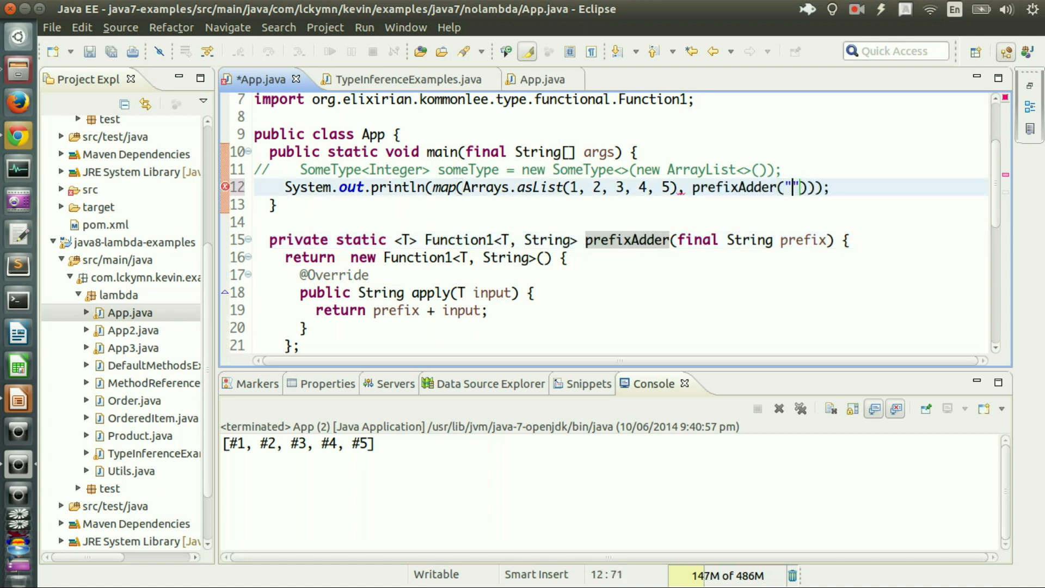
type("#")
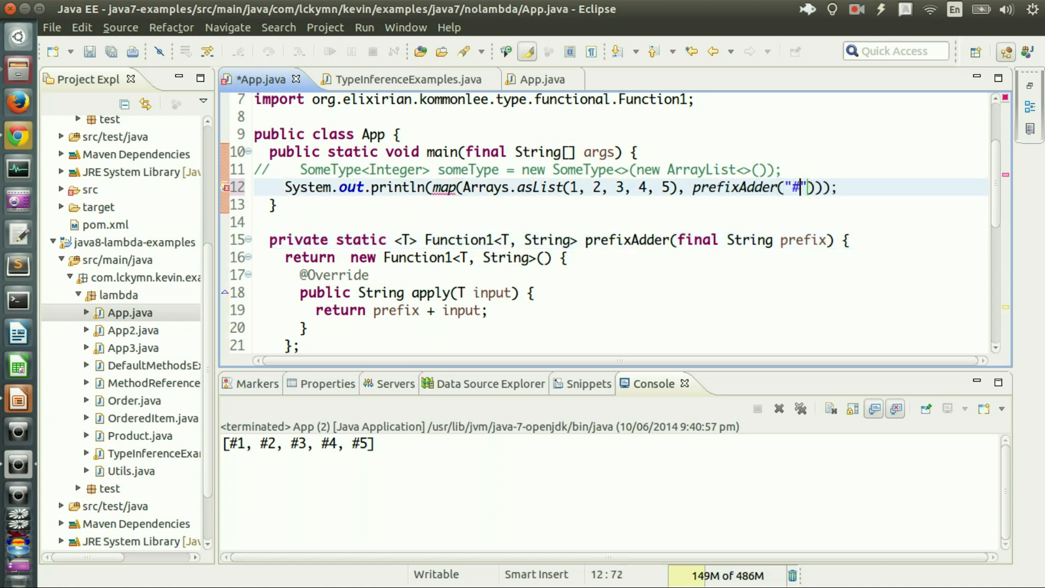
key("ctrl+s")
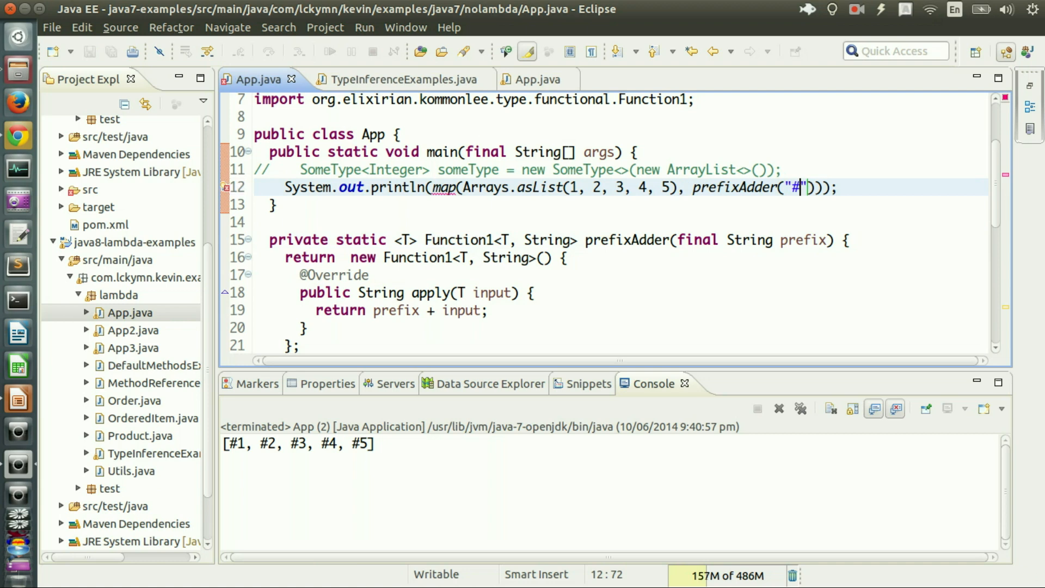
scroll("down", 3)
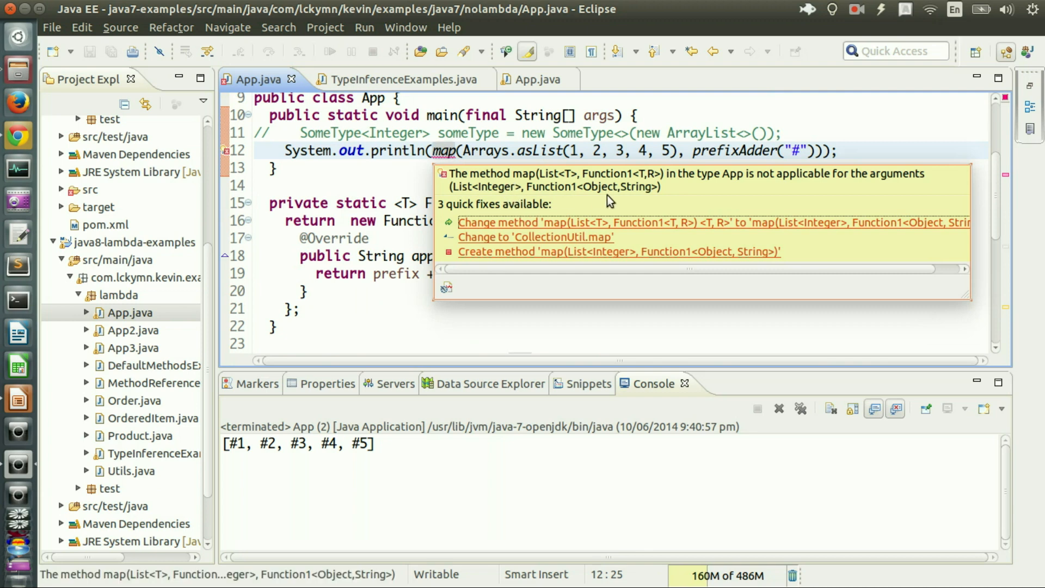
mouse_move(493, 185)
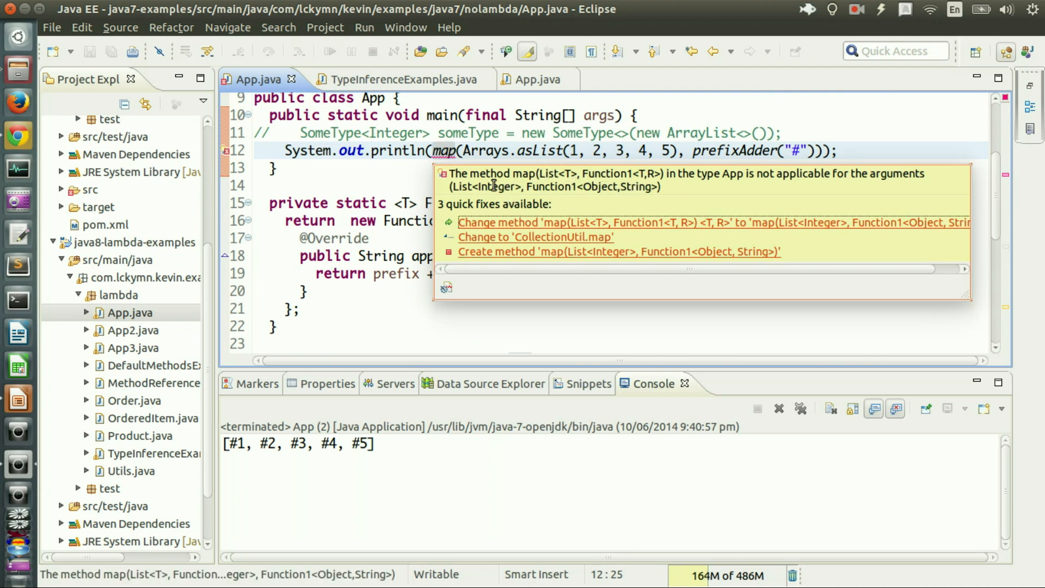
mouse_move(739, 181)
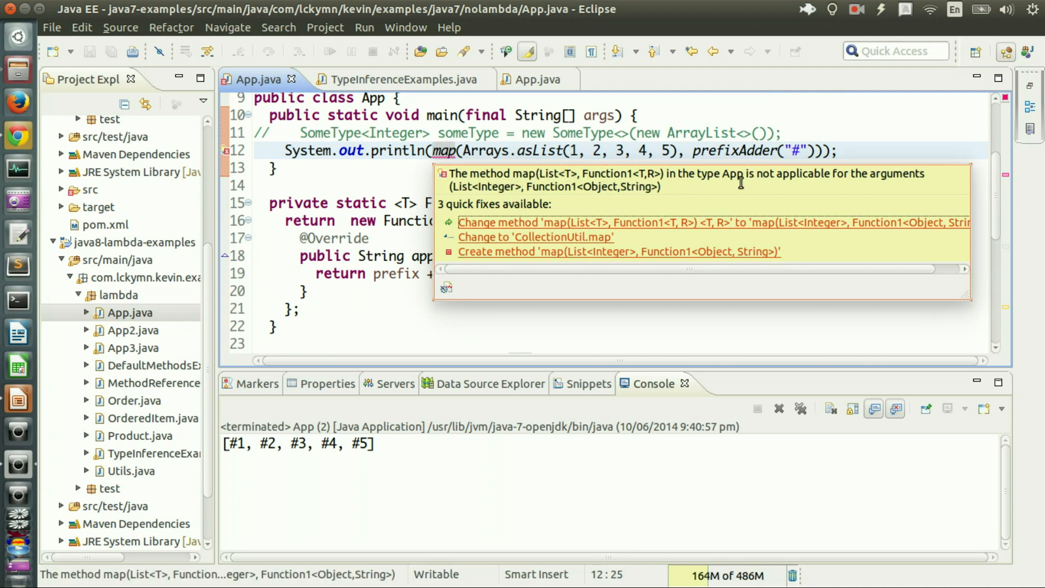
mouse_move(891, 184)
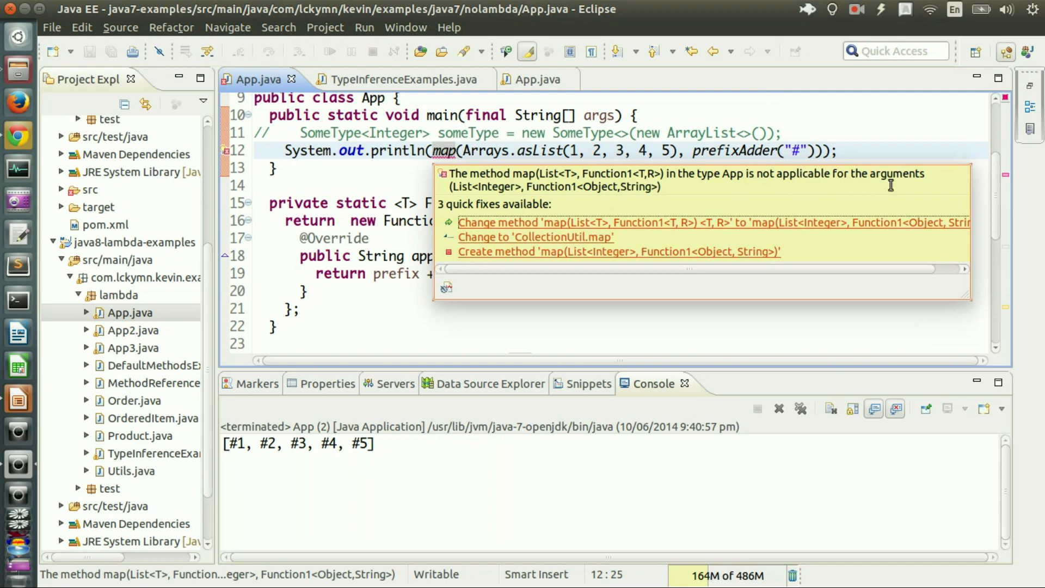
mouse_move(654, 203)
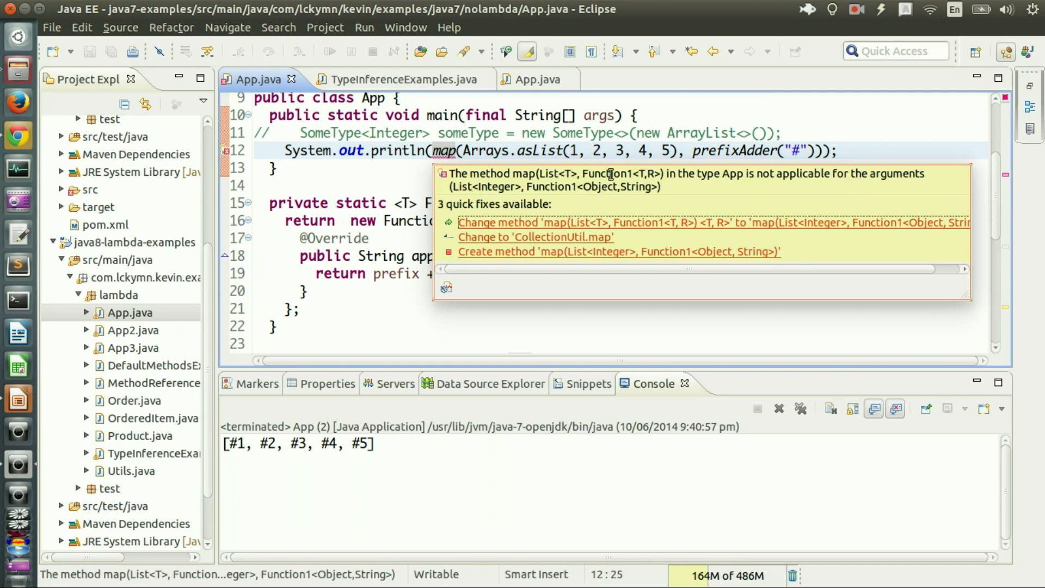
mouse_move(589, 185)
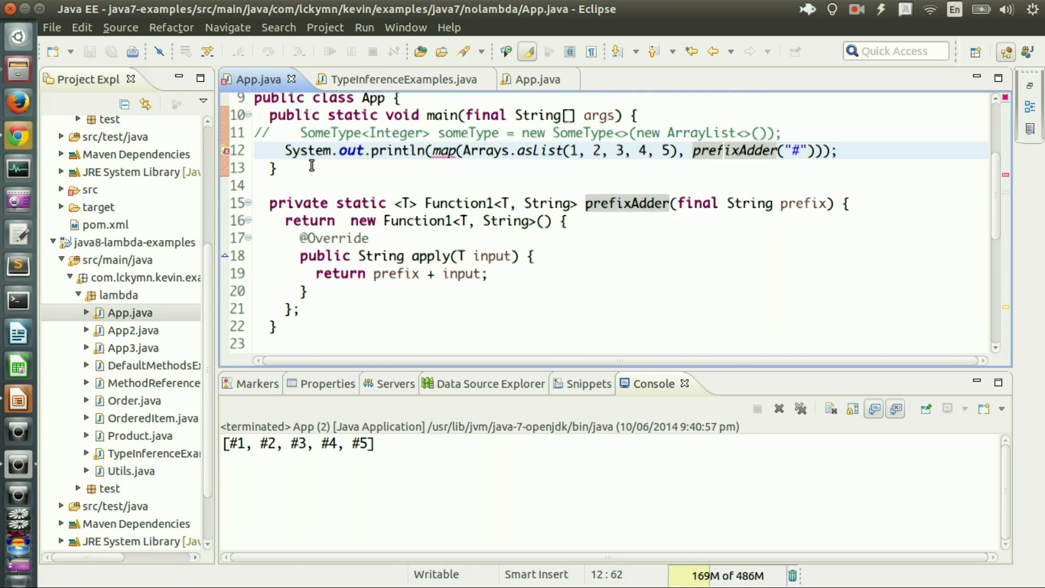
Assign map(Arrays.asList(1, 2, 3, 4, 5), prefixAdder("#")) to List<String> list and print list
scroll("up", 3)
type("L")
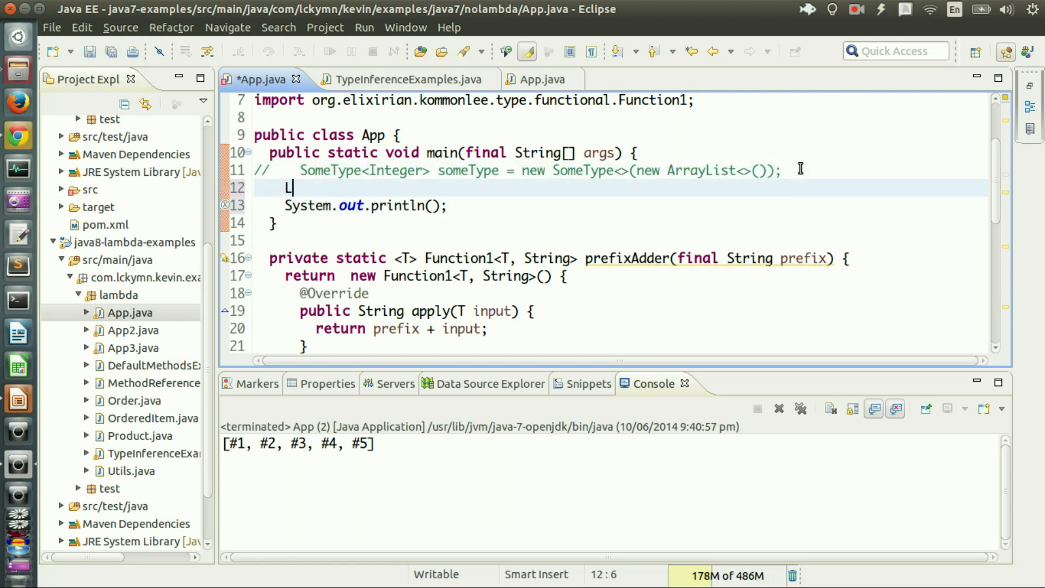
type("ist<String> li")
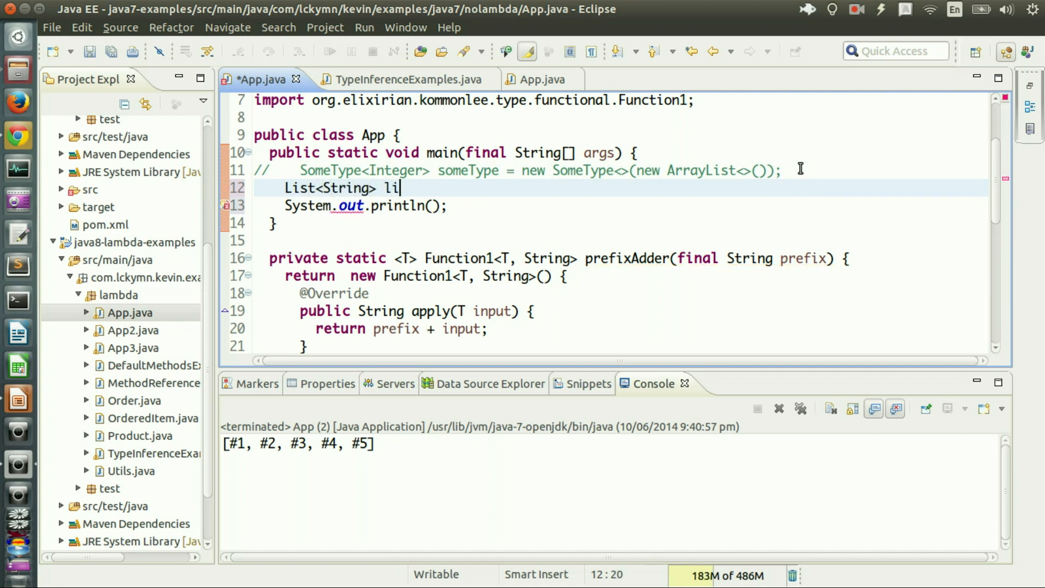
type("st = map(Arrays.asList(1, 2, 3, 4, 5), prefixAdder(\"#\"));")
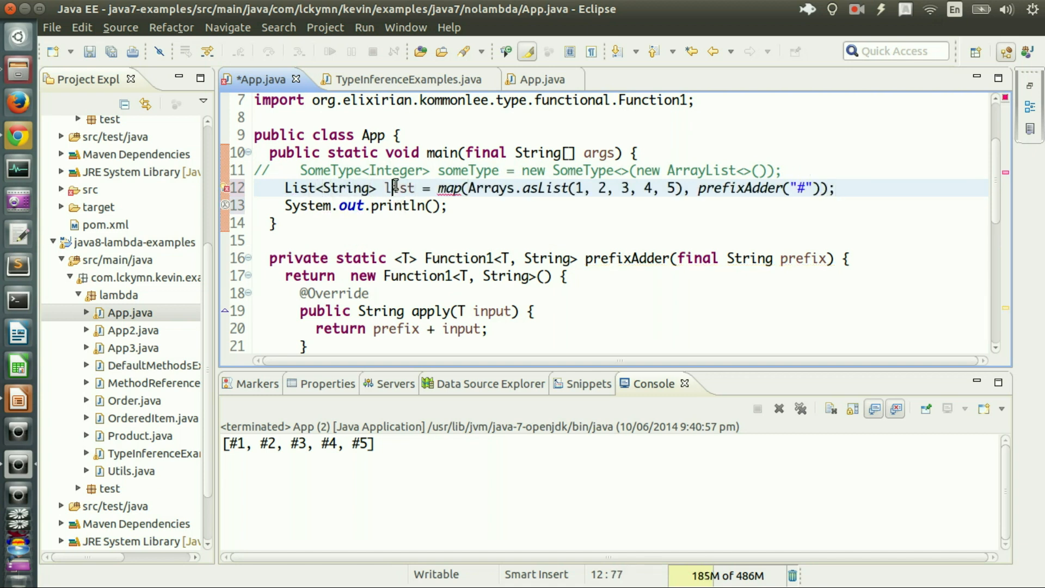
type("list")
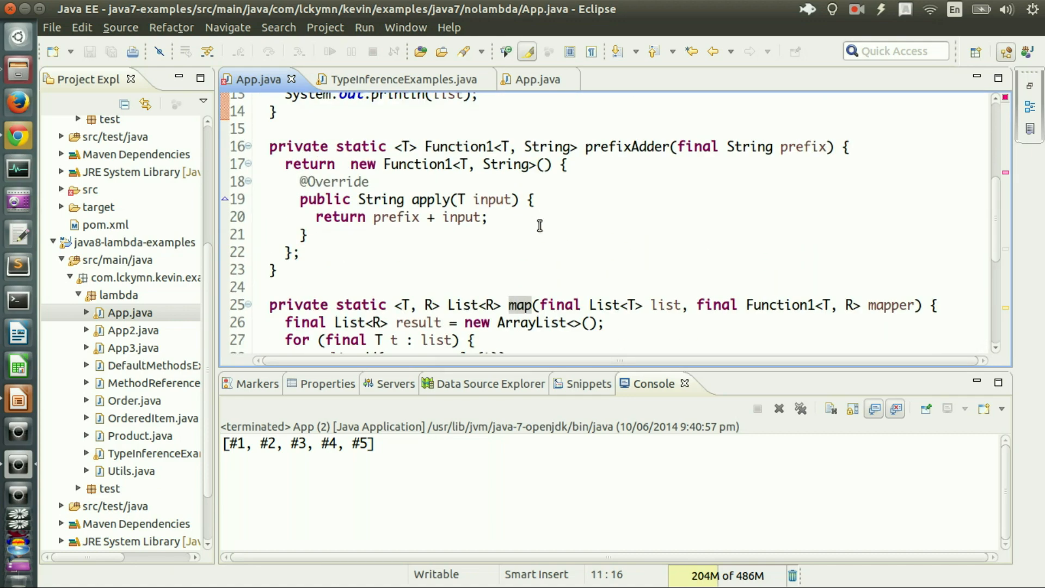
scroll("down", 3)
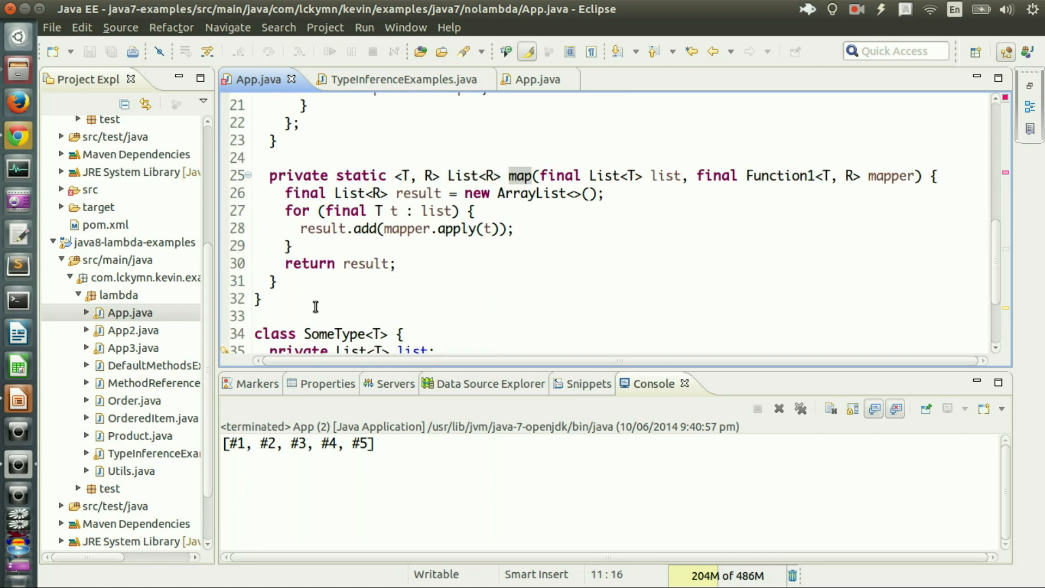
scroll("up", 3)
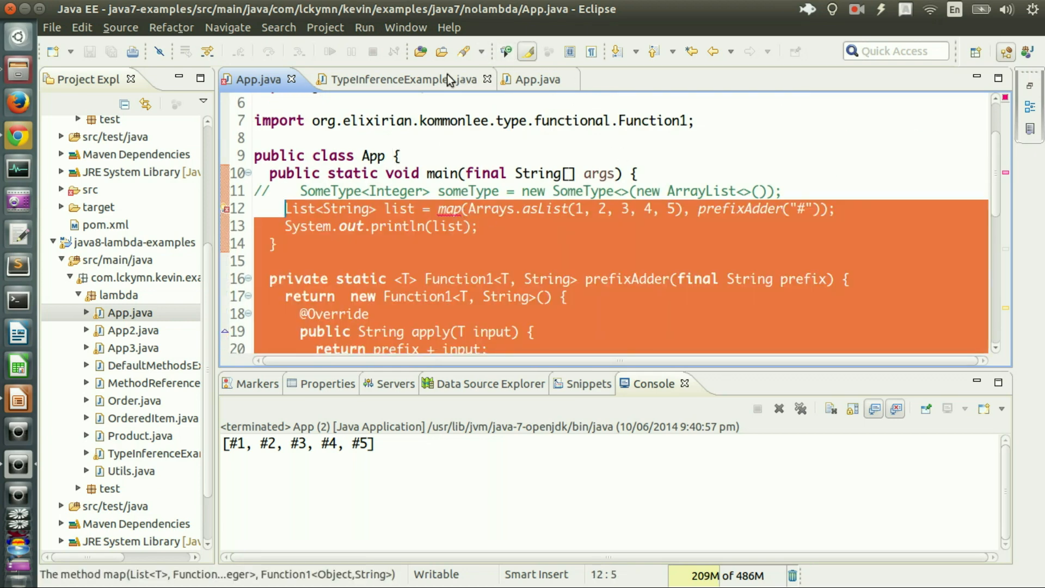
Switch to TypeInferenceExamples.java and review its prefixAdder mapping code
left_click(383, 78)
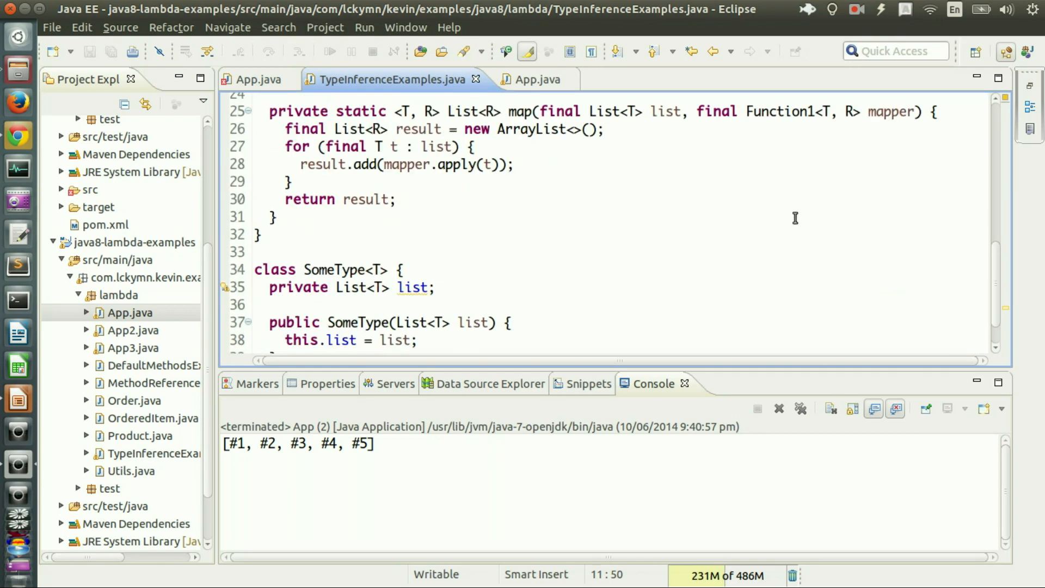
scroll("up", 3)
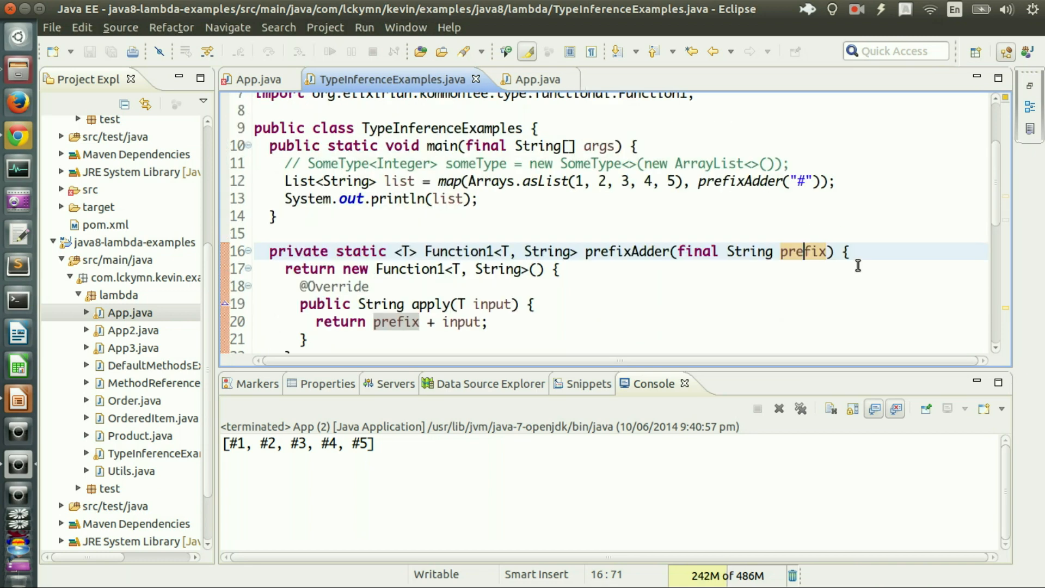
scroll("up", 3)
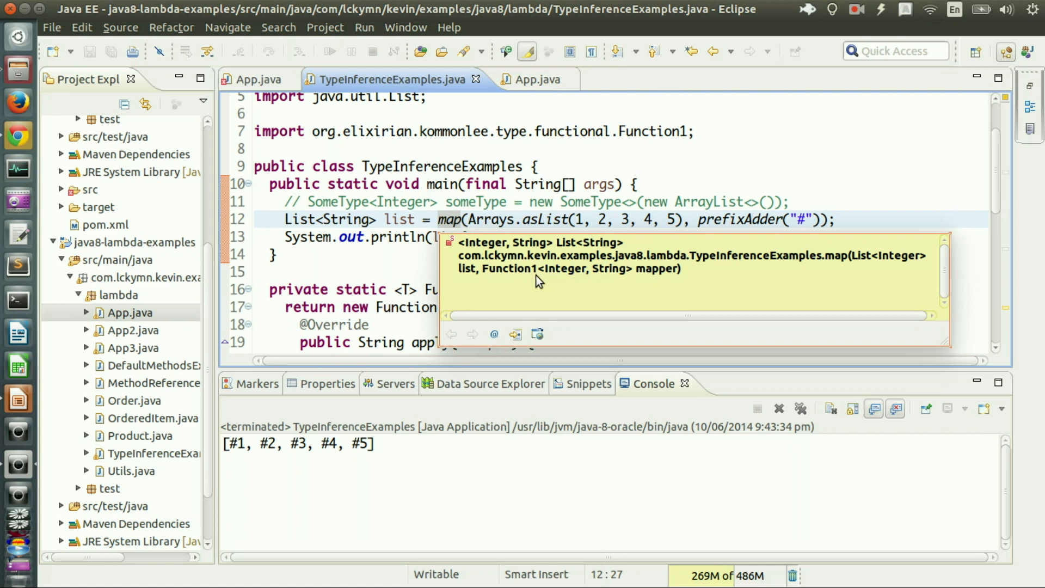
mouse_move(543, 271)
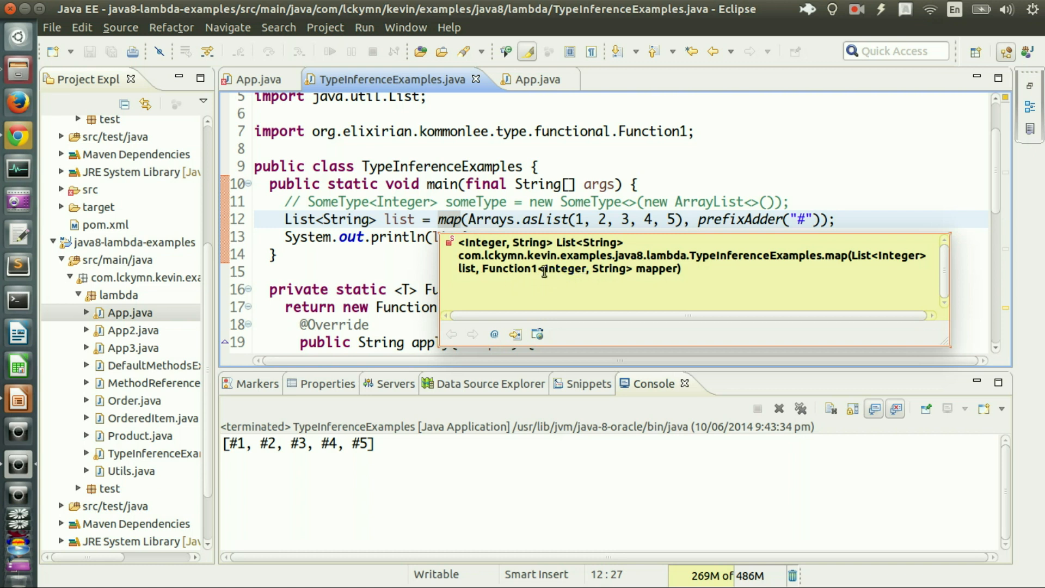
mouse_move(608, 268)
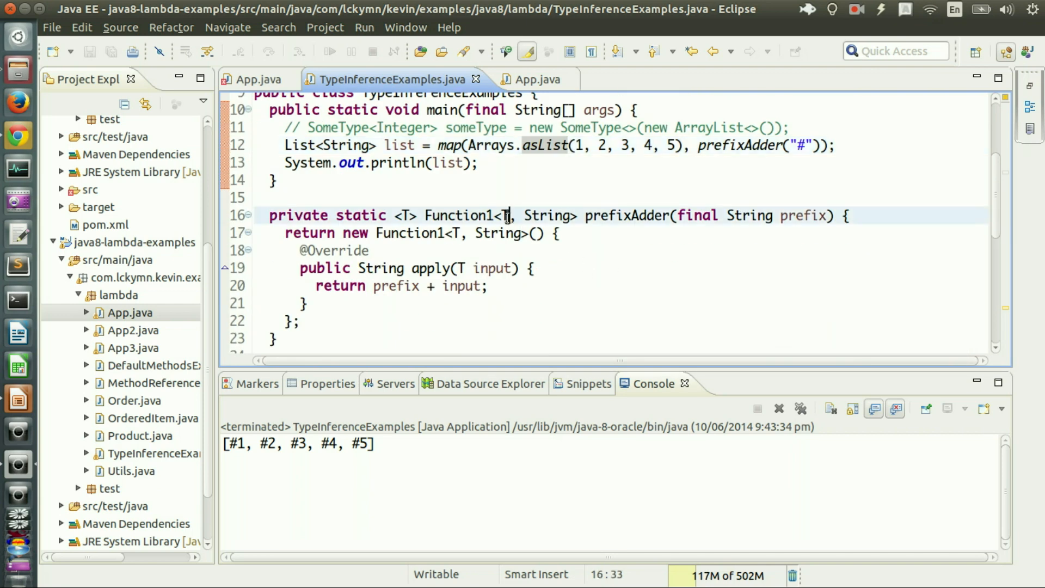
Look over TypeInferenceExamples.java's print statement, then return to the Java 7 App.java
scroll("down", 3)
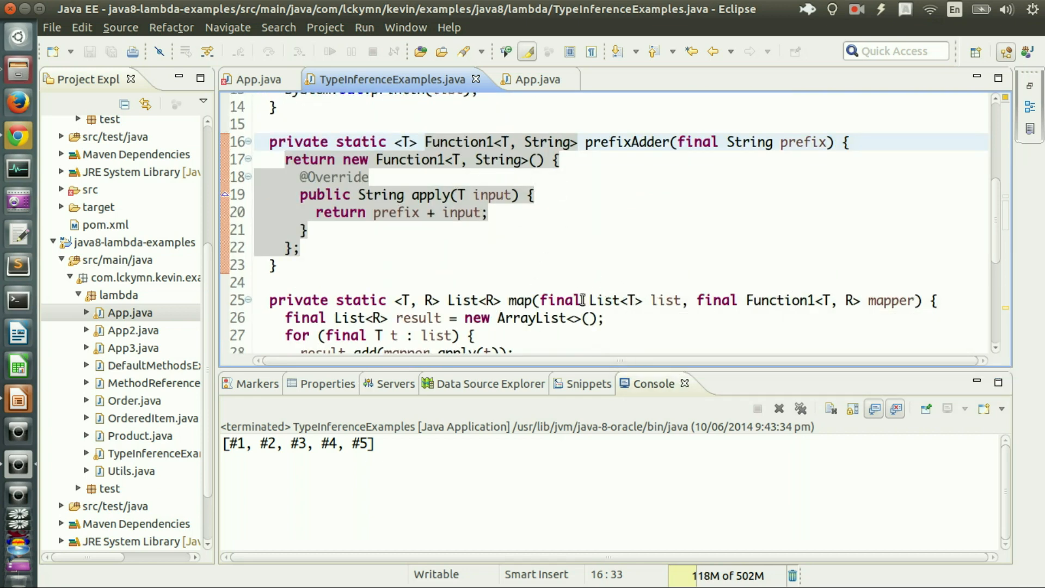
scroll("up", 3)
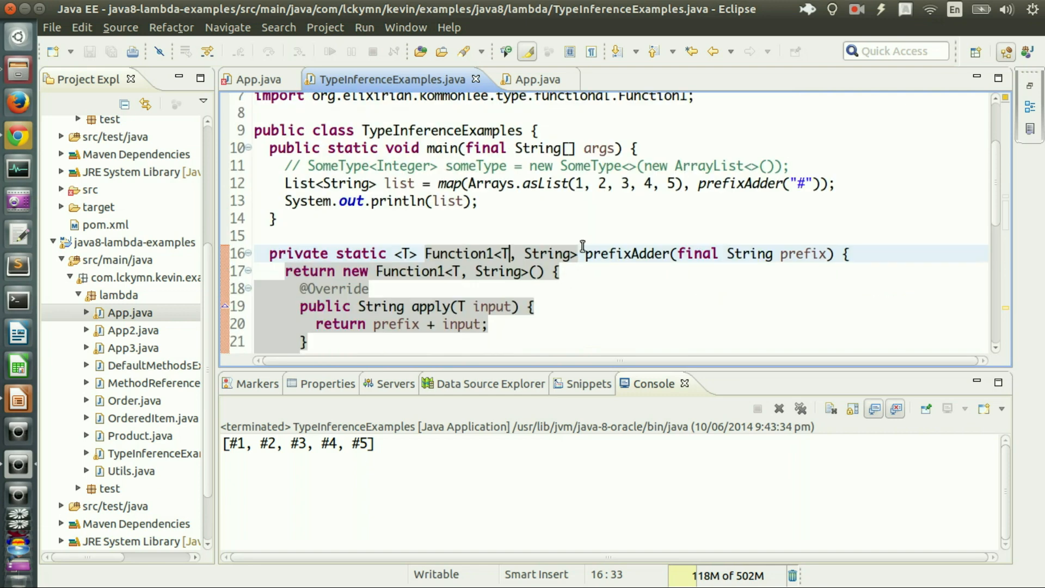
left_click(479, 201)
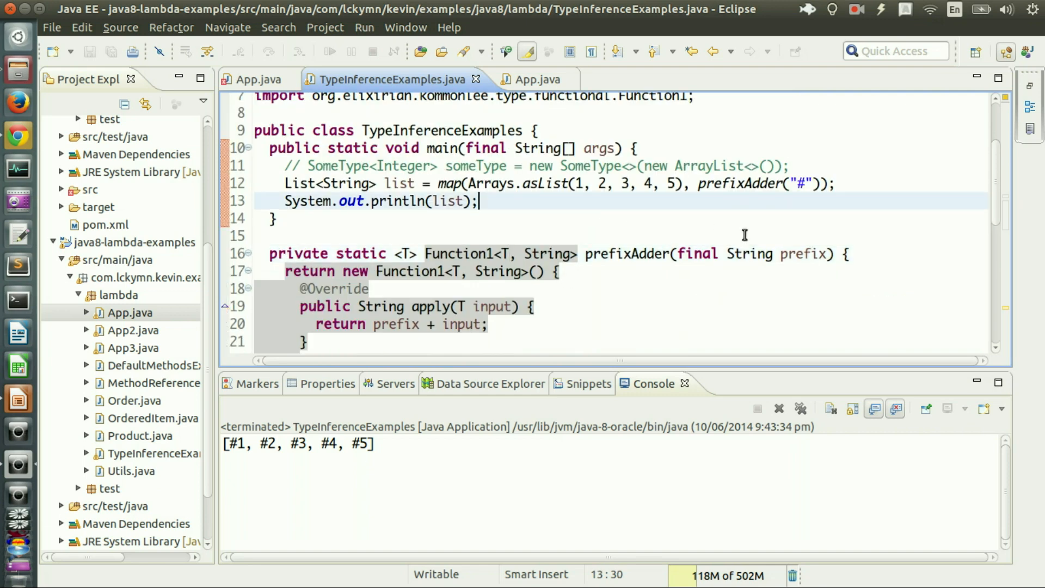
mouse_move(763, 241)
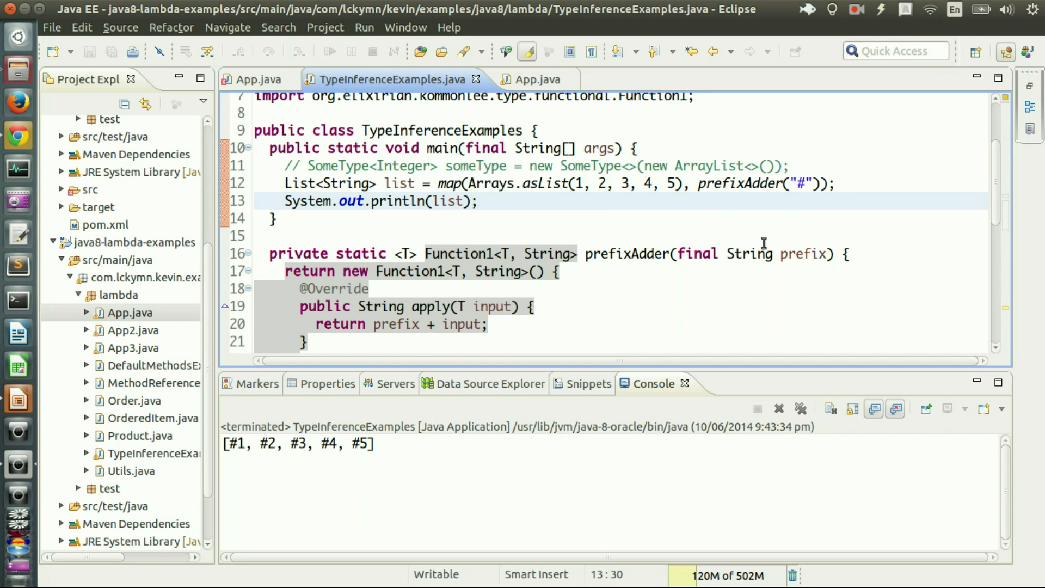
left_click(479, 201)
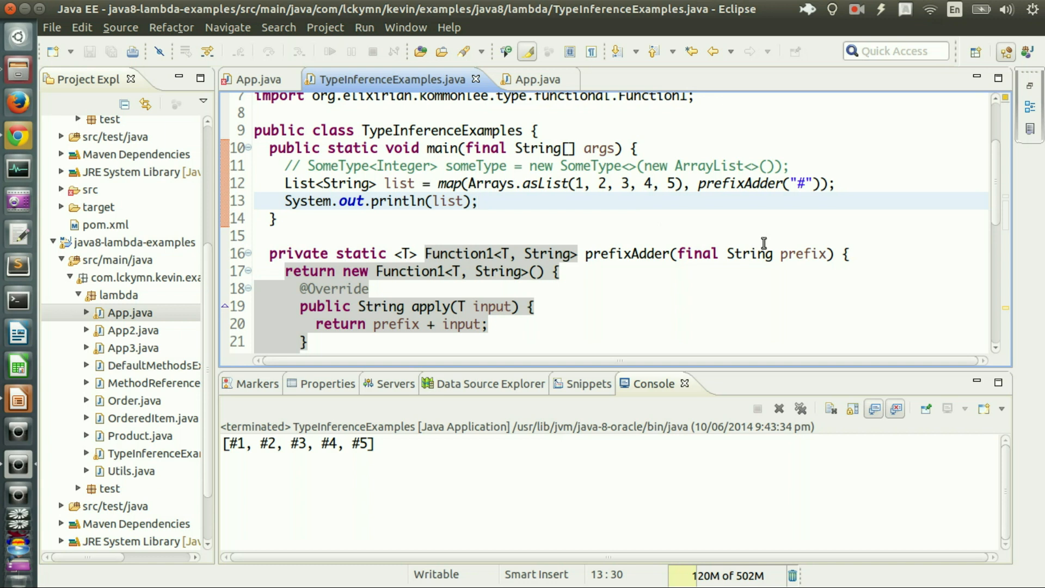
left_click(478, 202)
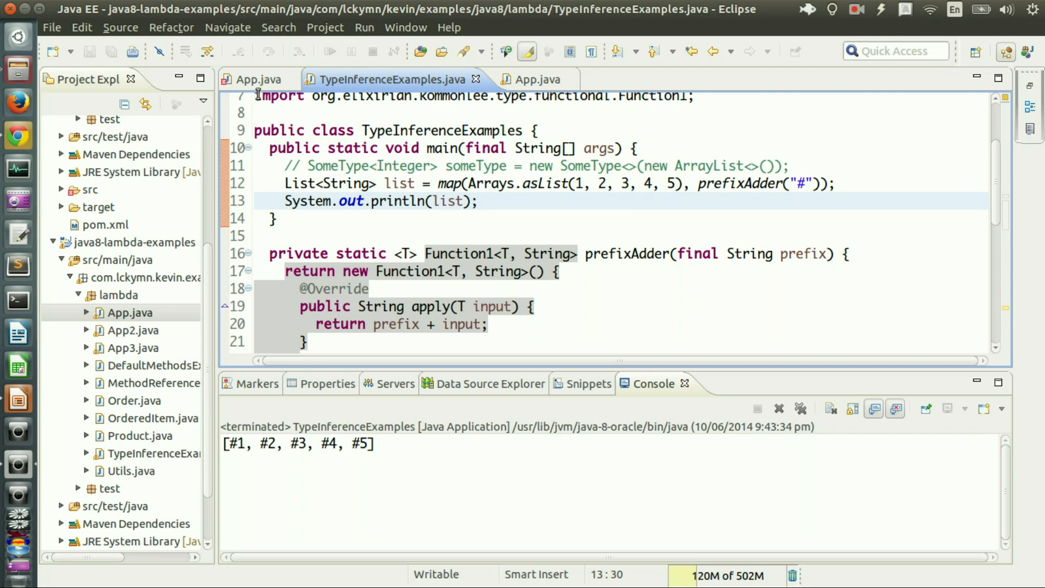
left_click(258, 79)
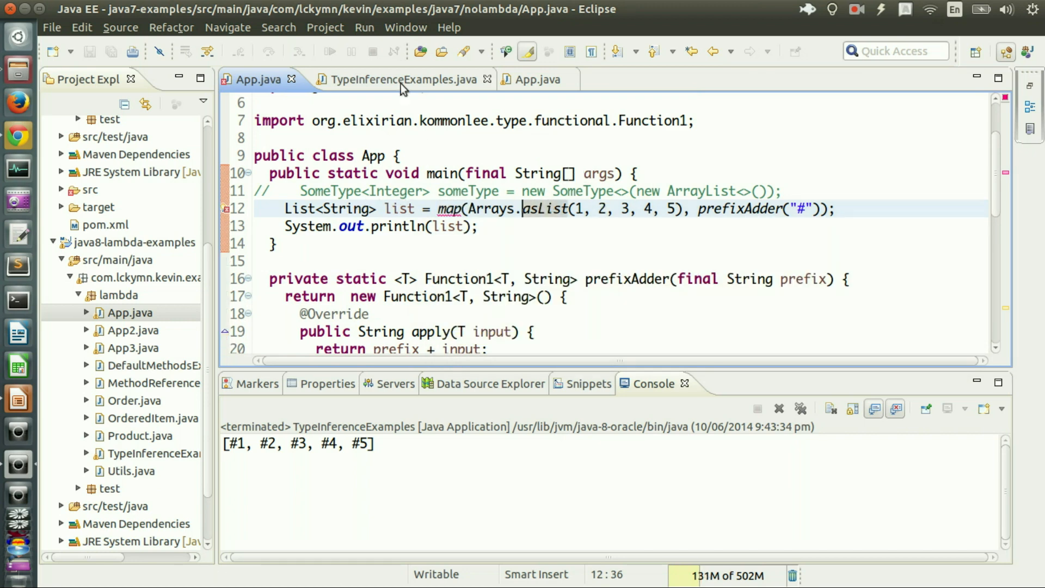
Open the Java 8 App.java and scroll through its code
left_click(537, 80)
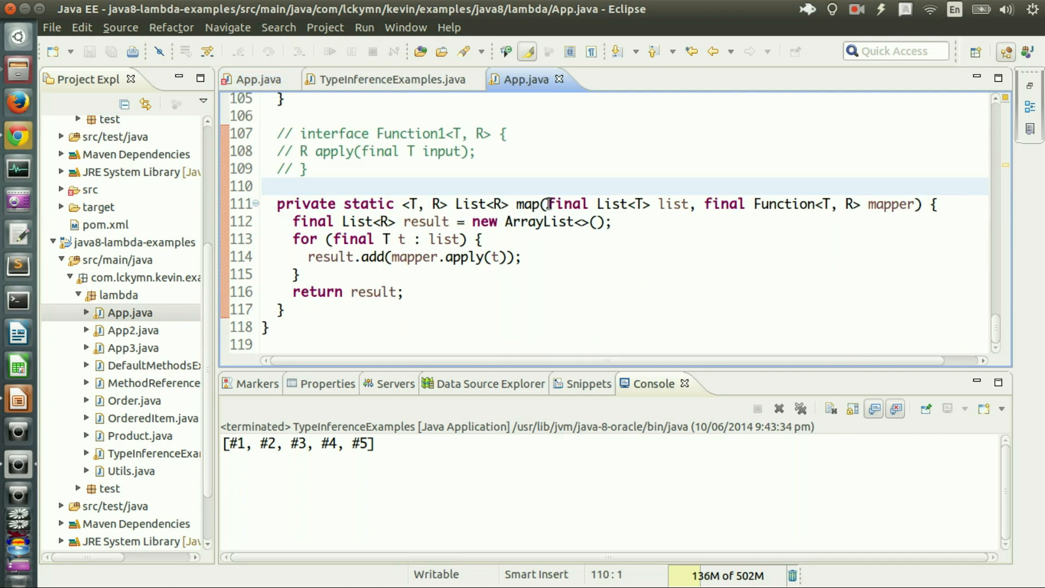
scroll("up", 3)
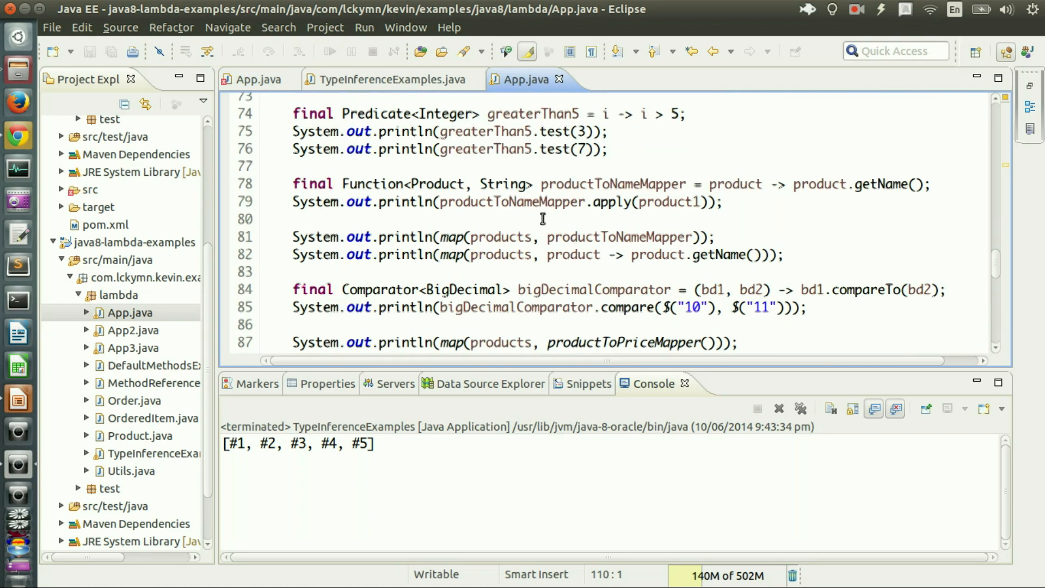
scroll("down", 3)
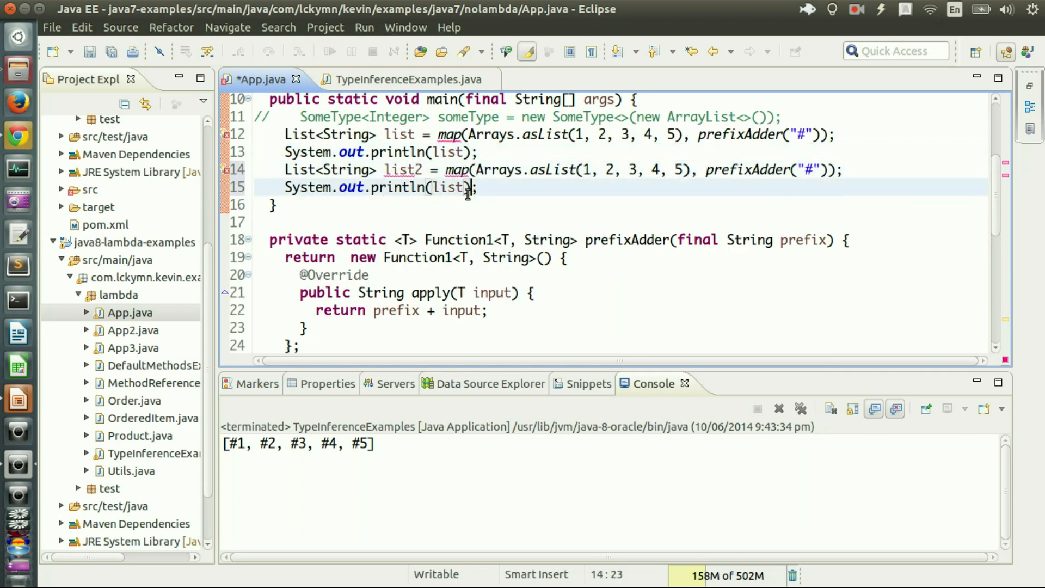
Replace prefixAdder("#") in the list2 line with the lambda i -> "#" + i
double_click(743, 169)
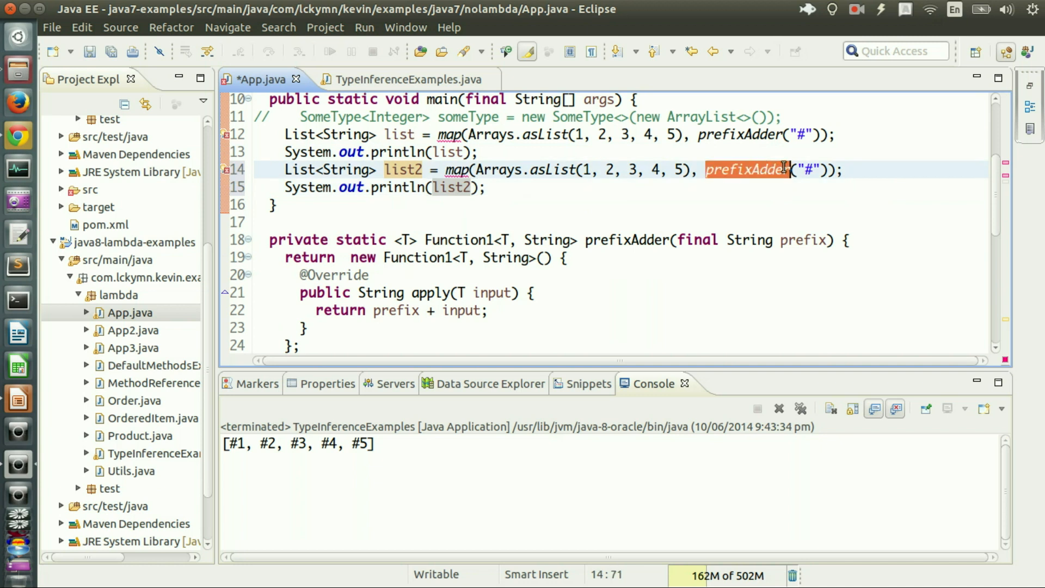
type("i -")
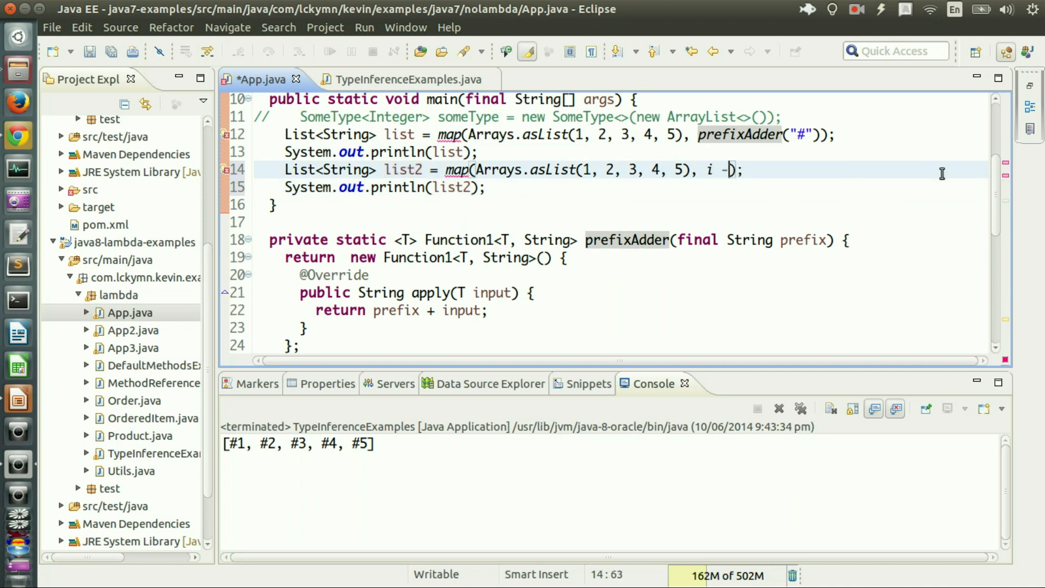
type("> \"#\" +")
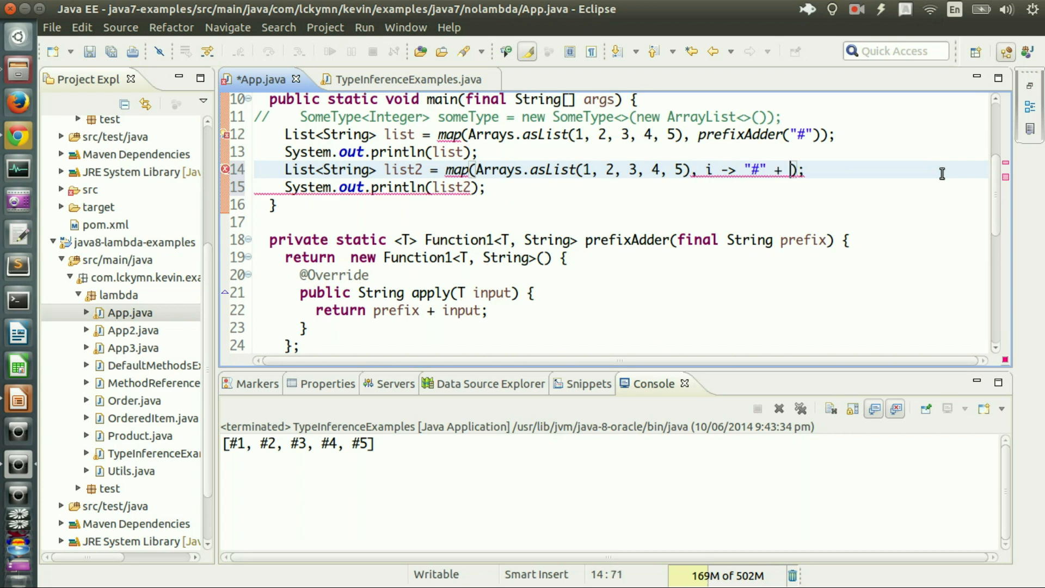
type("i")
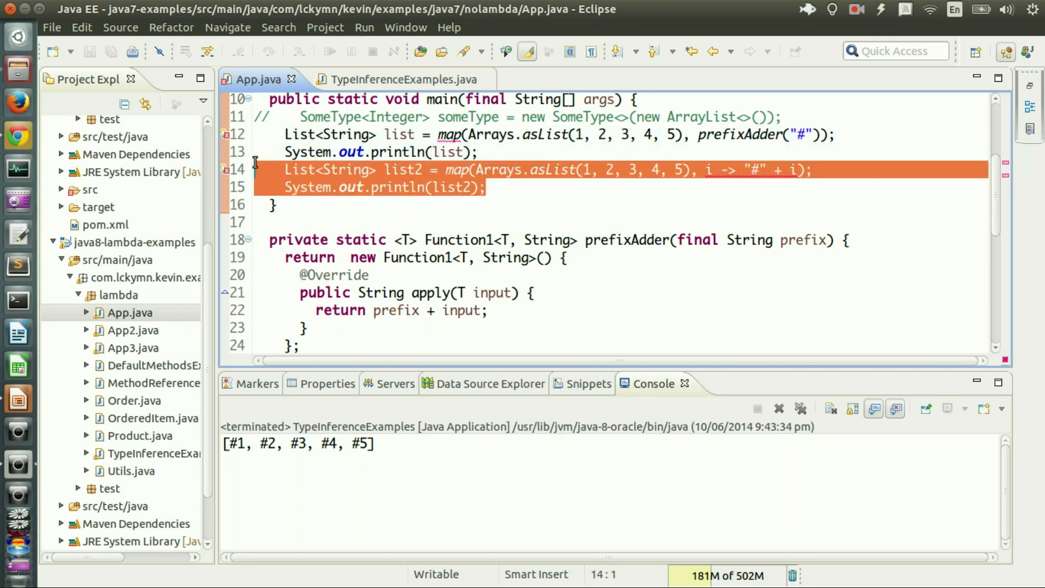
Move the list2 lambda mapping line from App.java into TypeInferenceExamples.java
key("Delete")
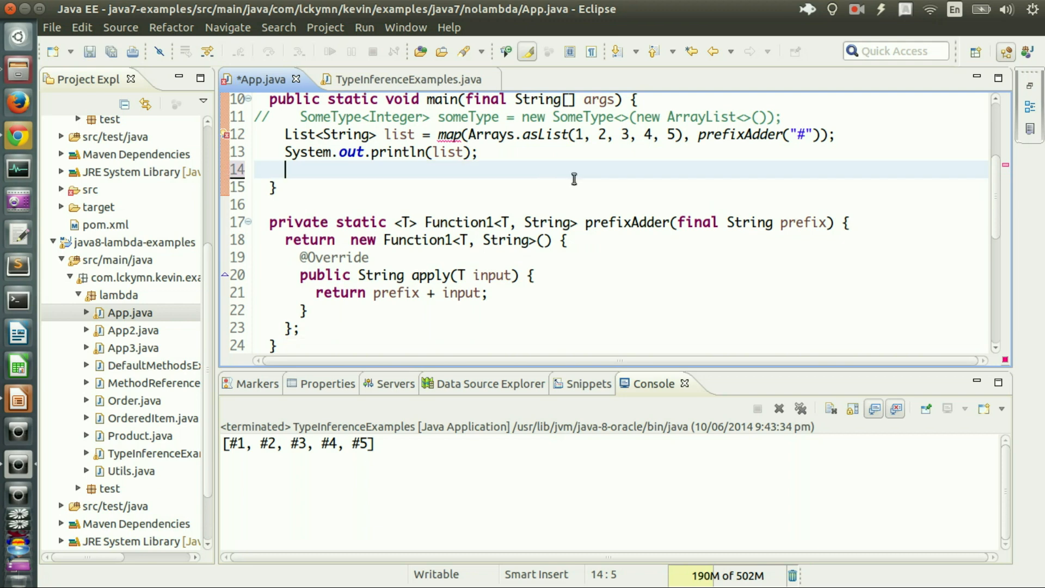
left_click(386, 78)
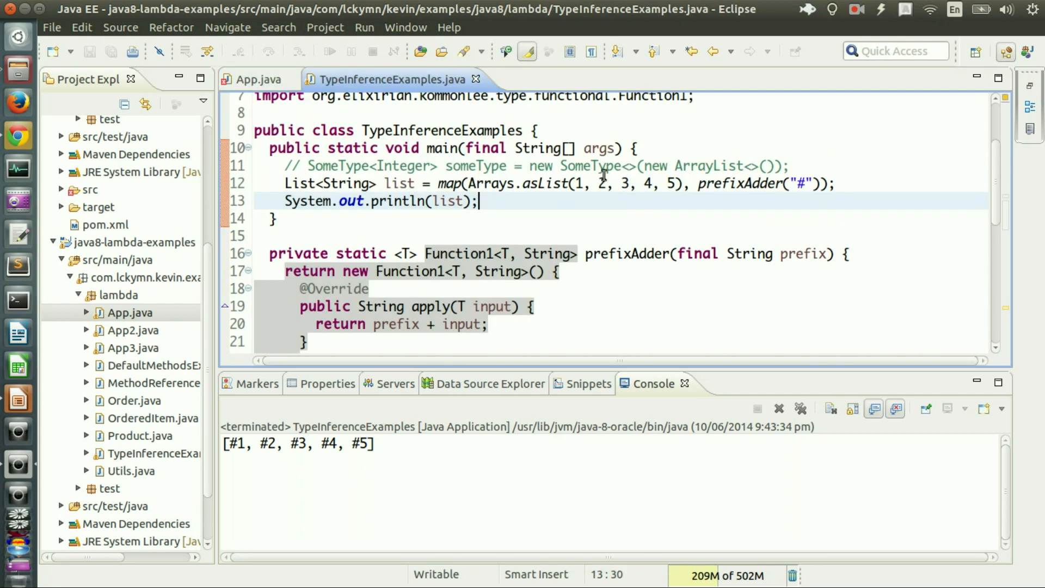
type("List<String> list2 = map(Arrays.asList(1, 2, 3, 4, 5), i -> \"#\" + i);")
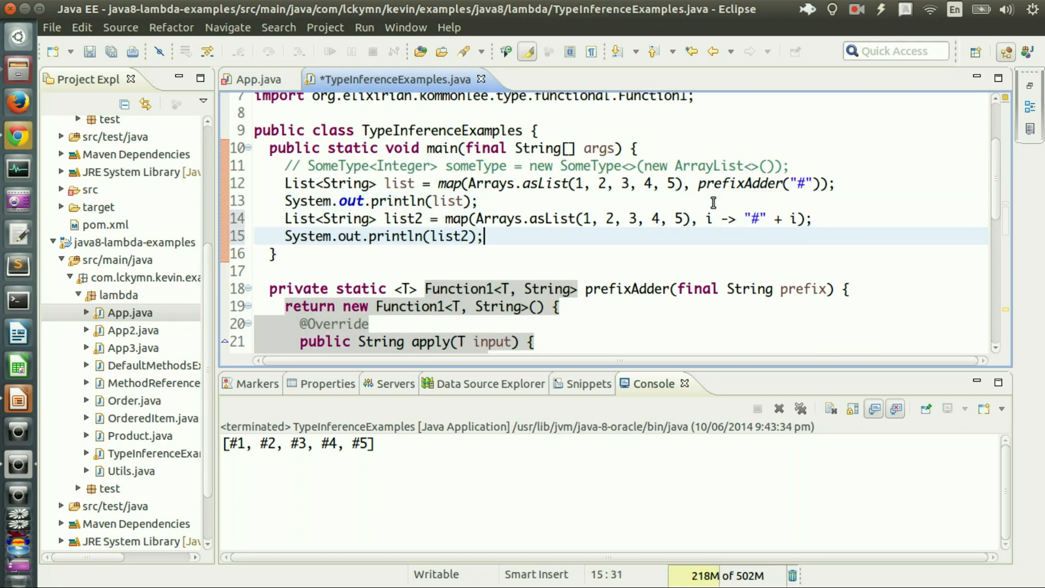